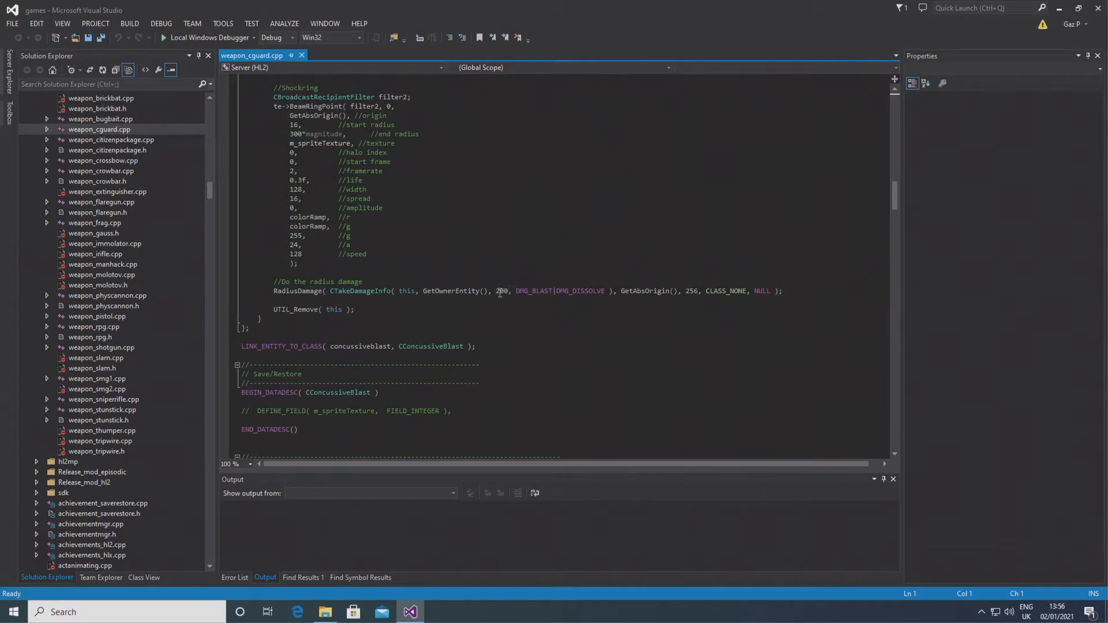
Step: Correct the 'damage' parameter spelling in CConcussiveBlast::Explode's signature and select the name
scroll(up, 3)
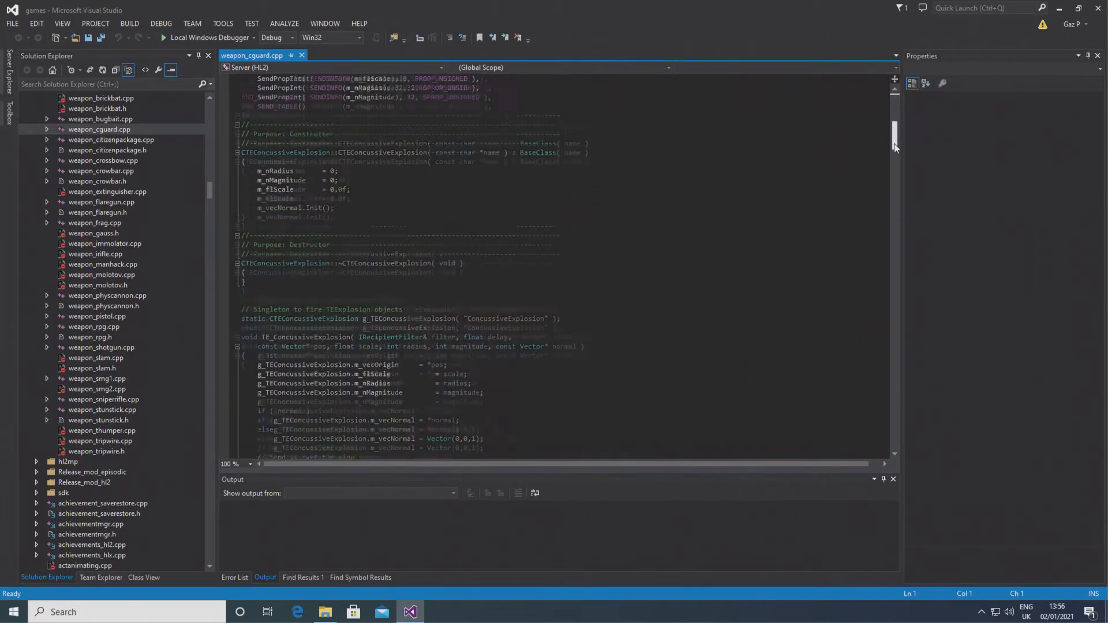
scroll(up, 3)
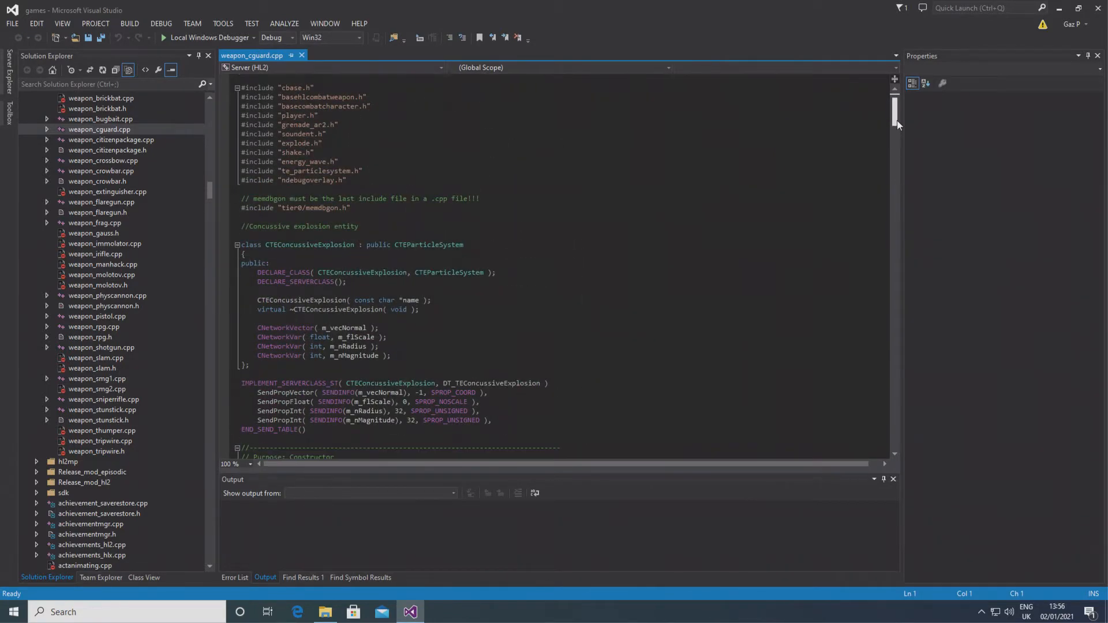
scroll(down, 3)
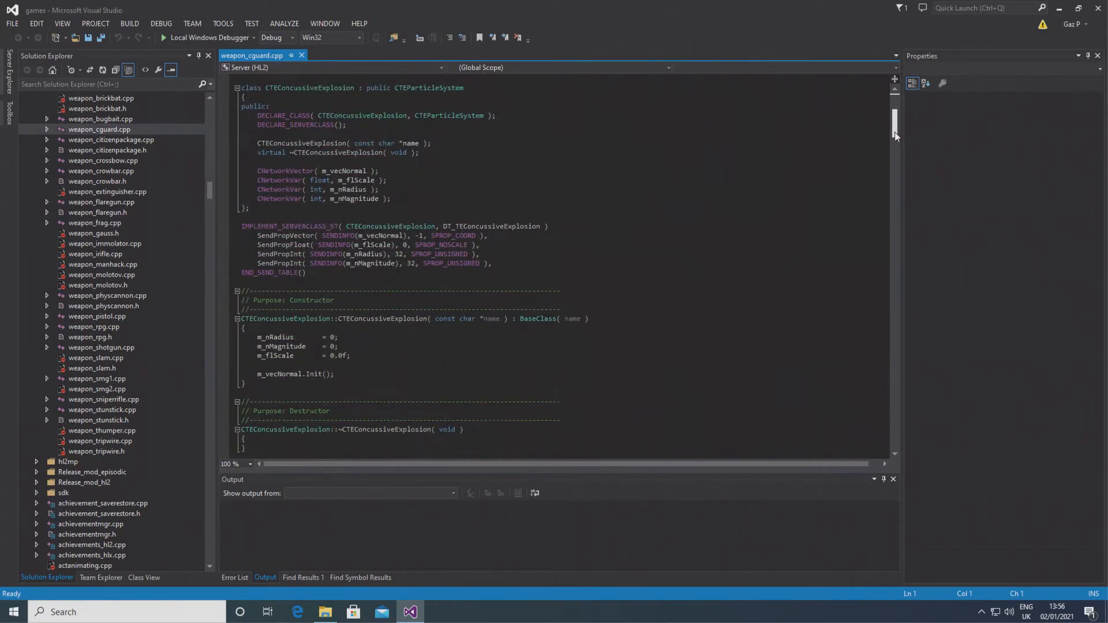
scroll(down, 3)
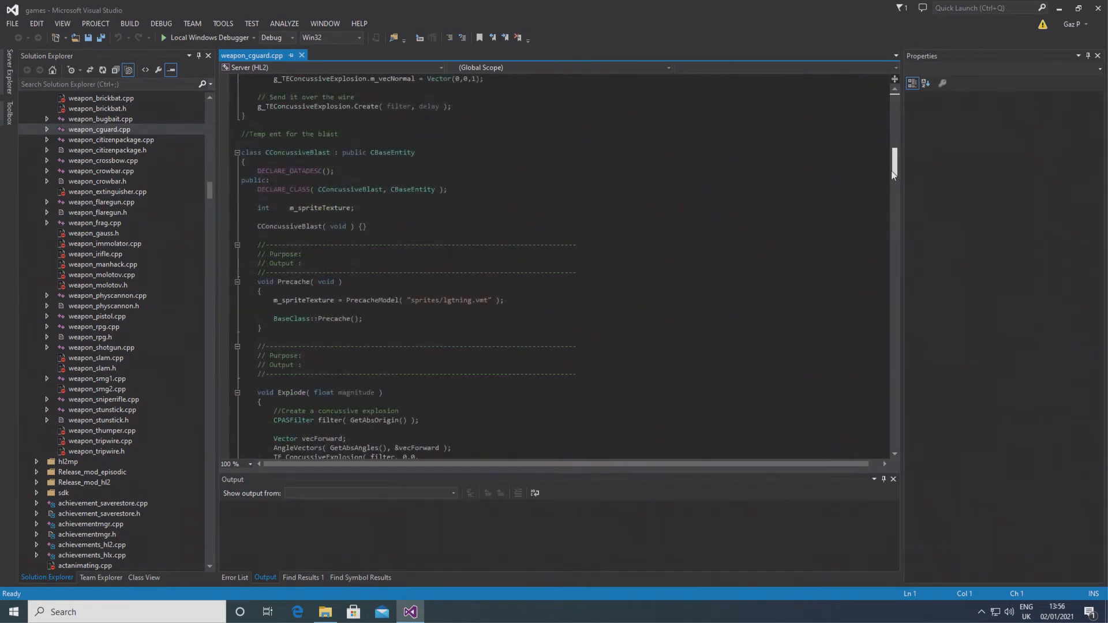
scroll(down, 3)
text(, float damafge)
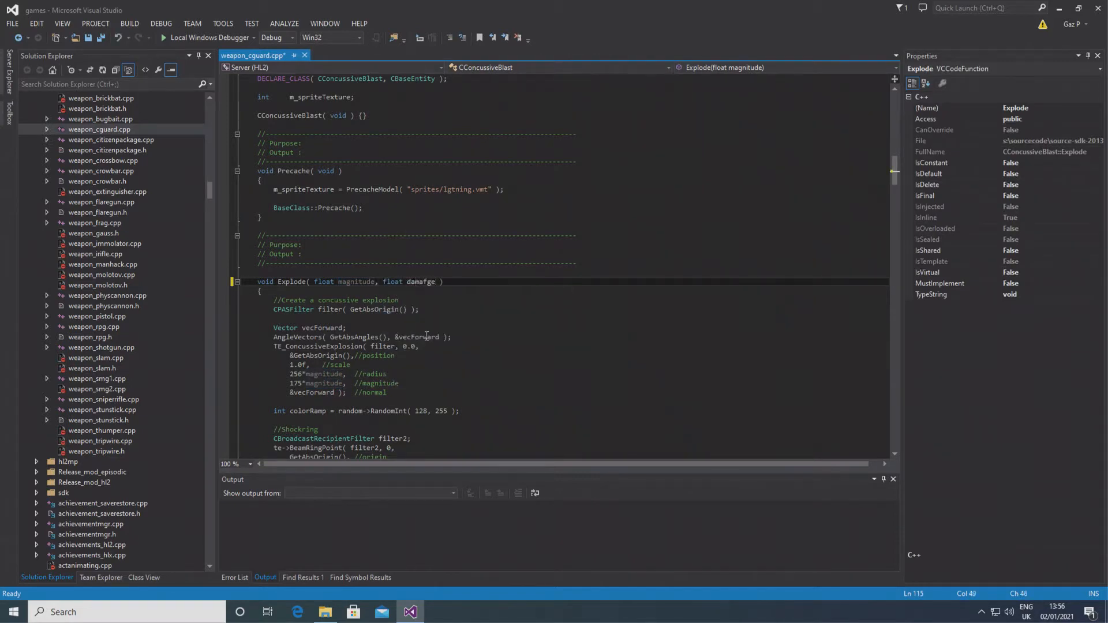
key(BackSpace)
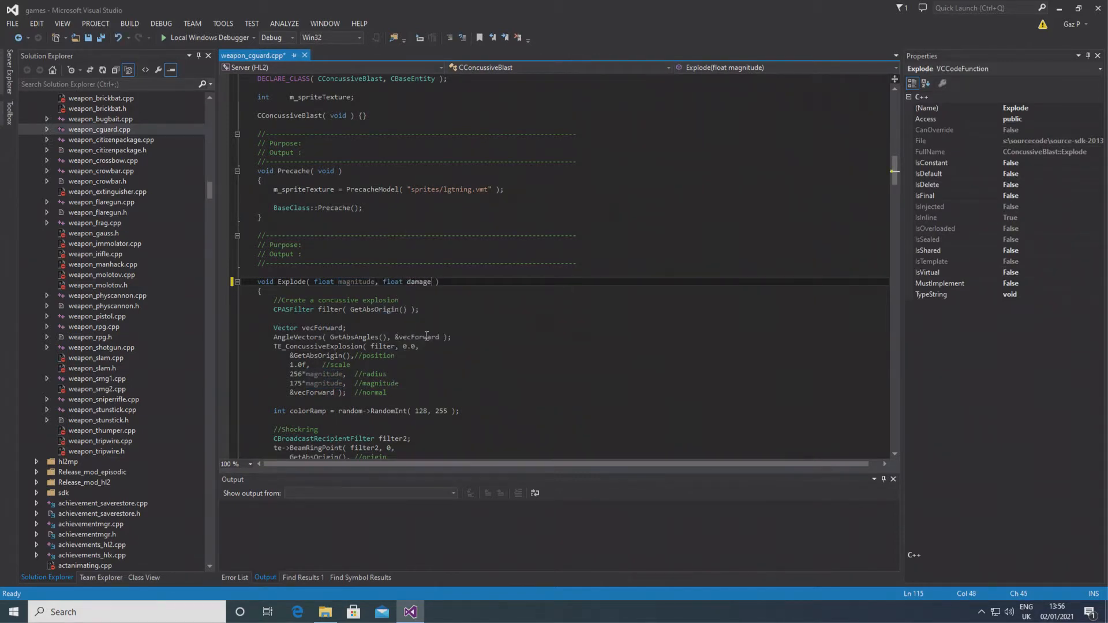
double_click(419, 281)
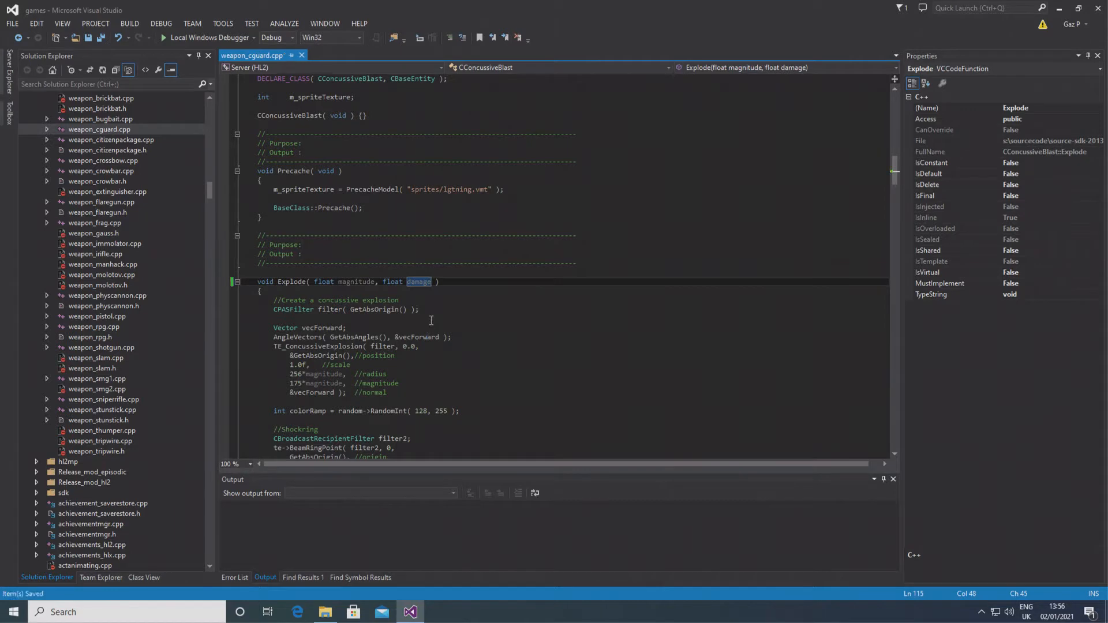
scroll(down, 3)
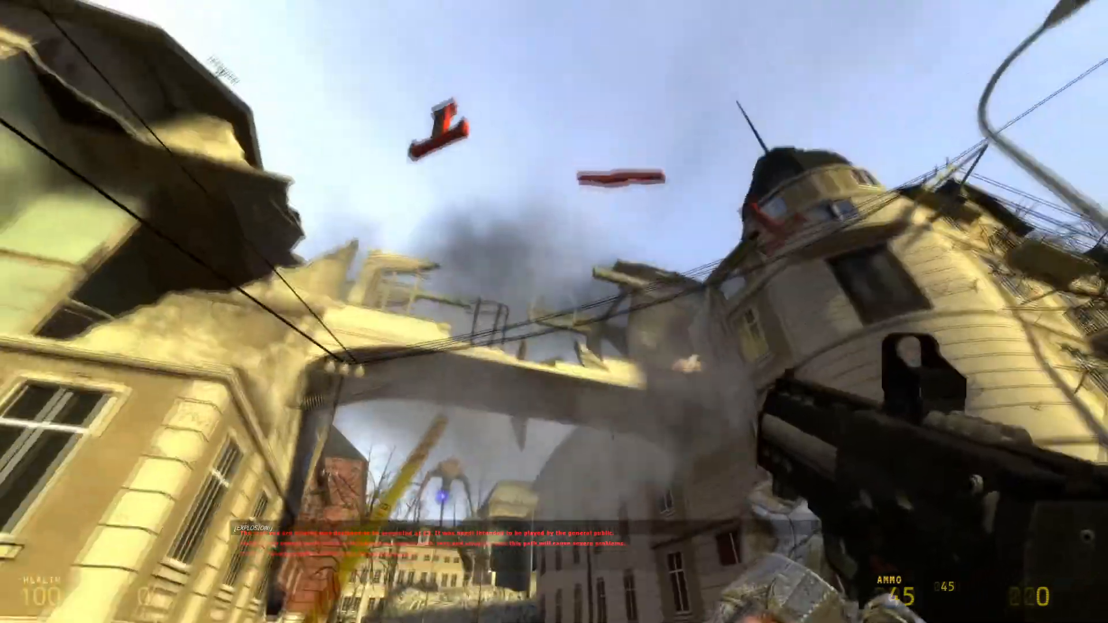
mouse_move(554, 312)
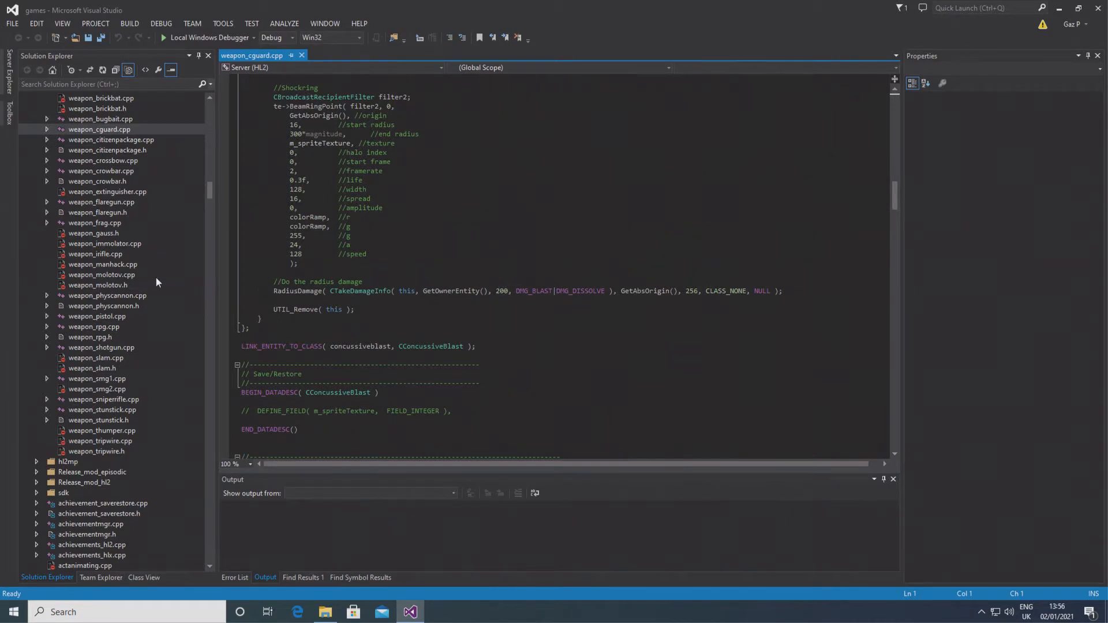
Step: Start typing 'float damag' after the magnitude parameter in Explode's signature
scroll(up, 3)
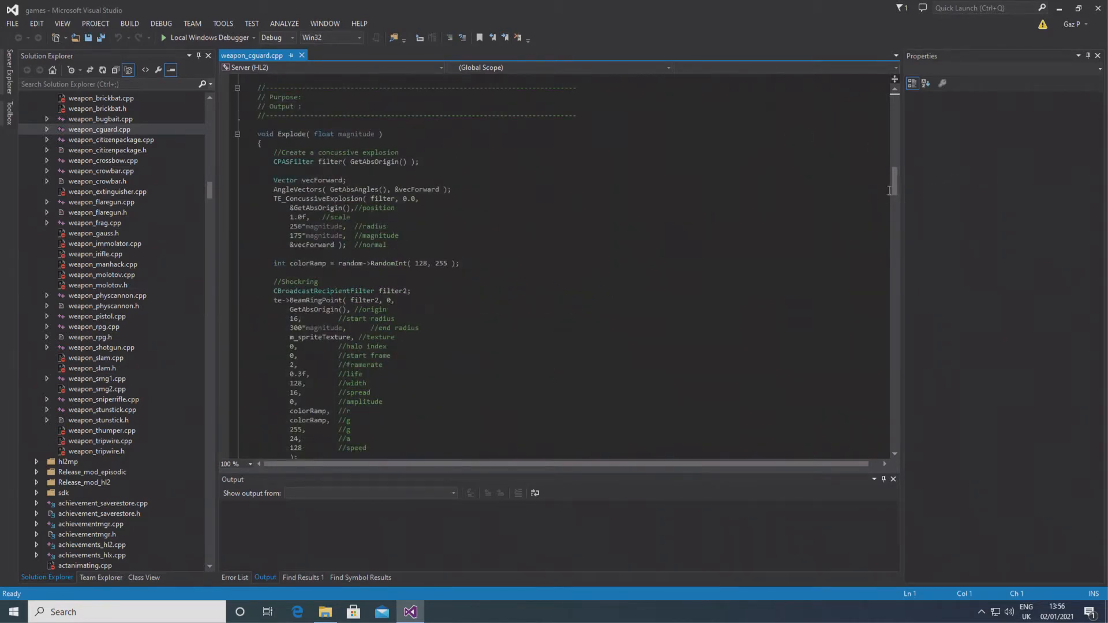
scroll(up, 3)
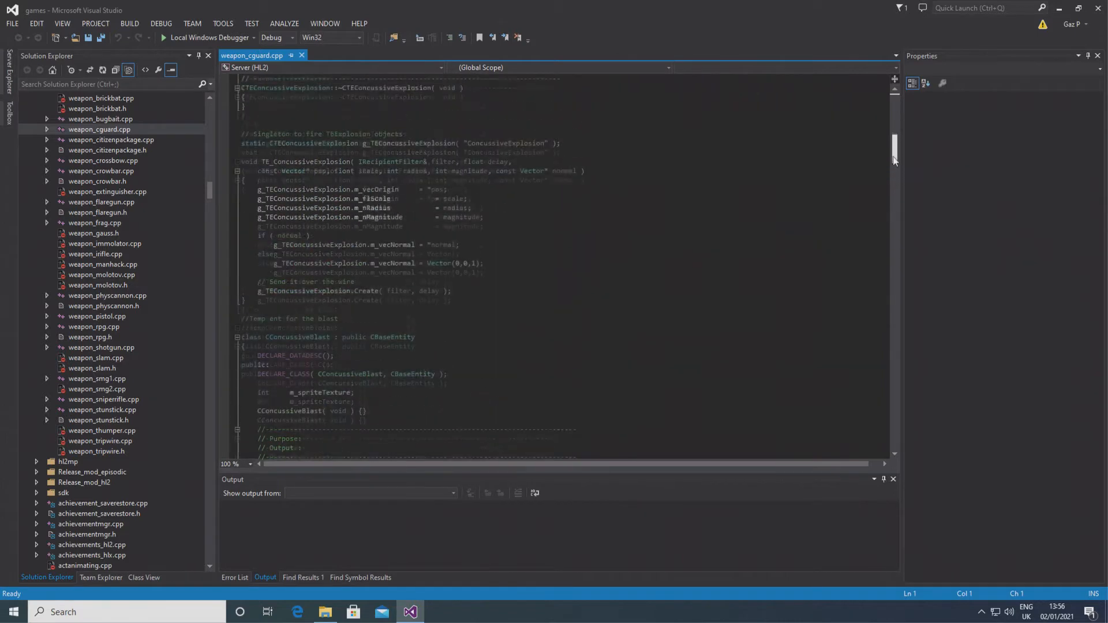
scroll(up, 3)
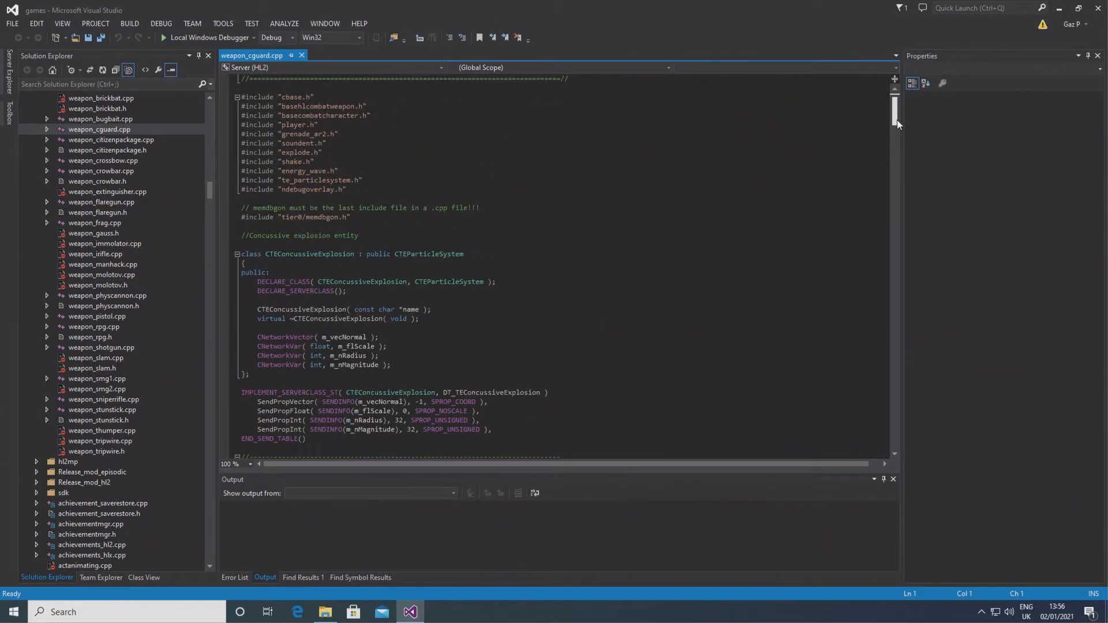
scroll(down, 3)
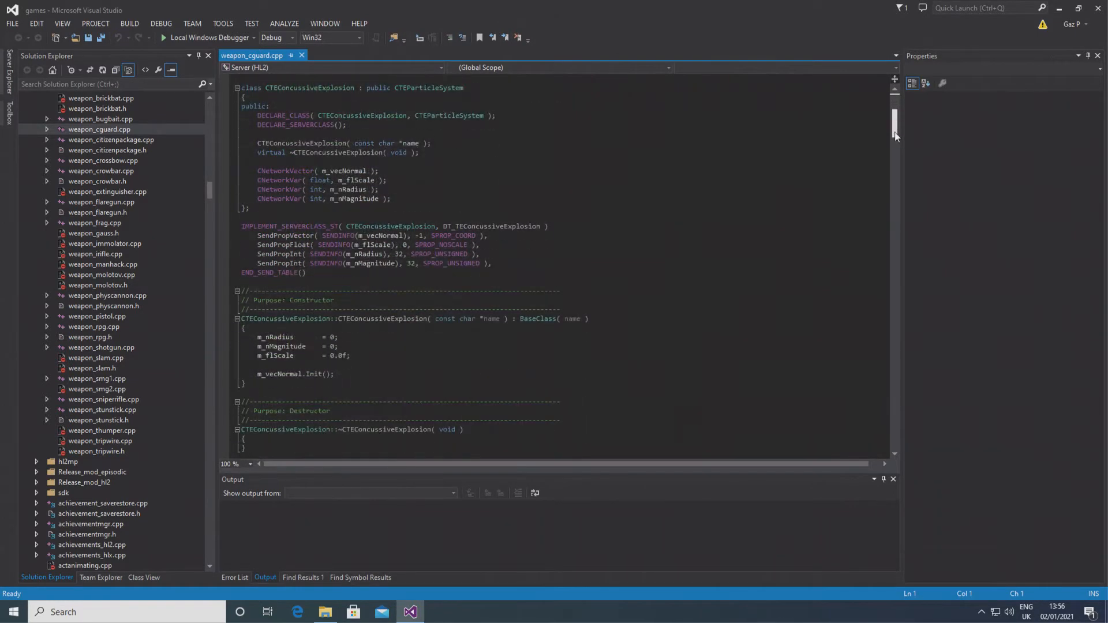
scroll(down, 3)
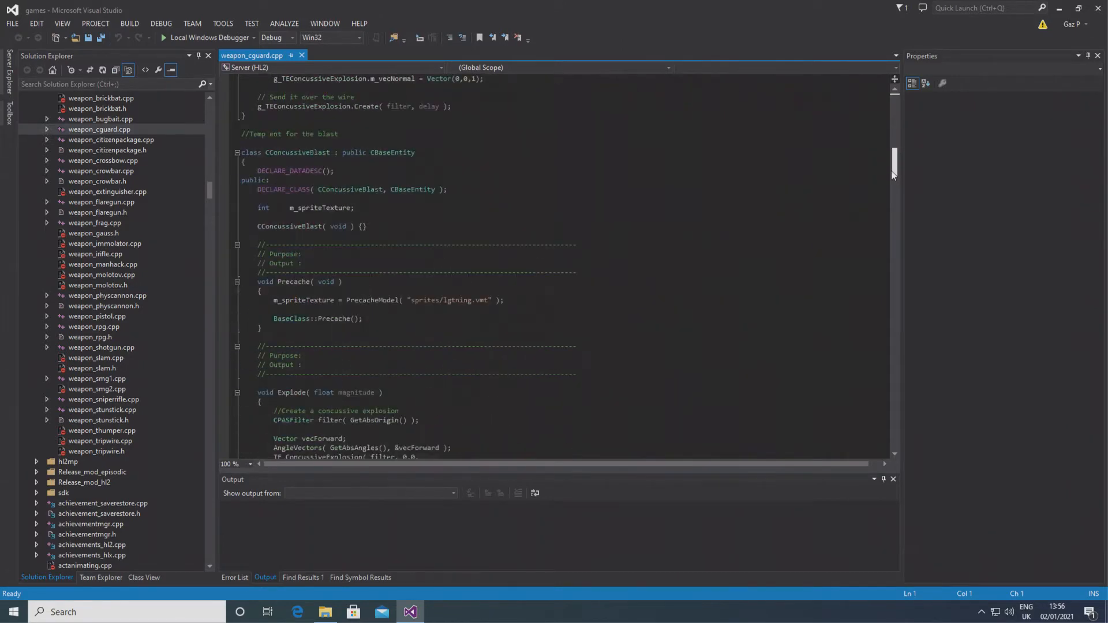
scroll(down, 3)
text(,)
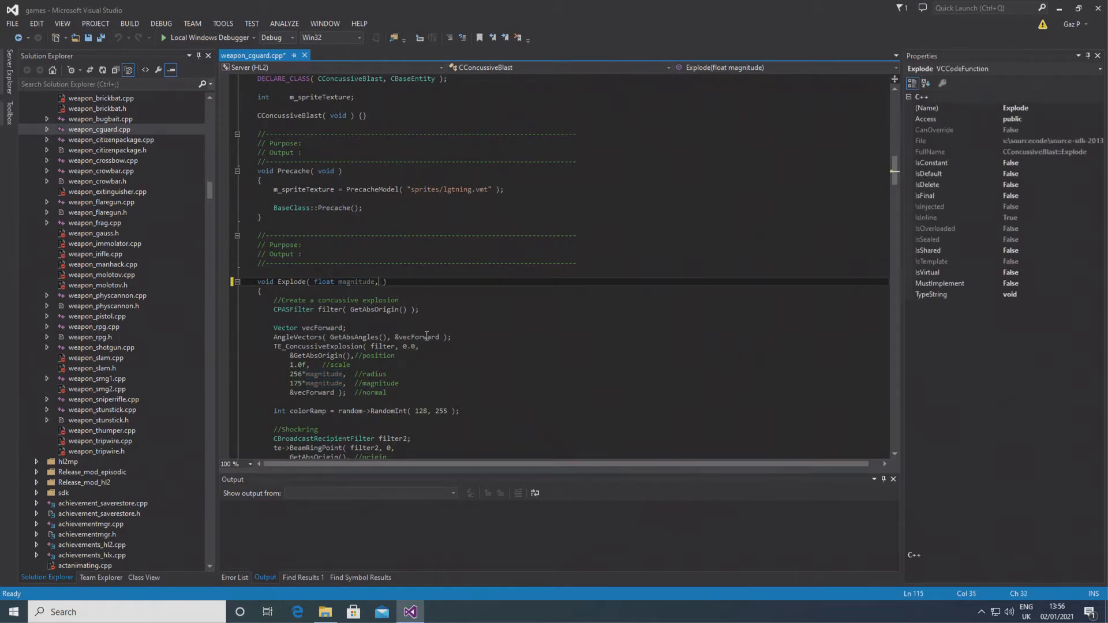
text(float damag)
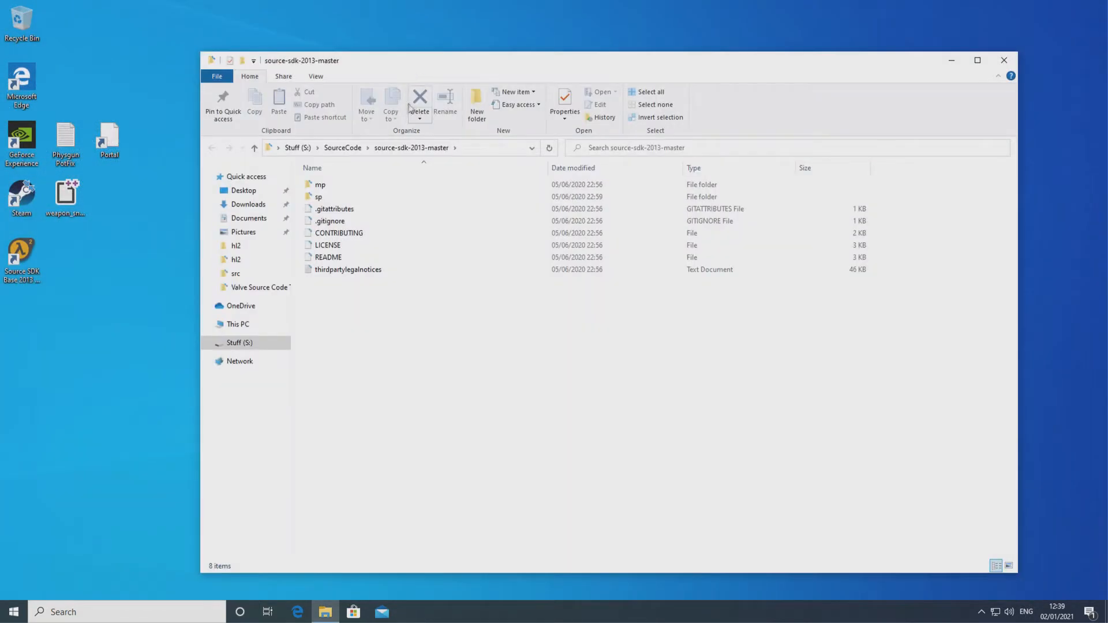
Step: Navigate into sp/src and launch the games .sln solution in Visual Studio
double_click(318, 196)
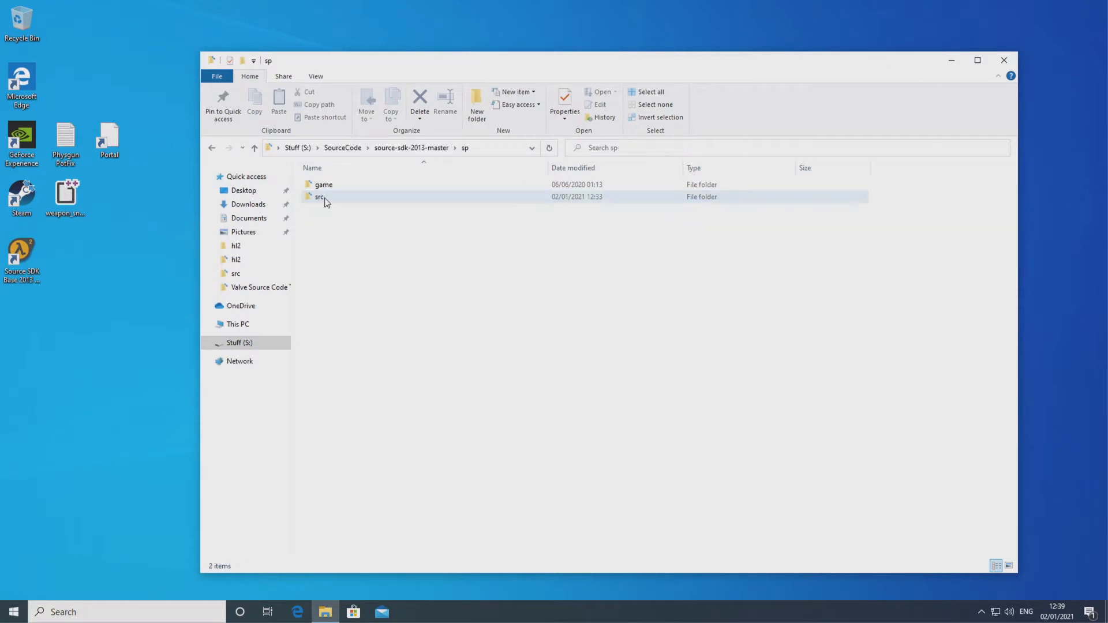
double_click(319, 196)
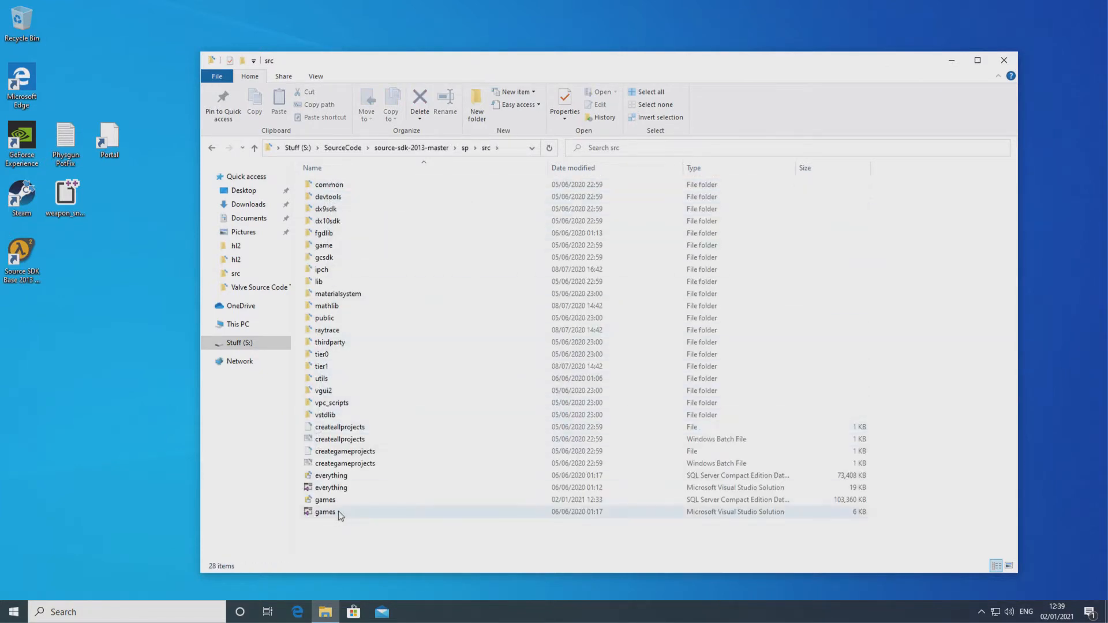
double_click(326, 511)
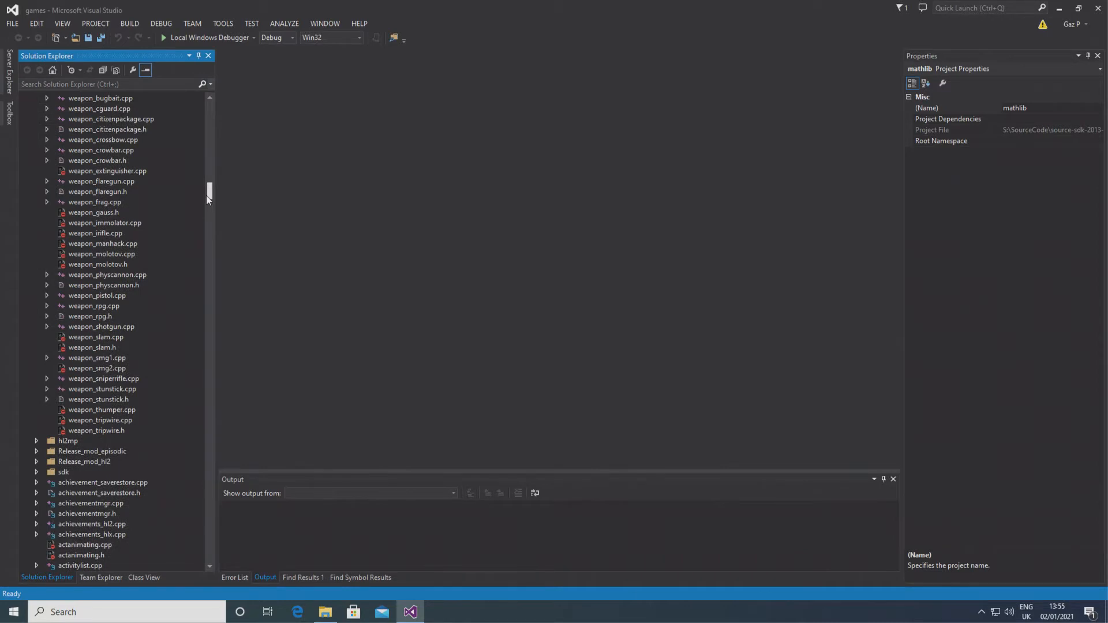
Step: Open weapon_cguard.cpp from Solution Explorer and locate the RadiusDamage call with its fixed 200 damage
scroll(up, 3)
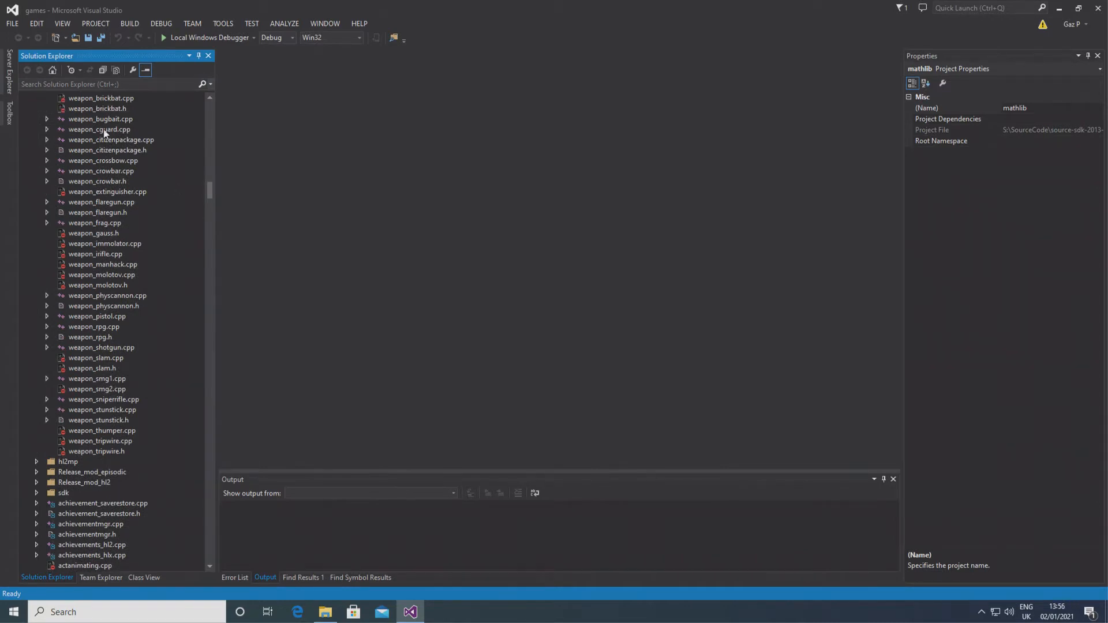
double_click(99, 130)
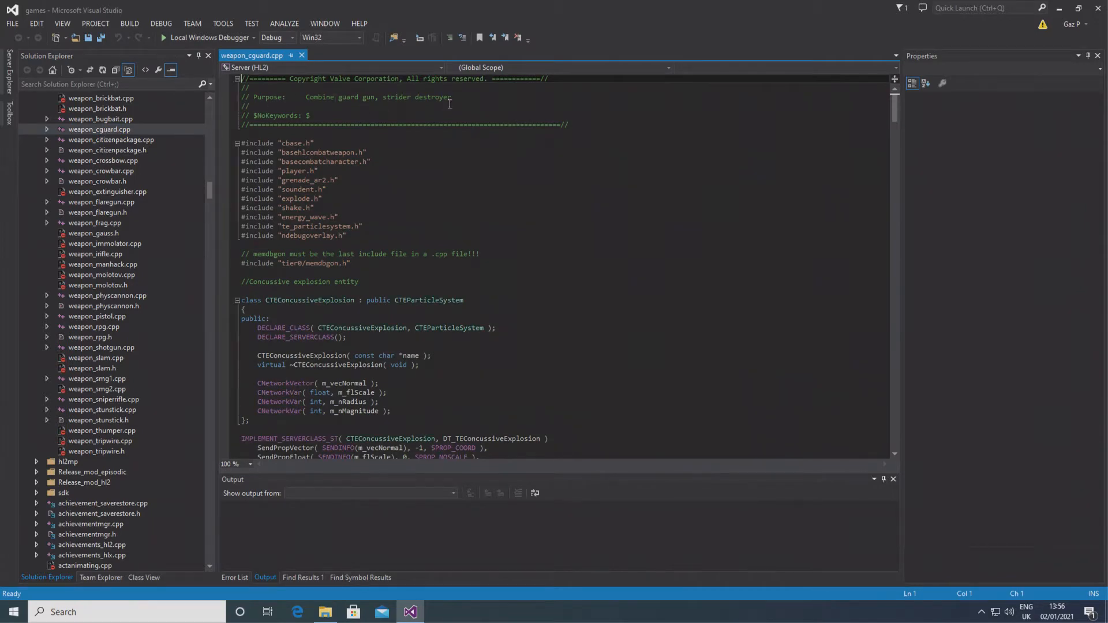
scroll(down, 3)
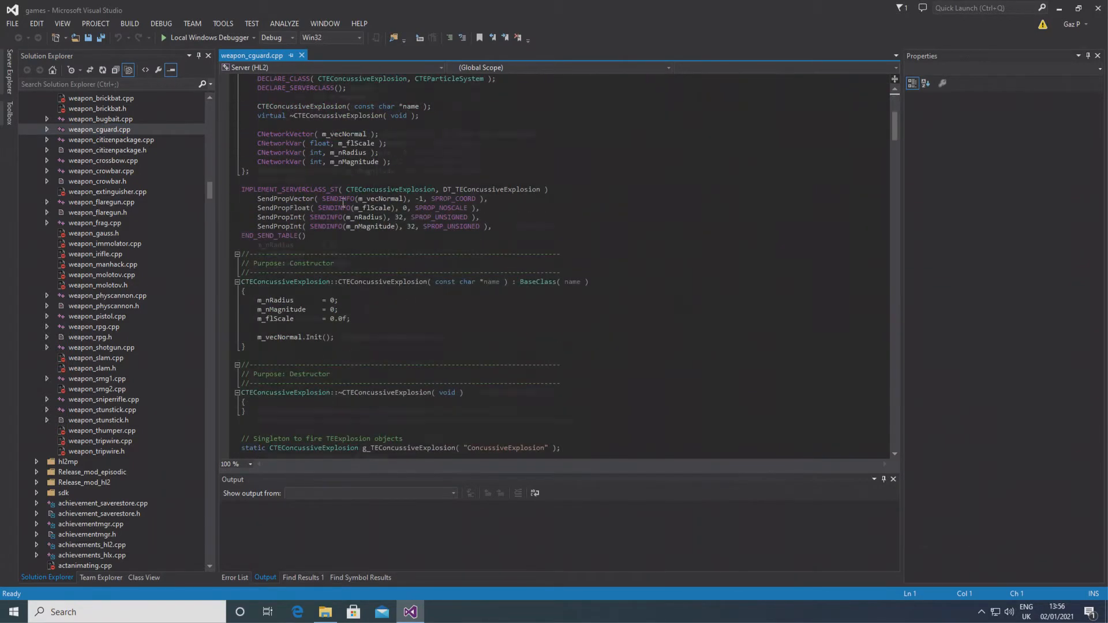
scroll(down, 3)
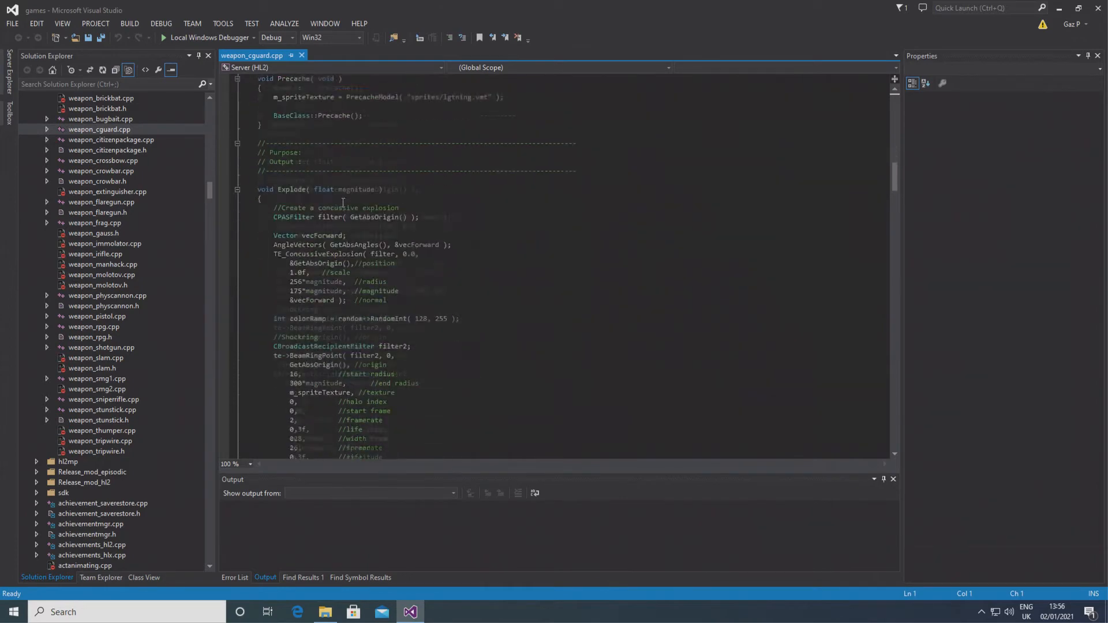
scroll(down, 3)
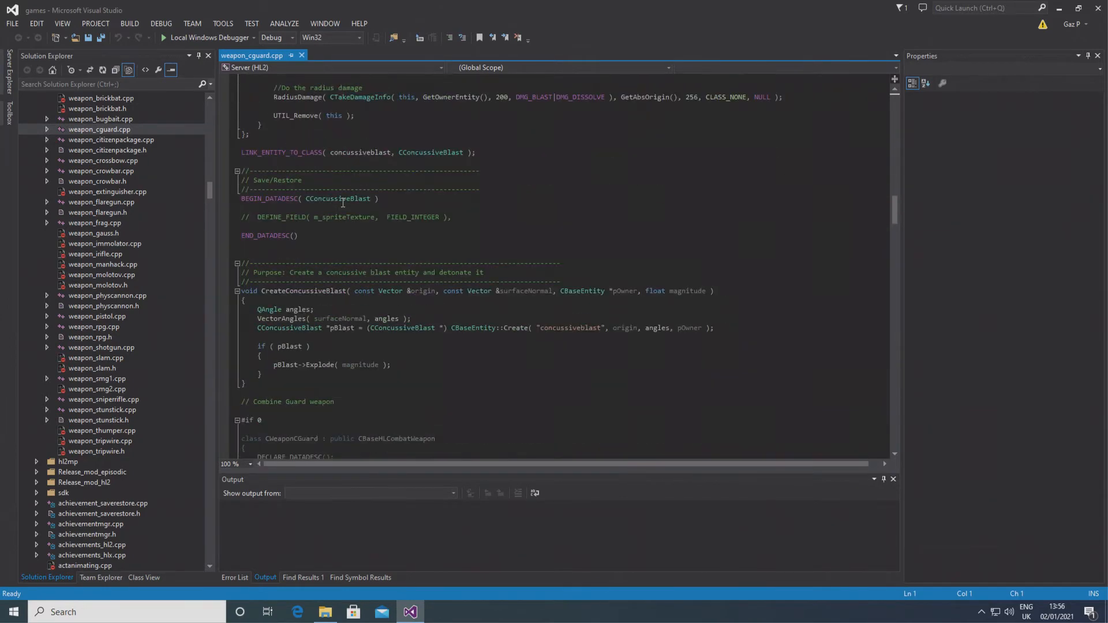
scroll(down, 3)
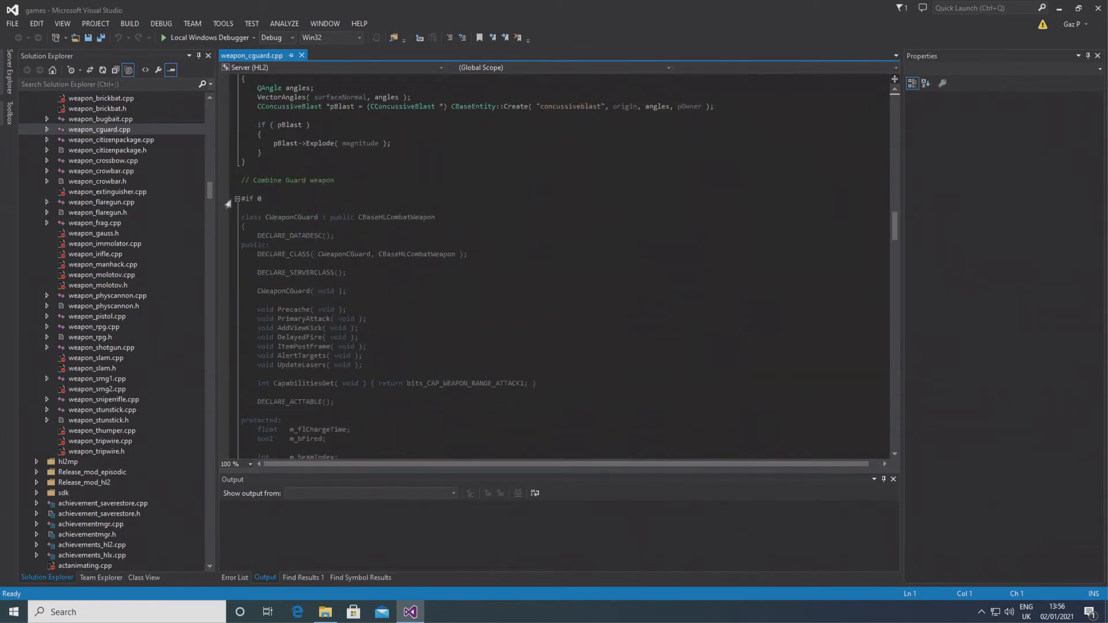
scroll(up, 3)
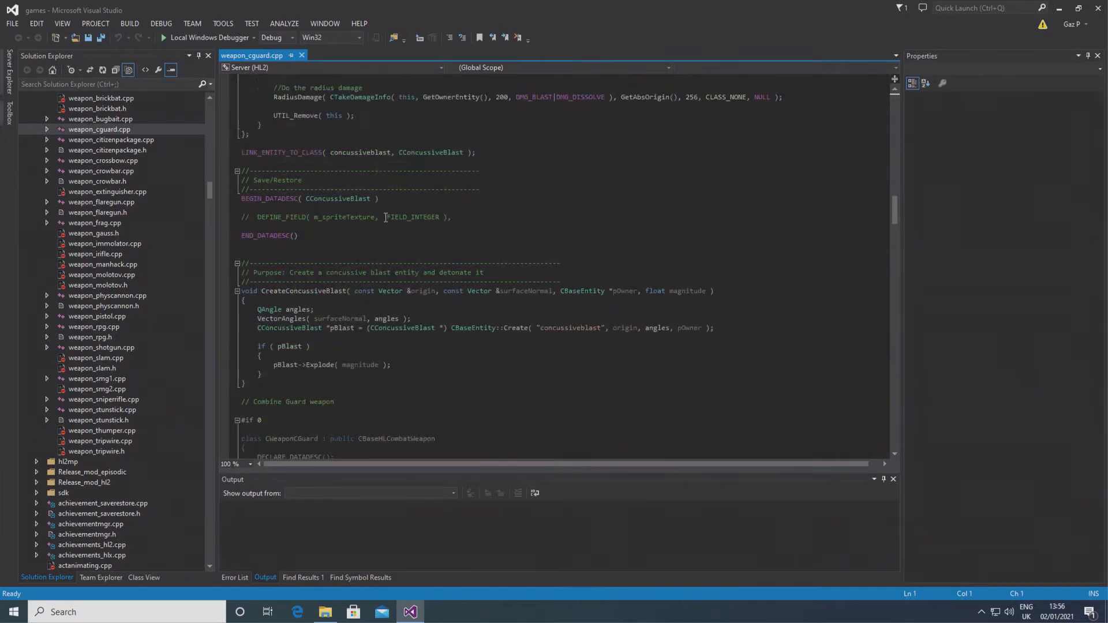
scroll(up, 3)
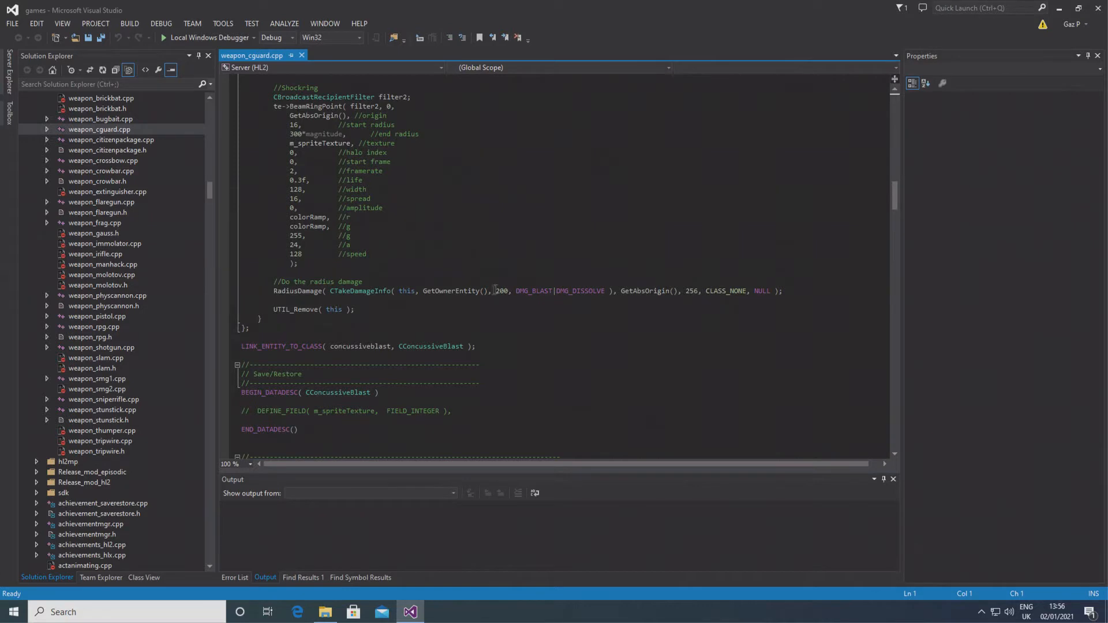
mouse_move(205, 289)
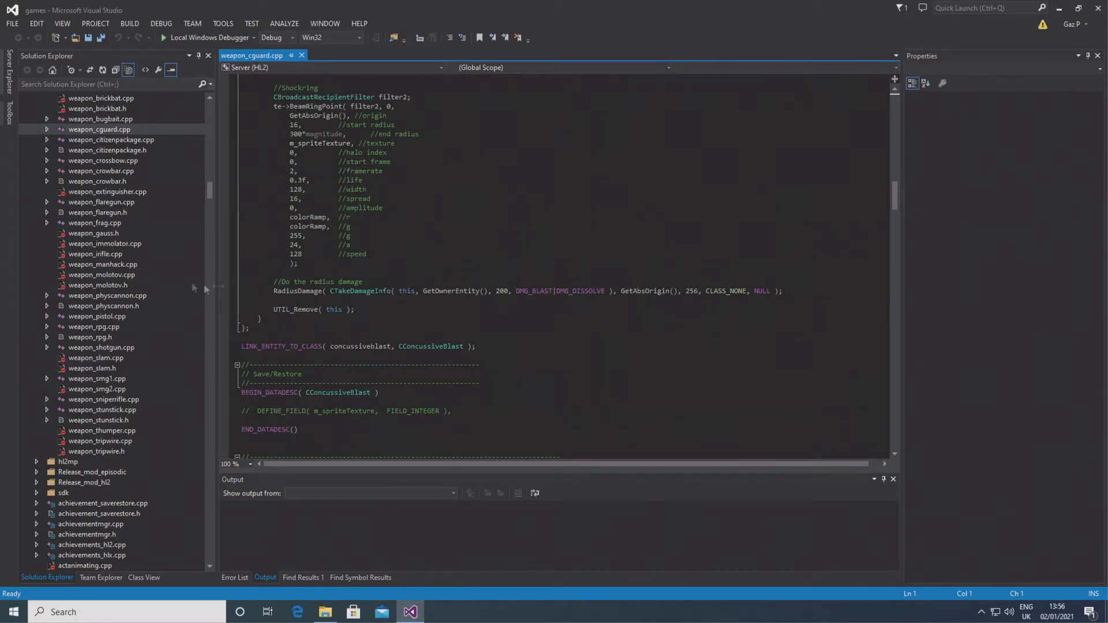
Step: Add a 'float damage' parameter after magnitude in Explode, correcting the 'damafge' typo
scroll(up, 3)
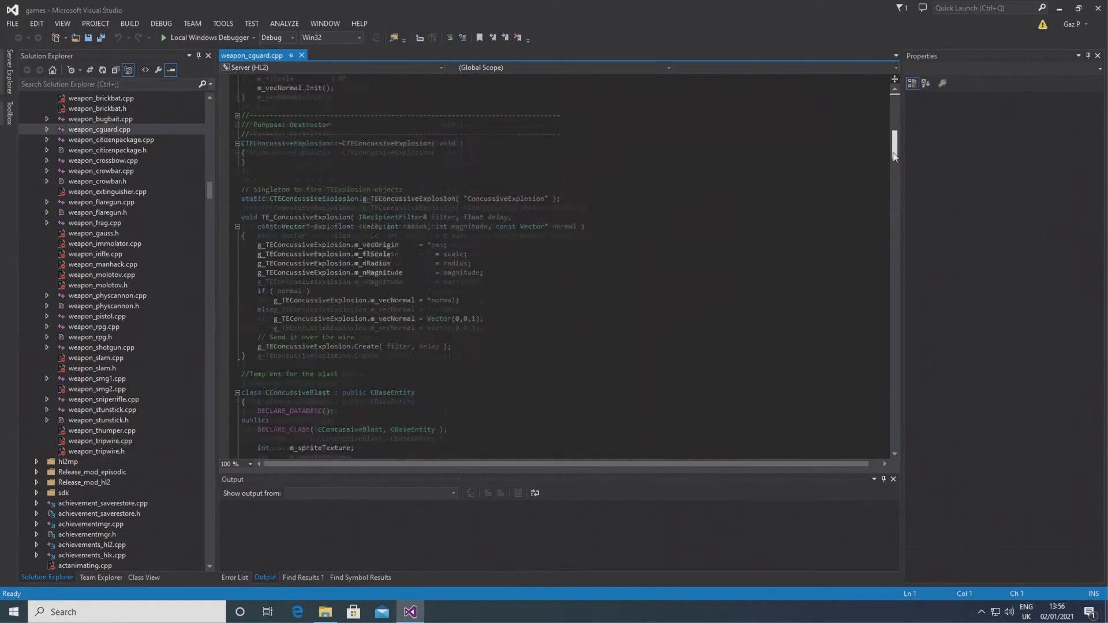
scroll(up, 3)
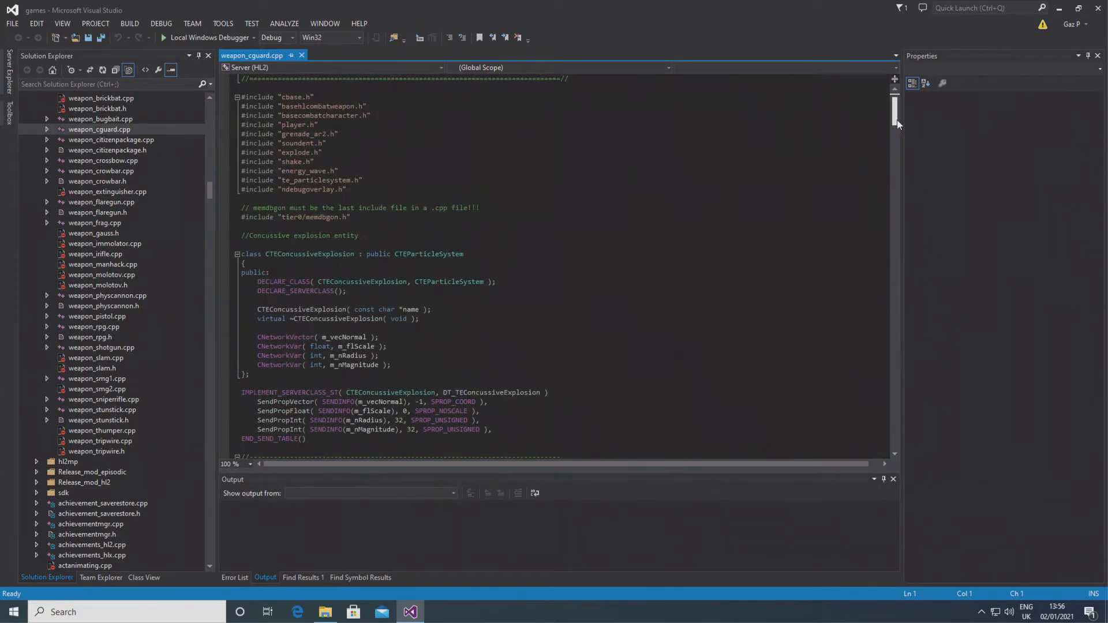
scroll(down, 3)
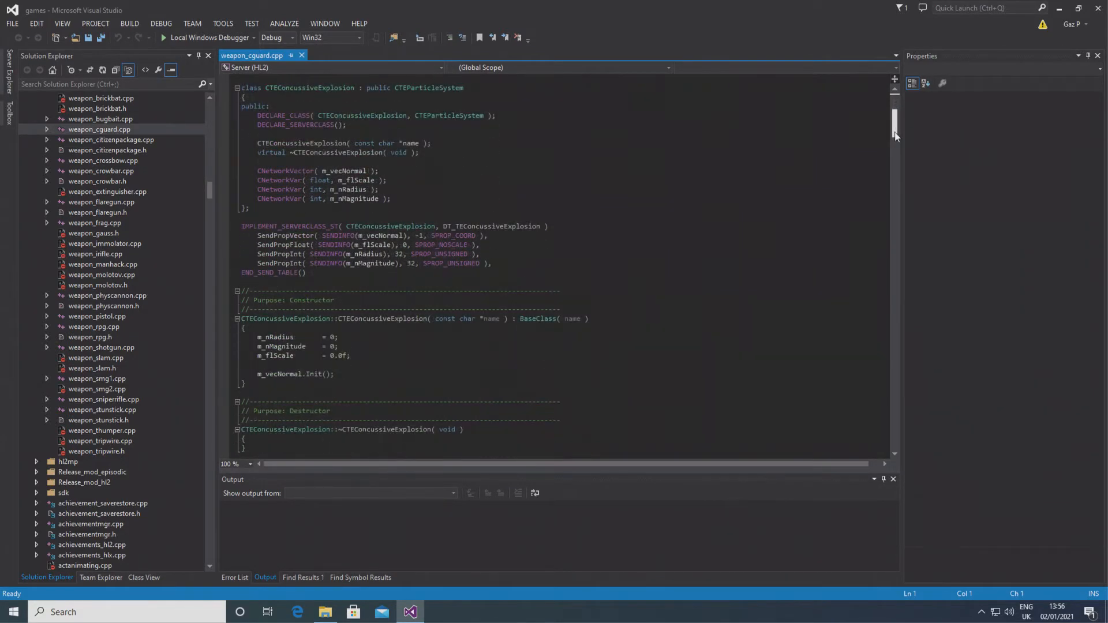
scroll(down, 3)
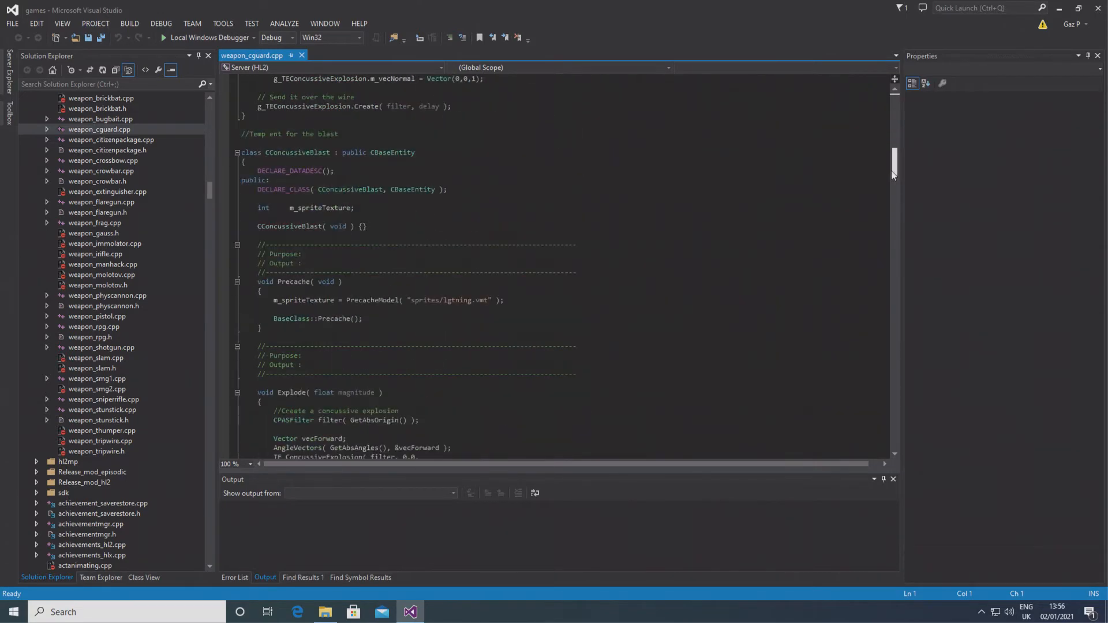
scroll(down, 3)
text(,)
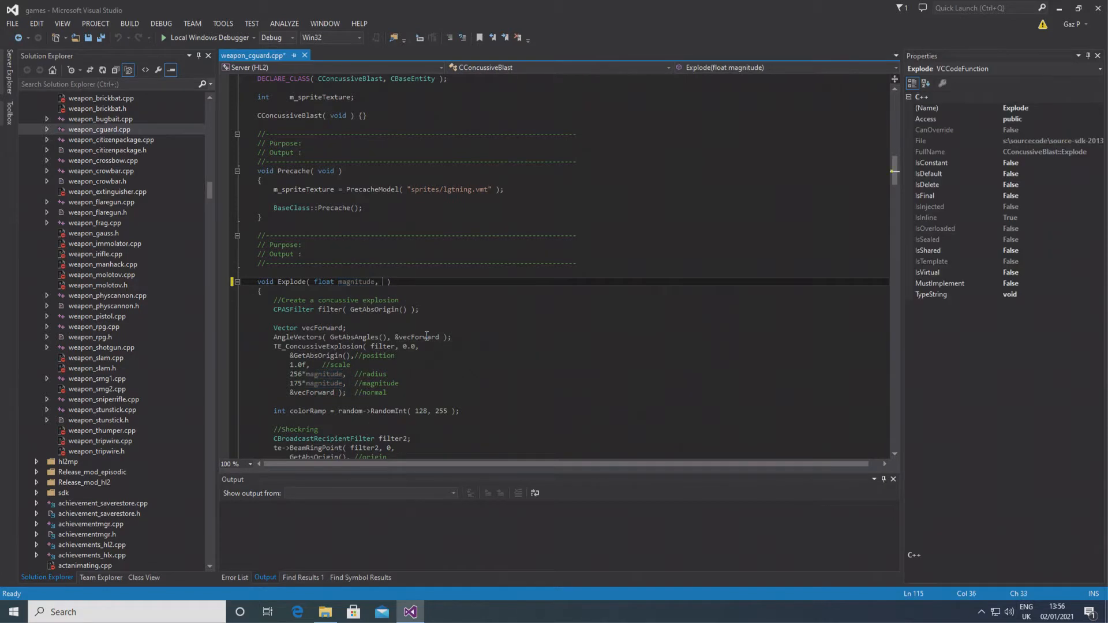
text(float damafge)
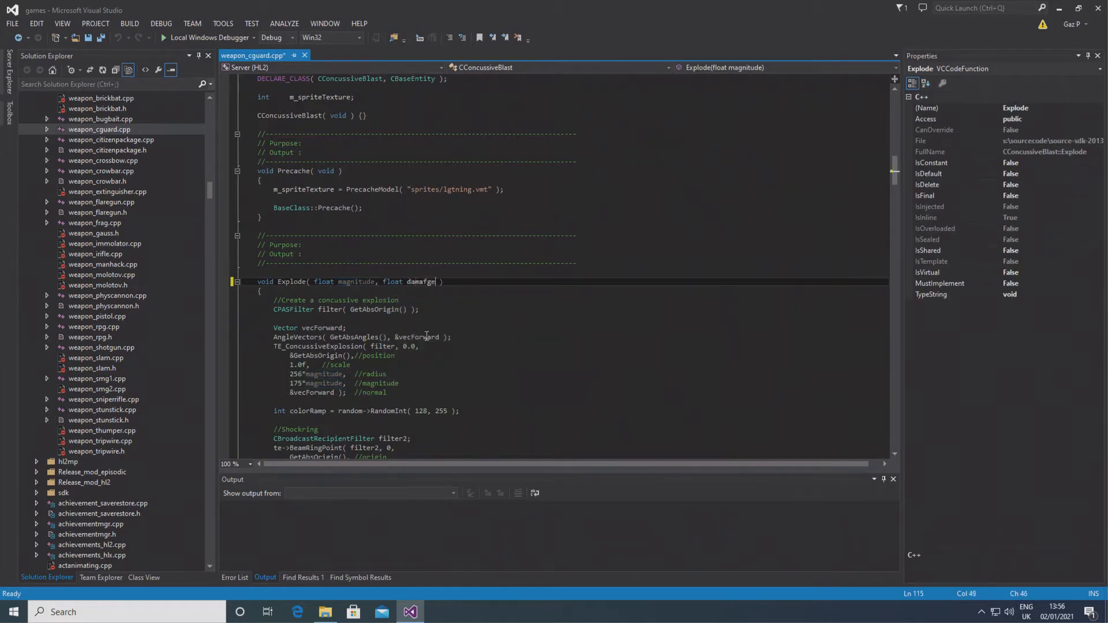
key(Backspace)
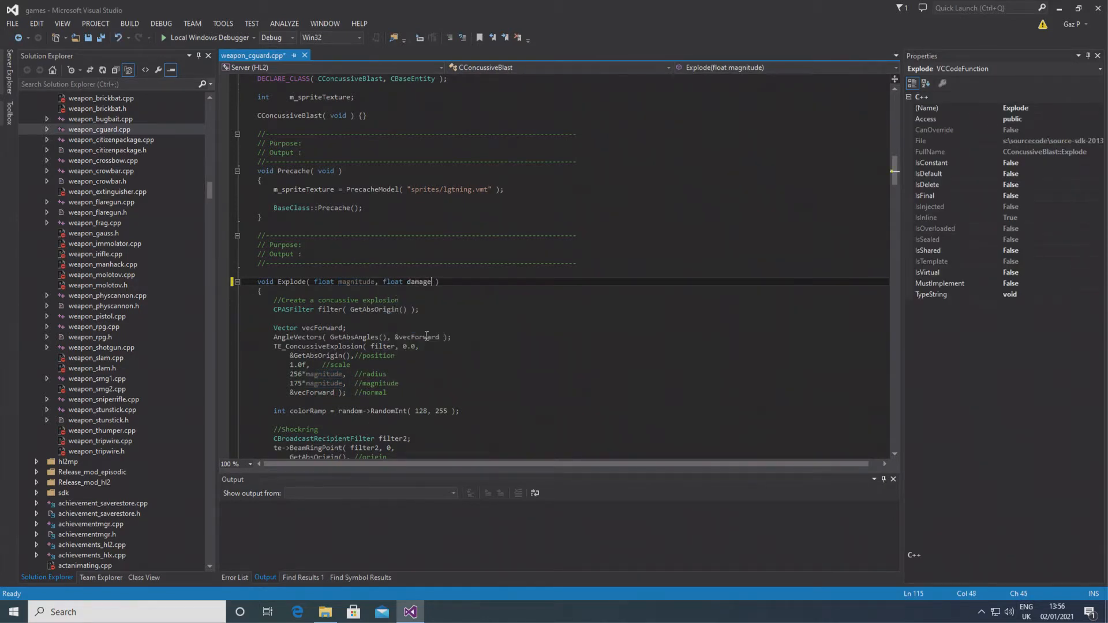
double_click(418, 282)
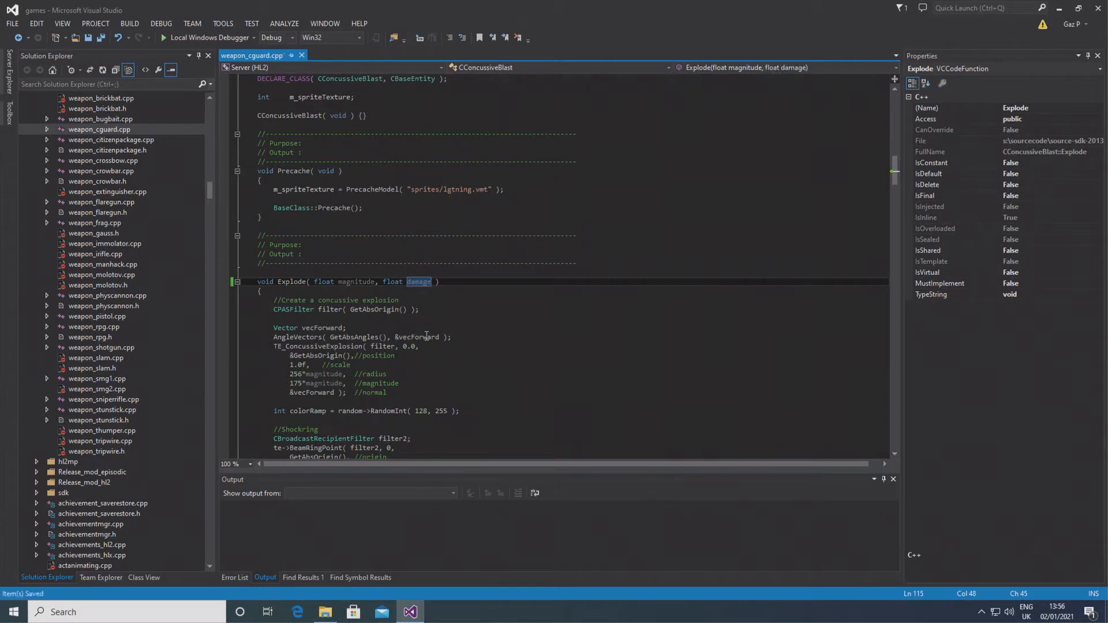
Step: Replace the fixed 200 in RadiusDamage with the damage parameter
scroll(down, 3)
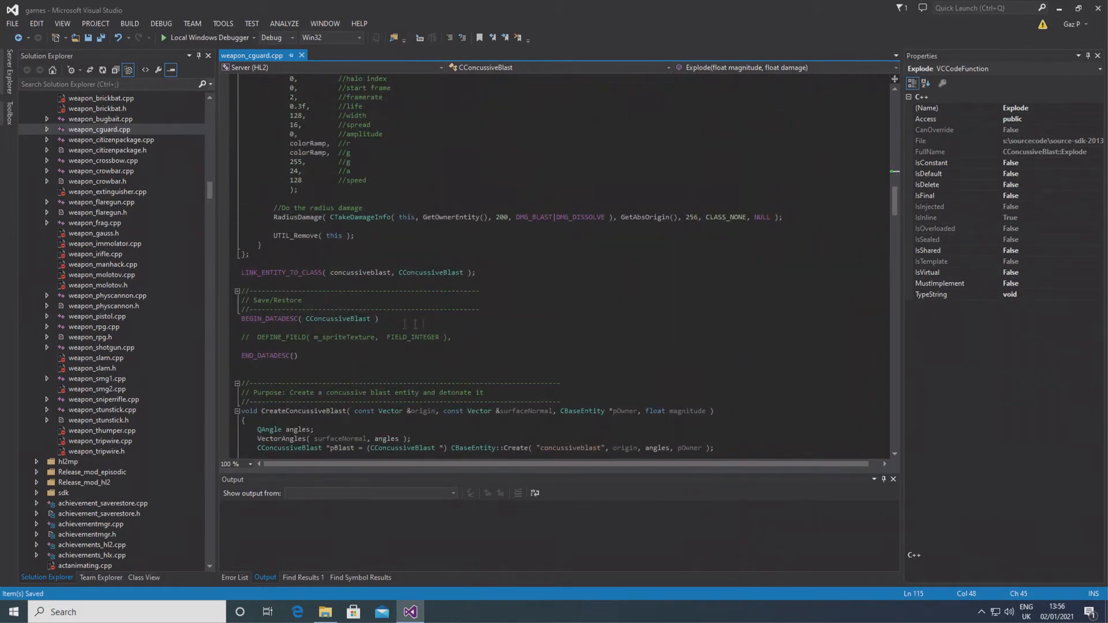
click(496, 216)
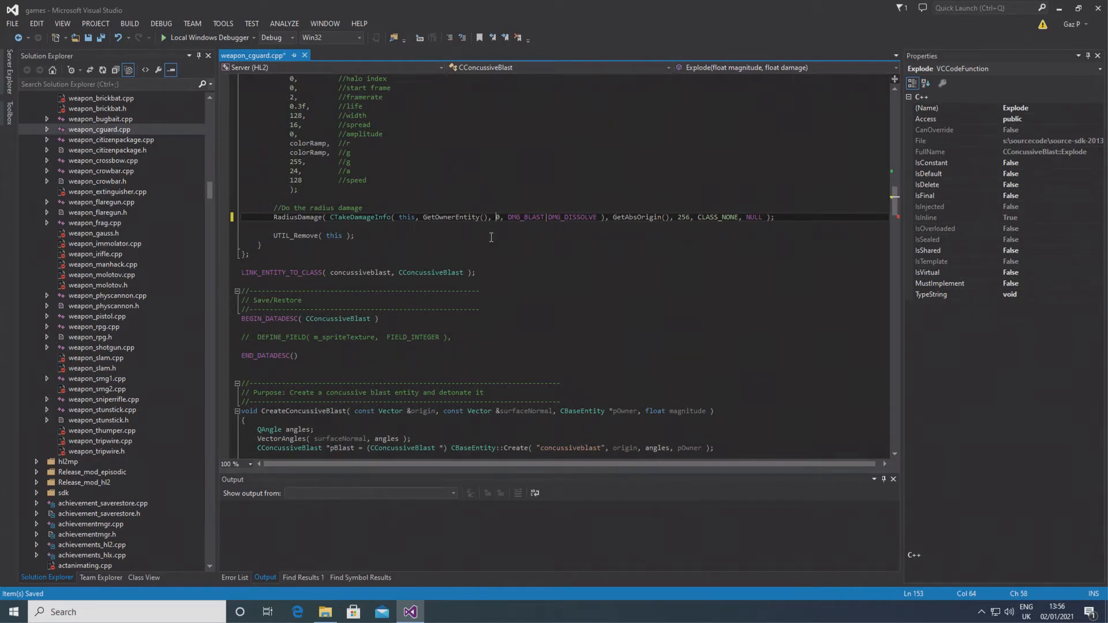
text(damage)
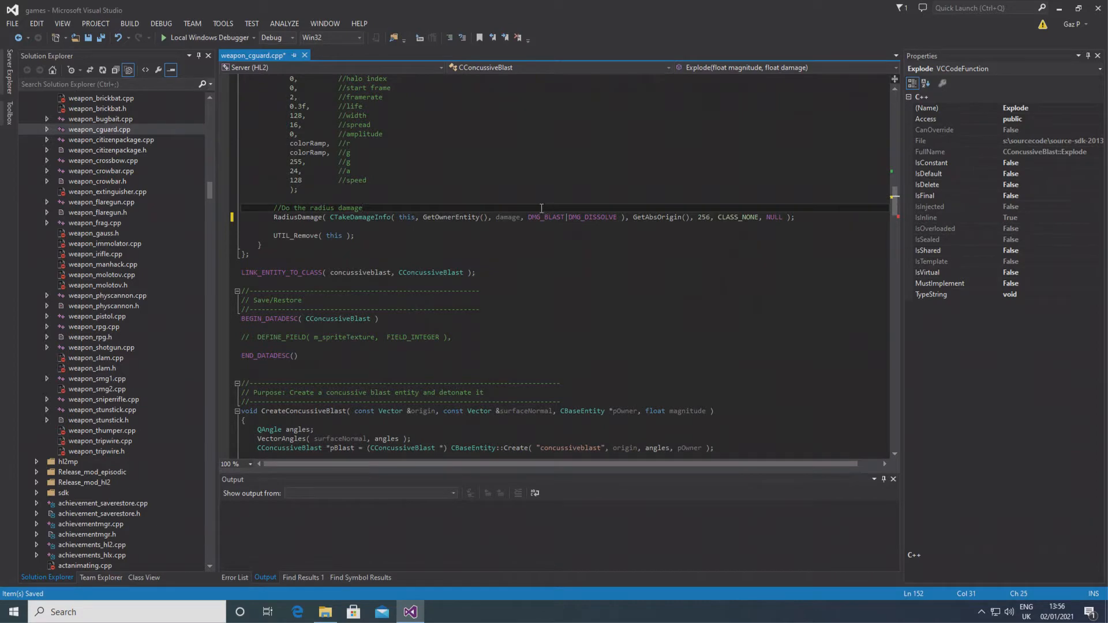
scroll(down, 3)
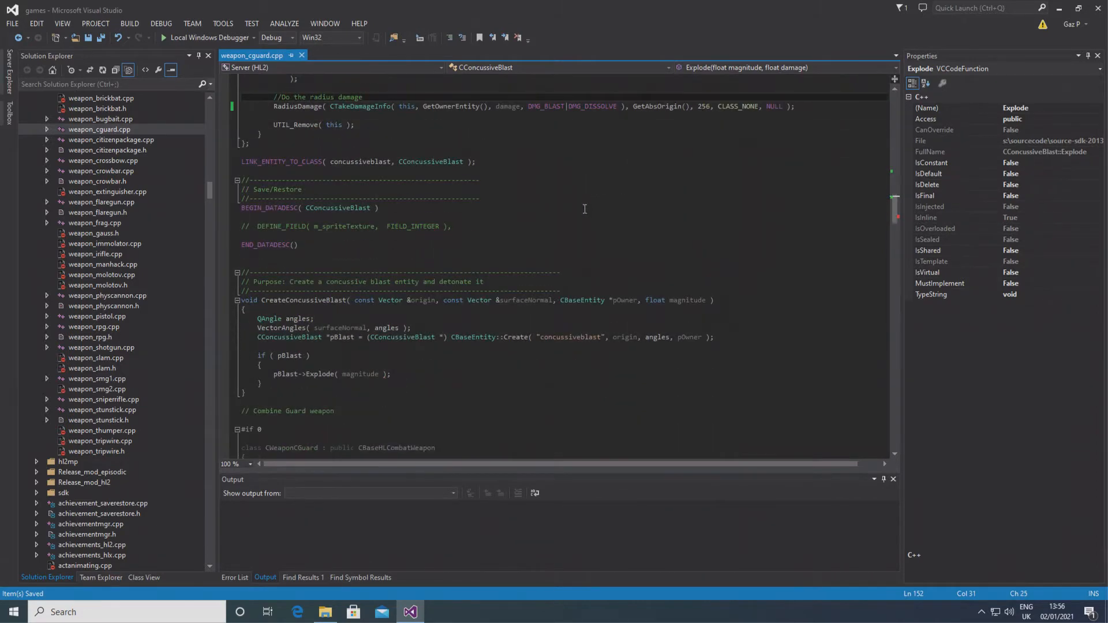
scroll(down, 3)
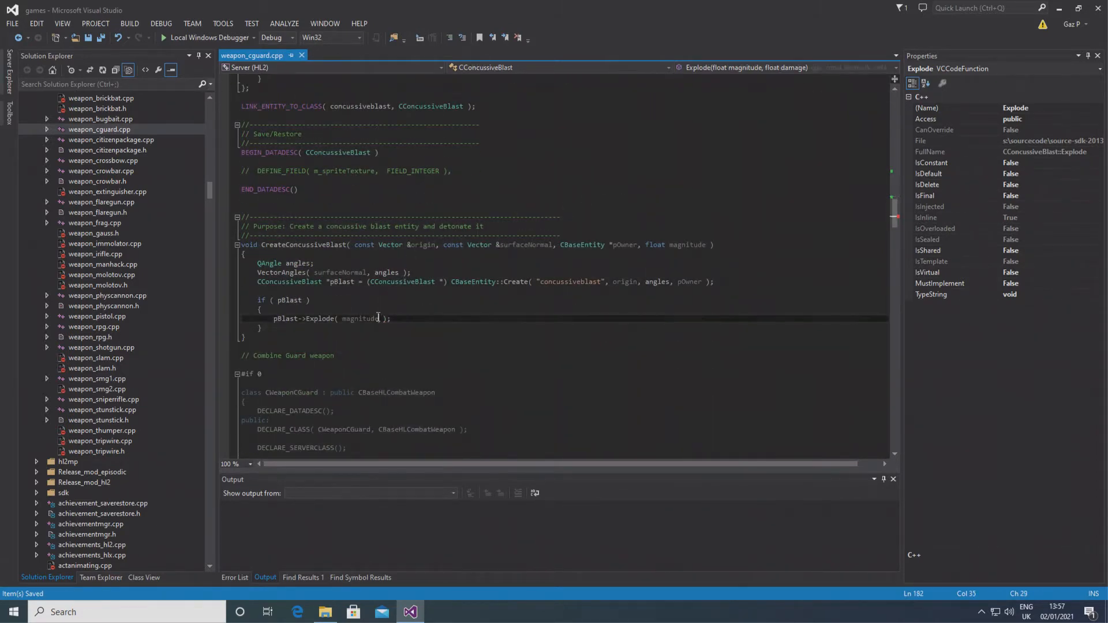
Step: Give CreateConcussiveBlast a float damage parameter passed to Explode, and enable CWeaponCGuard with #if 1
double_click(359, 319)
text(, )
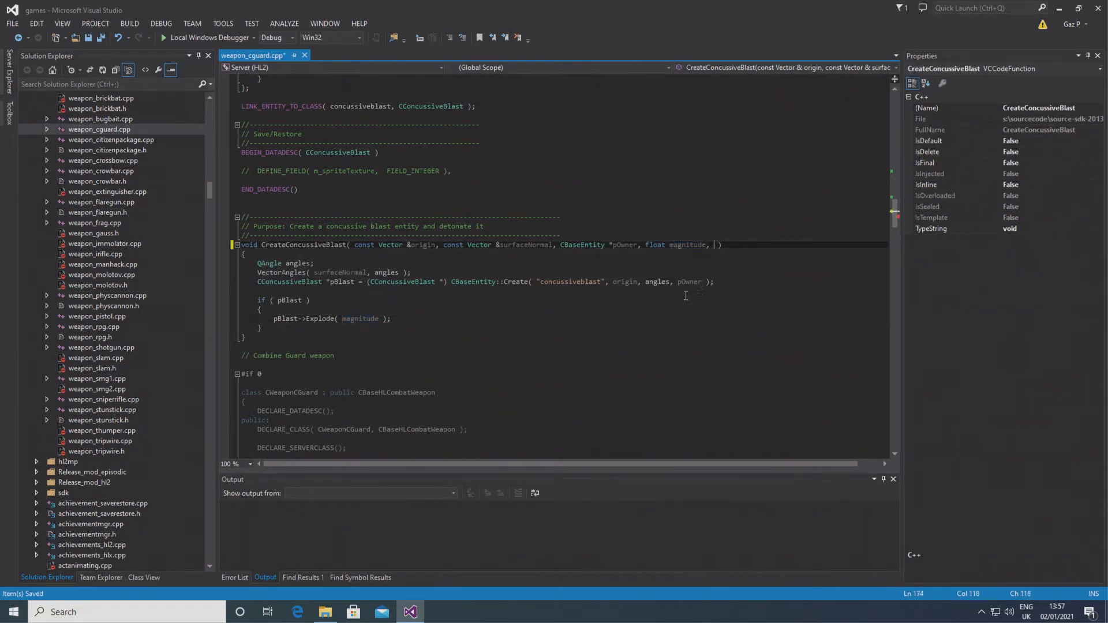
text(float da)
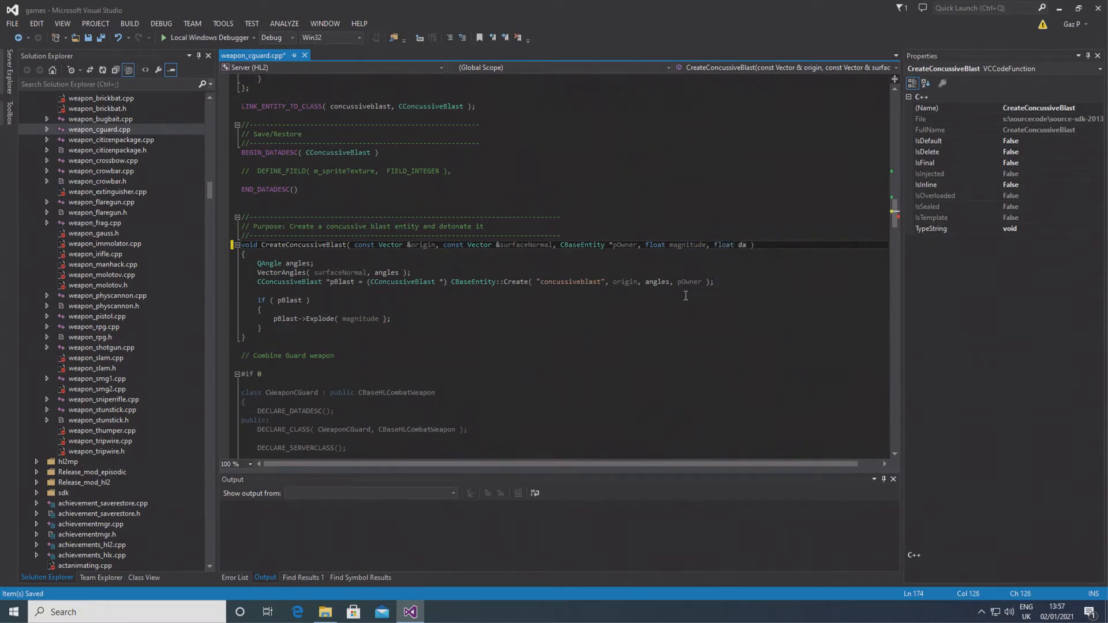
double_click(749, 245)
text(,)
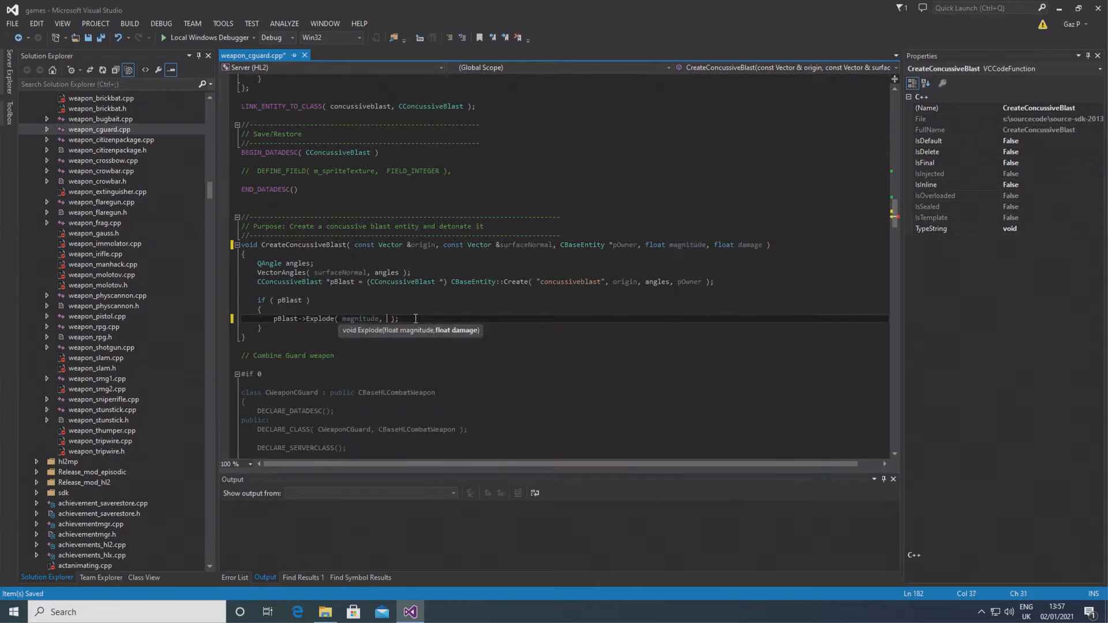
text(damage)
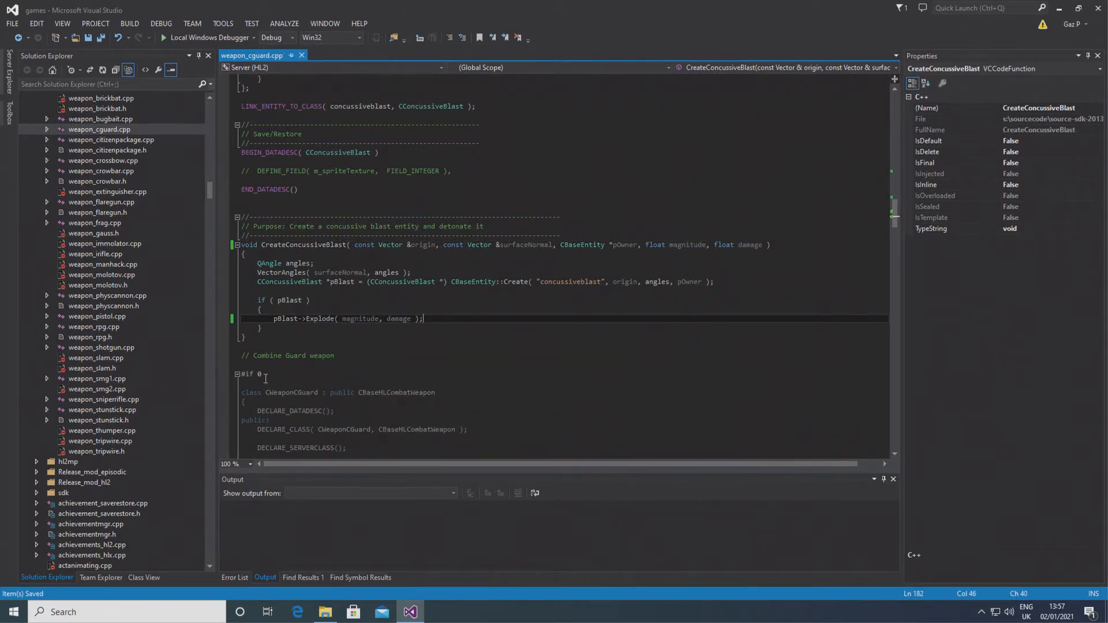
text(1)
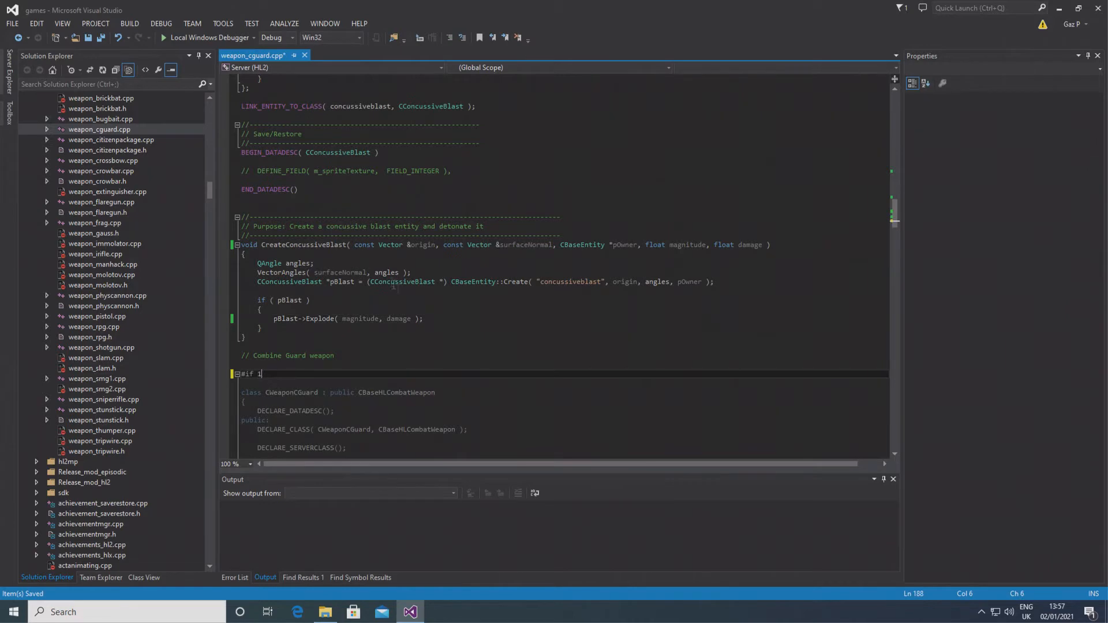
Step: Rewrite AlertTargets' vecAiming line to use pPlayer->GetAutoaimVector instead of GetRadialAutoVector, then save
scroll(down, 3)
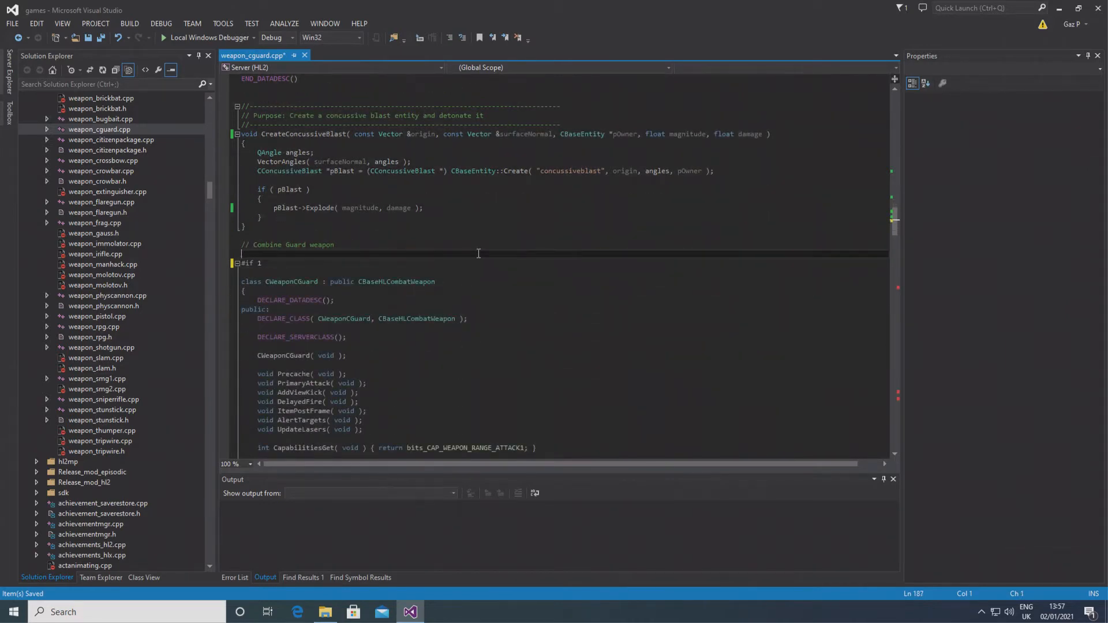
scroll(down, 3)
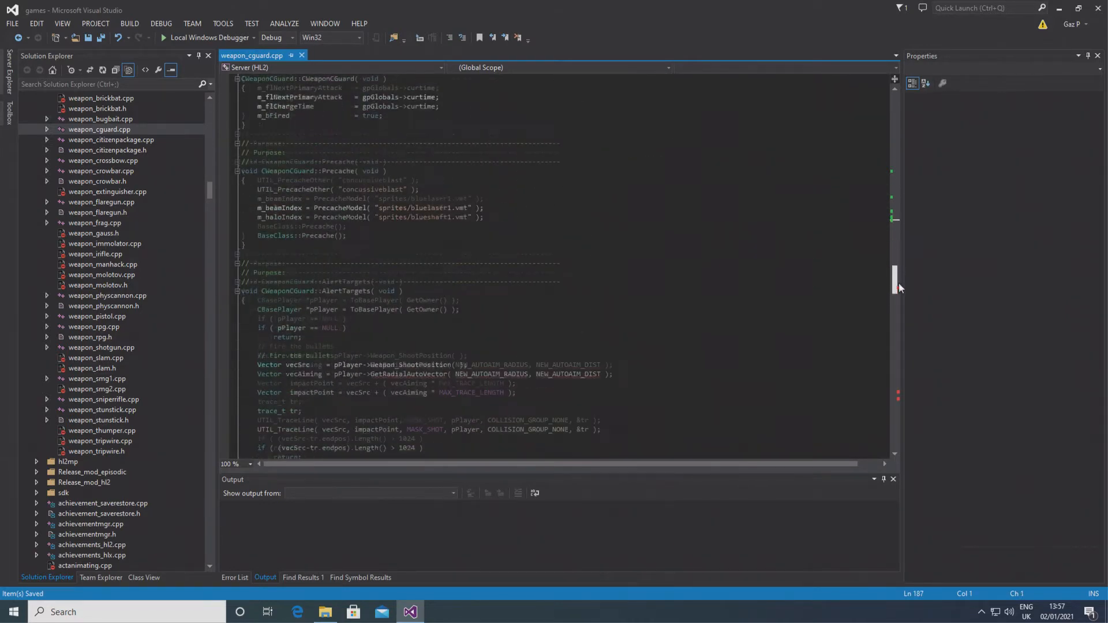
scroll(down, 3)
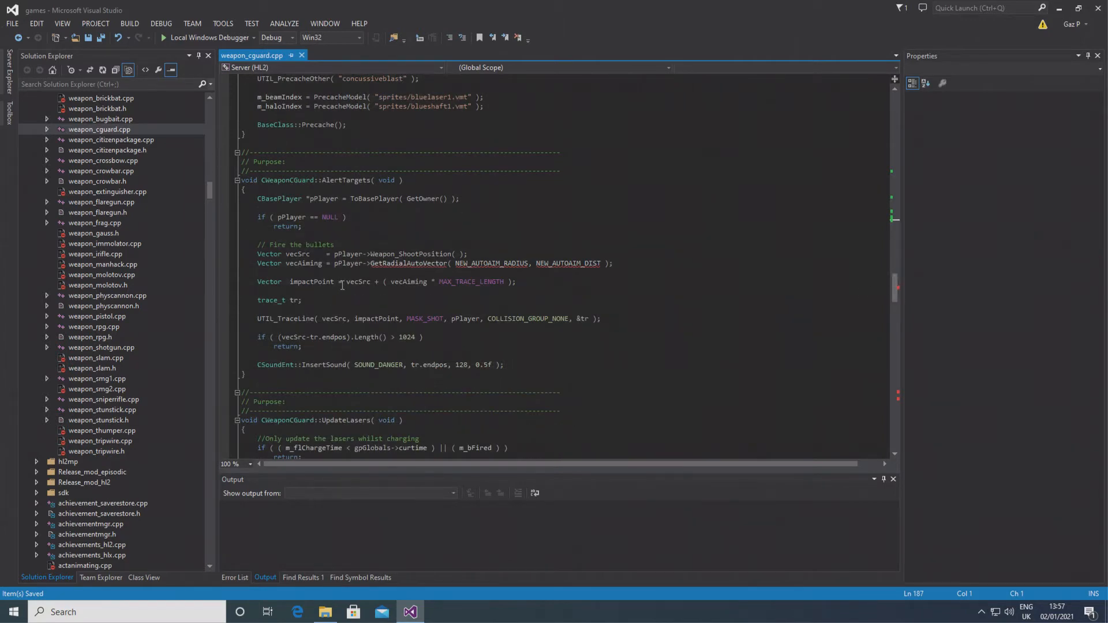
mouse_move(409, 263)
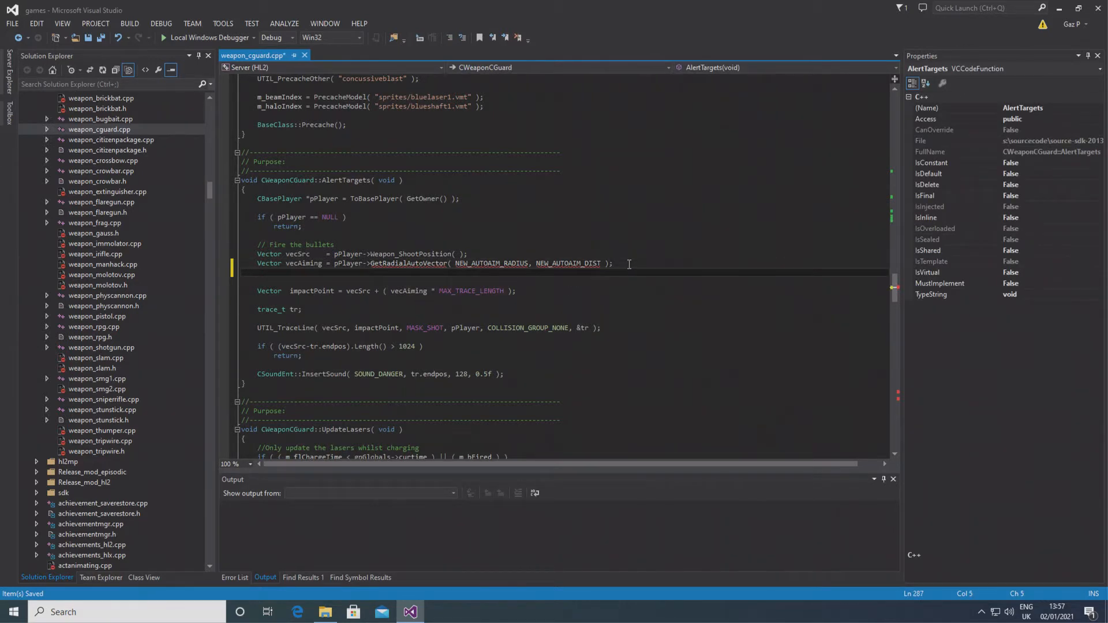
text(Vector vecAiming)
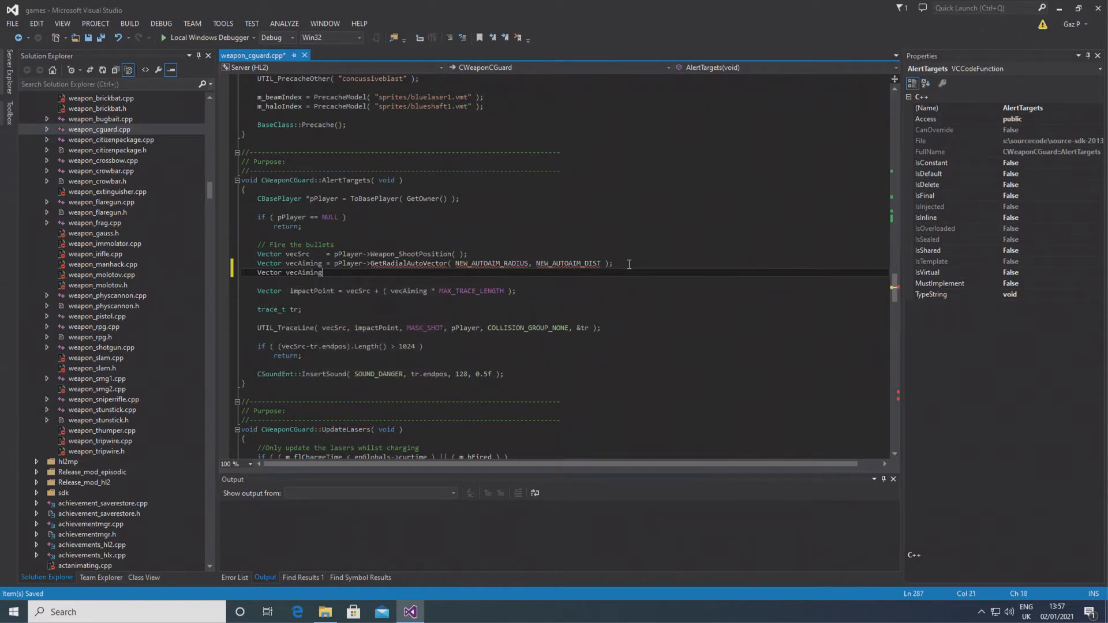
text(=)
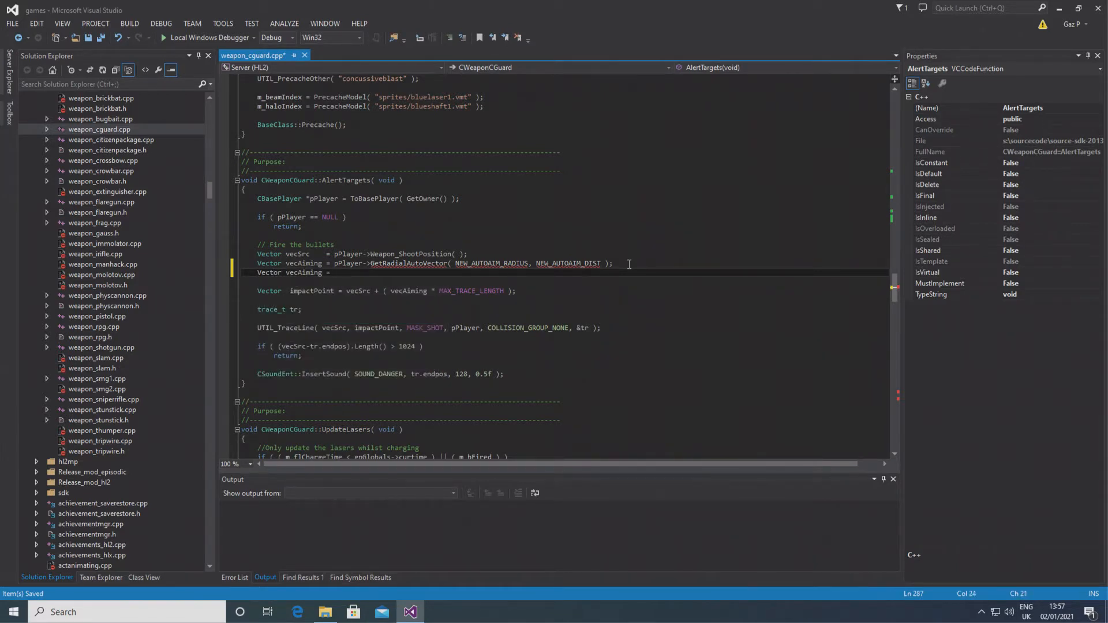
text(pPlayer-)
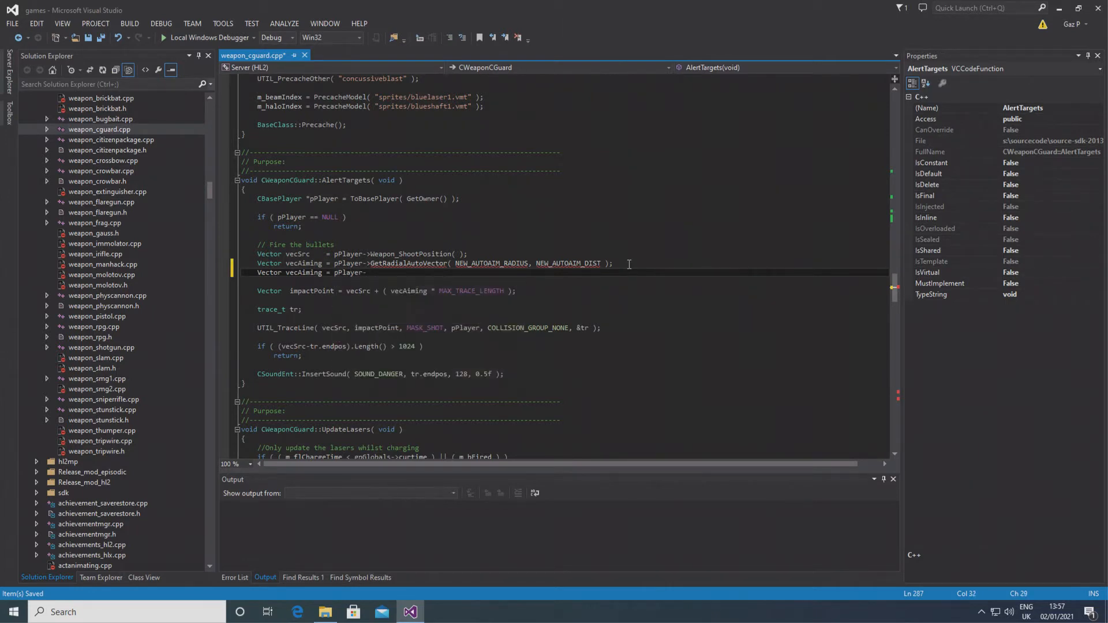
text(Rad)
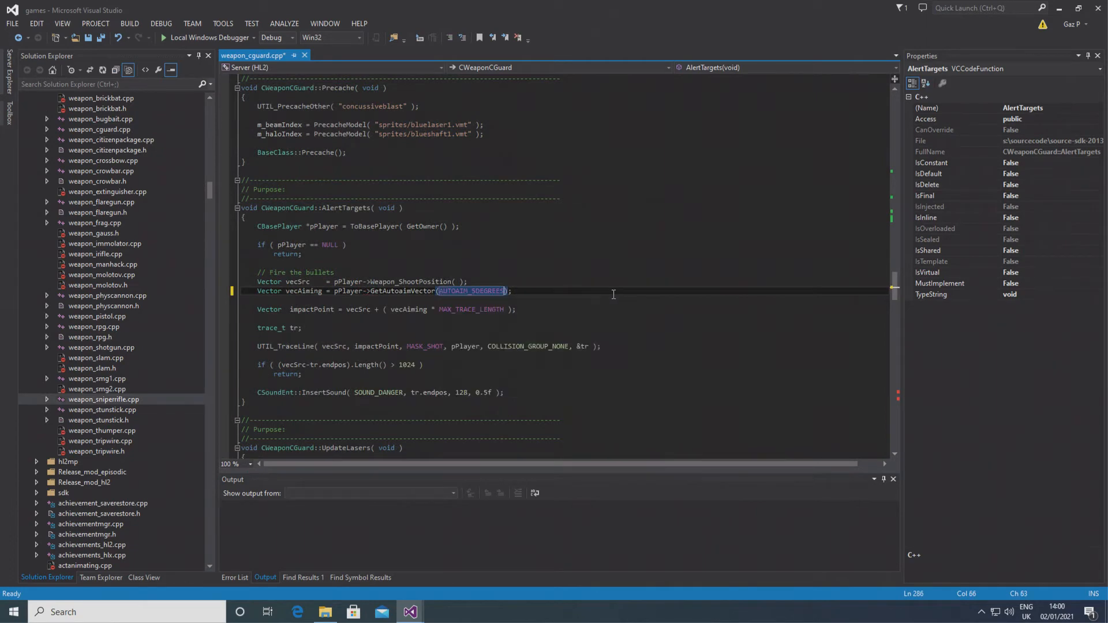
key(ctrl+s)
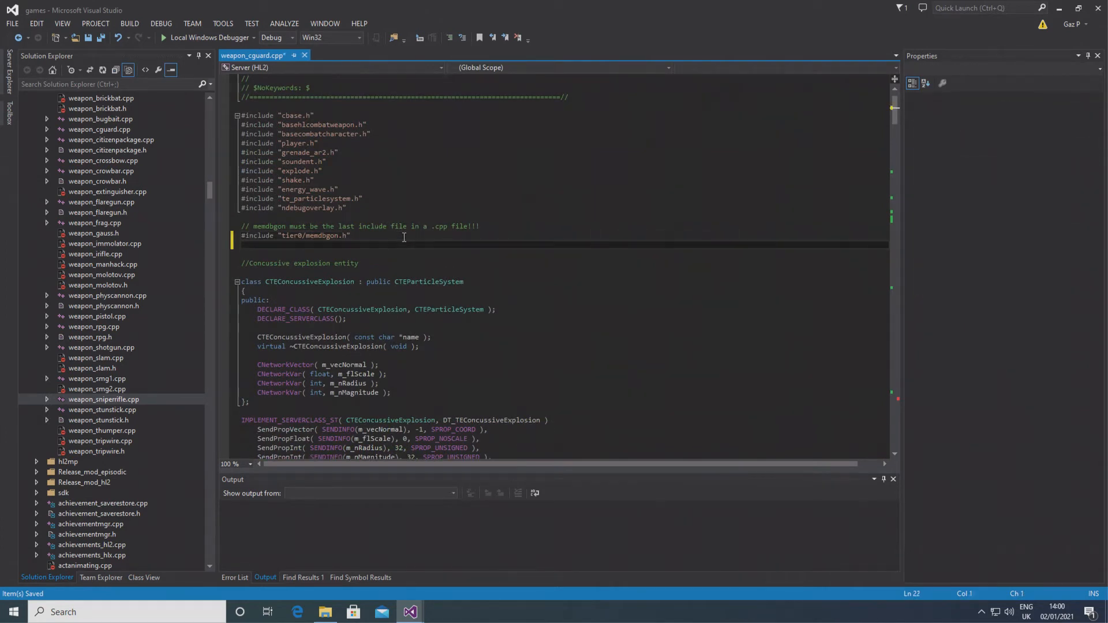
Step: Declare ConVar sk_plr_dmg_cguard("sk_plr_dmg_cguard", "0", FCVAR_REPLICATED) below the includes
text(ConVar)
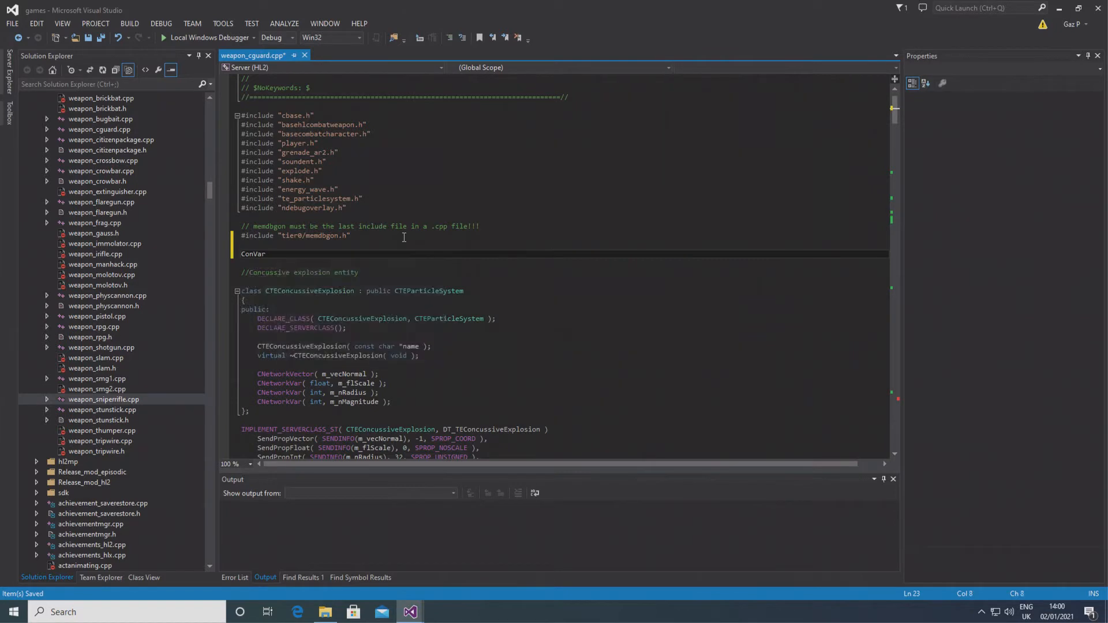
text(sk_plr_dmg)
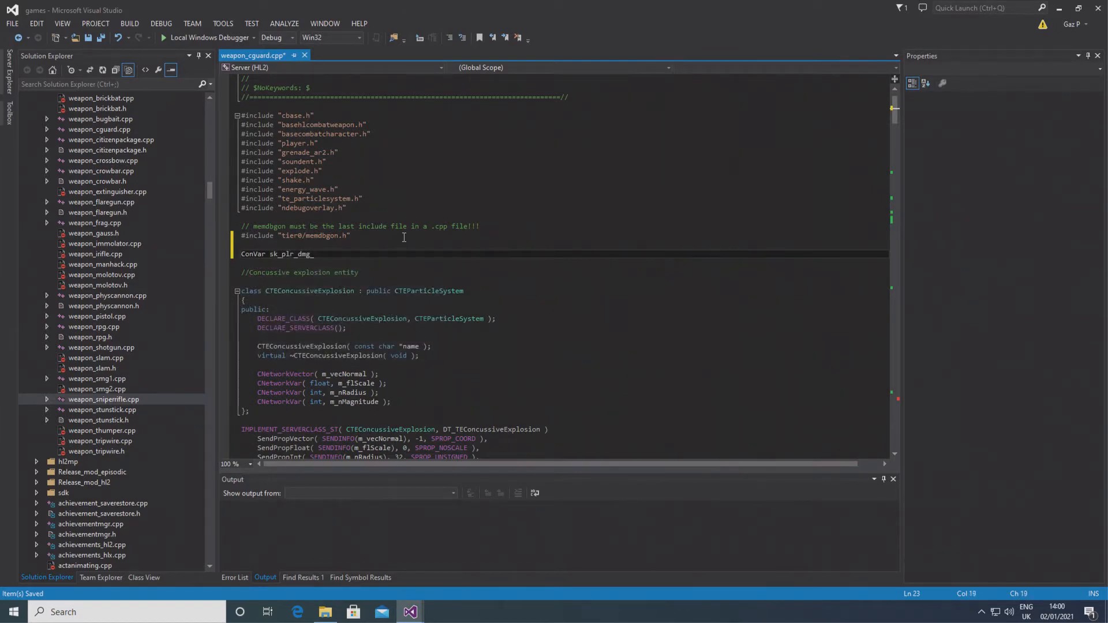
text(_cguard)
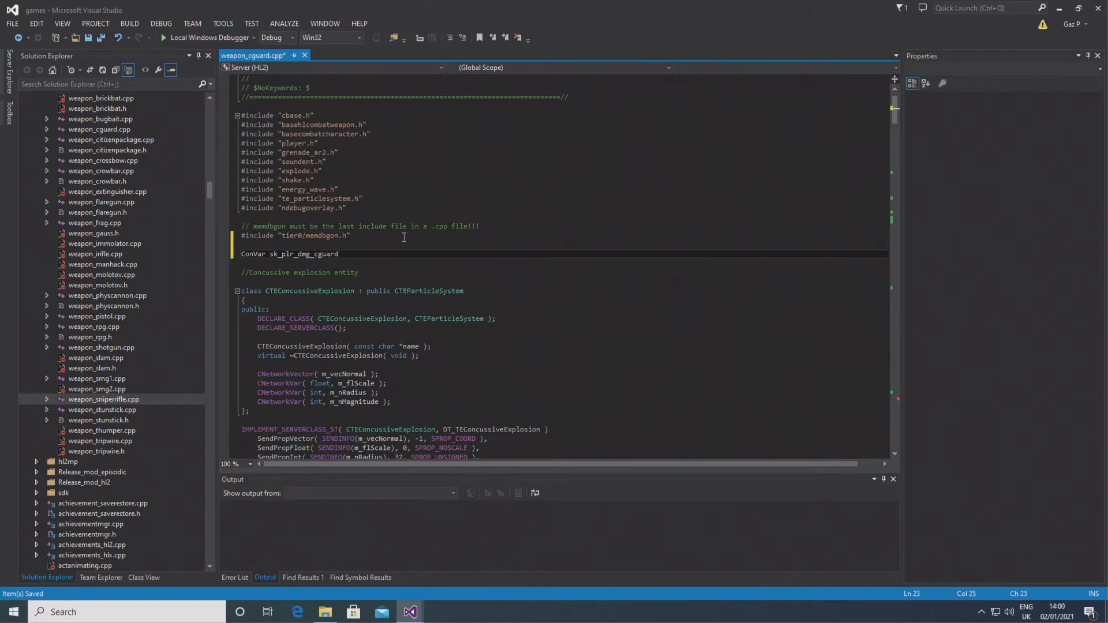
text((""))
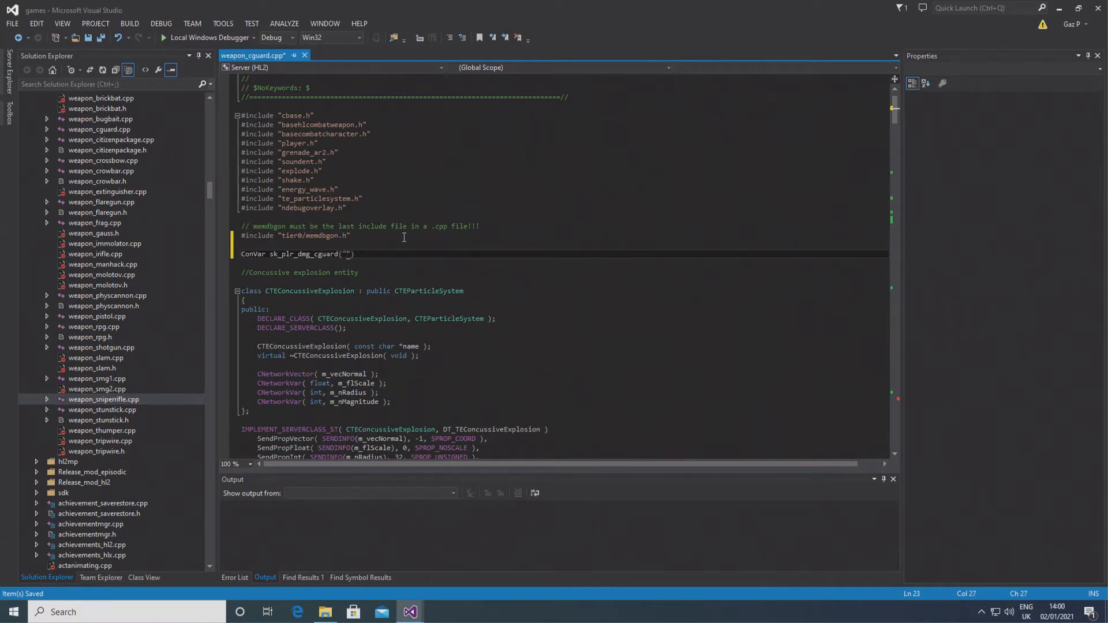
text(sk_plr_dmg_cguard", "0)
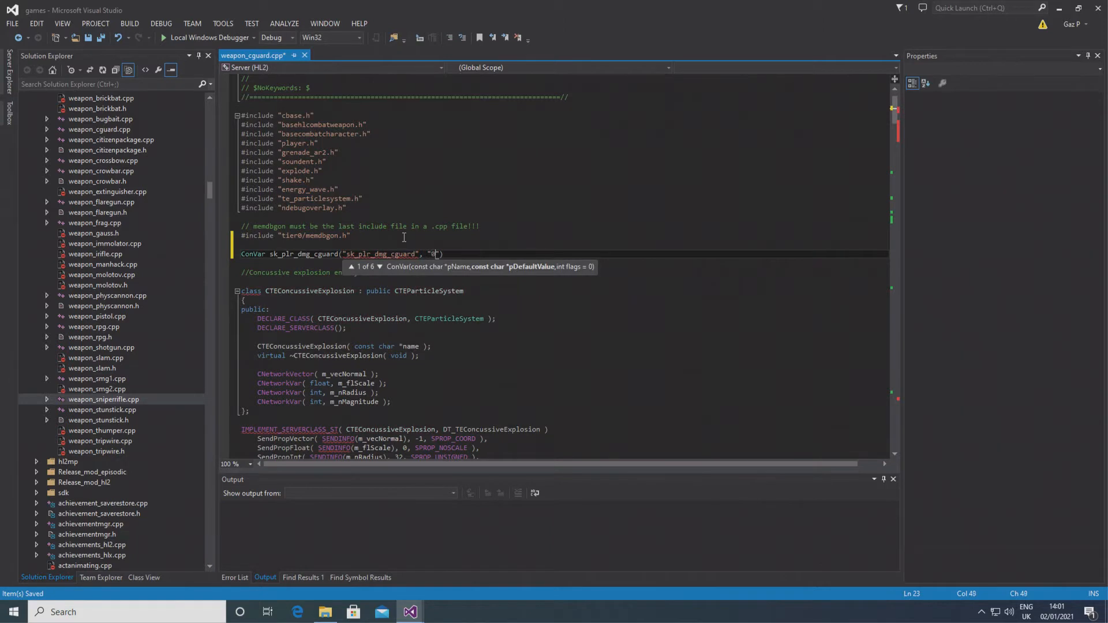
text(, F)
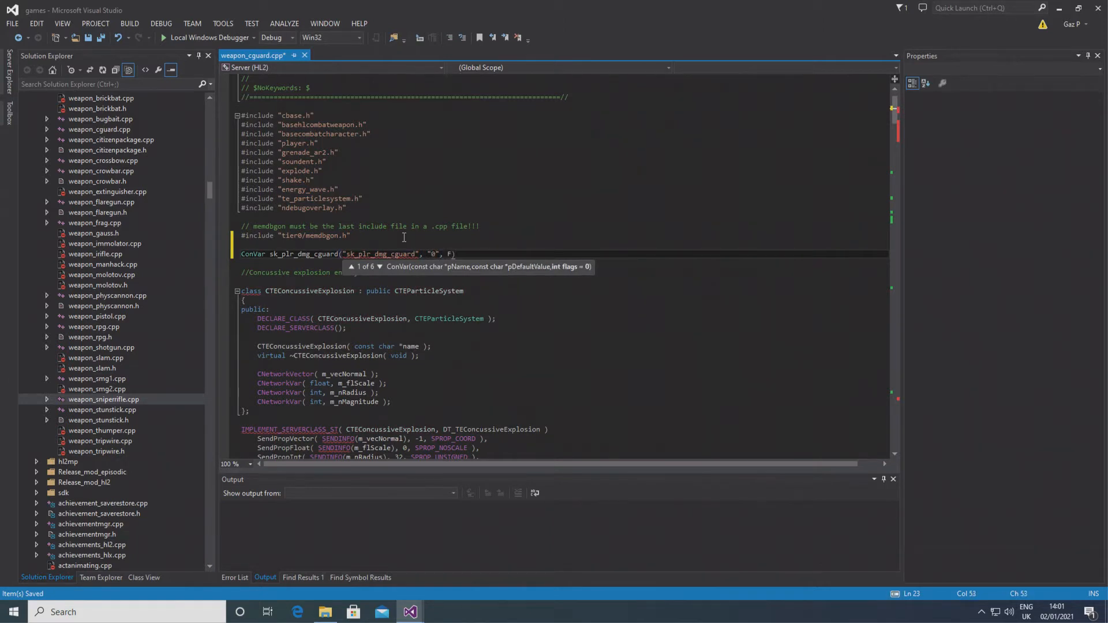
text(FCVAR_REPLICATED)
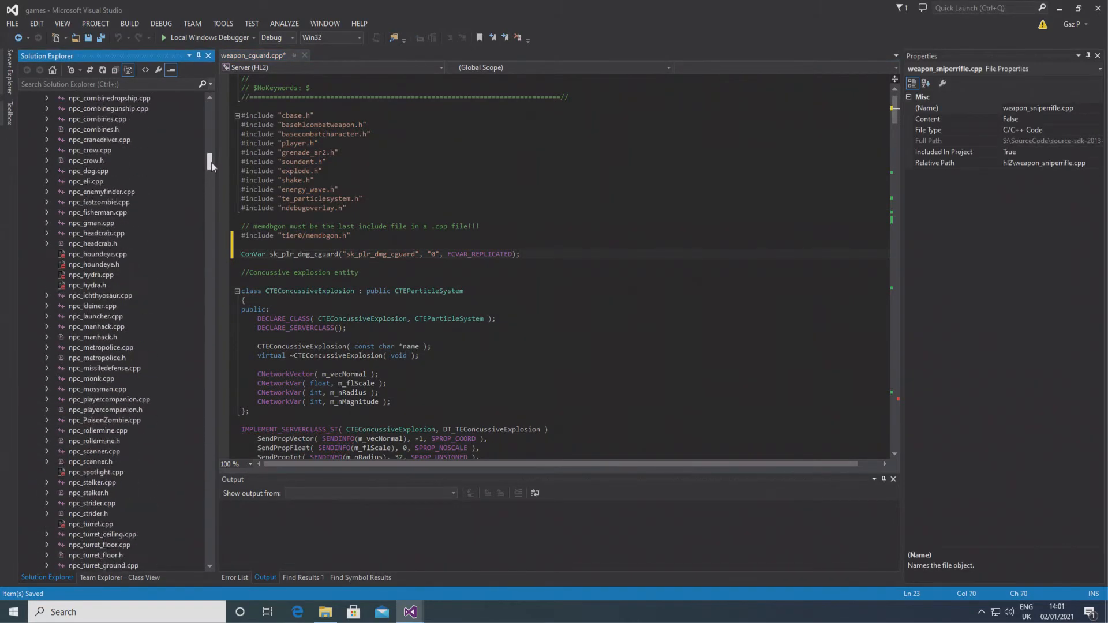
Step: Review the sk_ damage ConVars in hl2_gamerules.cpp, then return to weapon_cguard.cpp
scroll(up, 3)
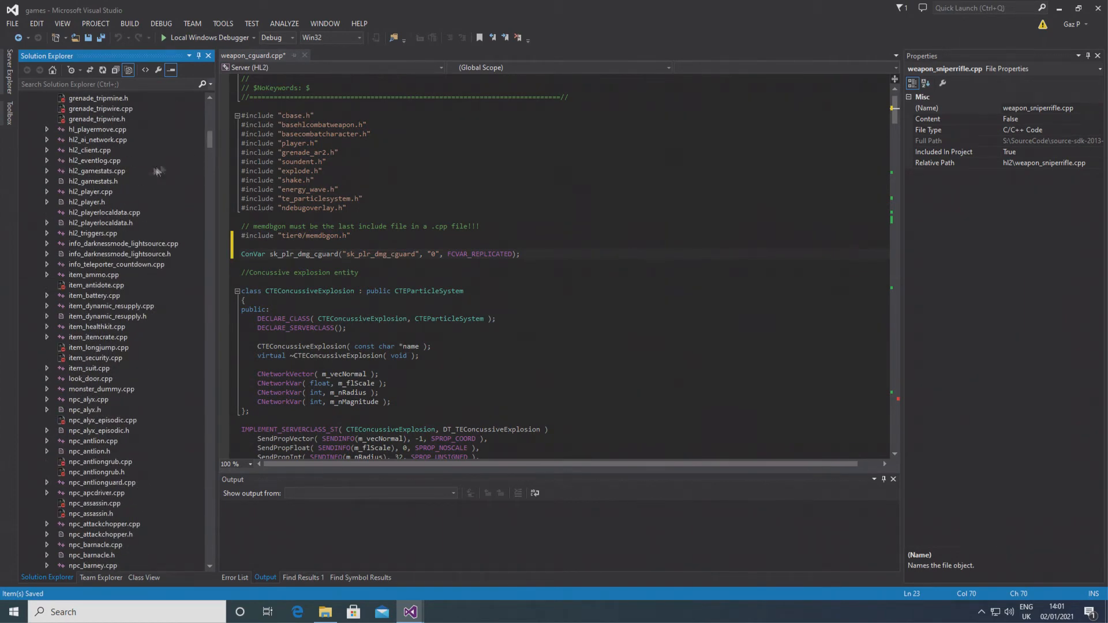
mouse_move(93, 227)
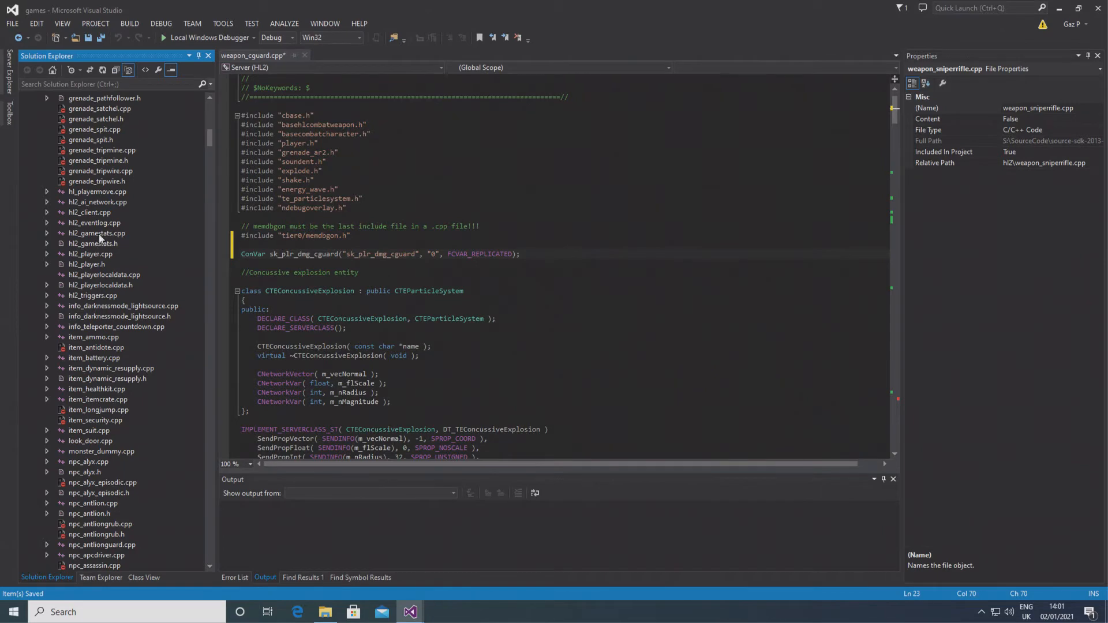
scroll(up, 3)
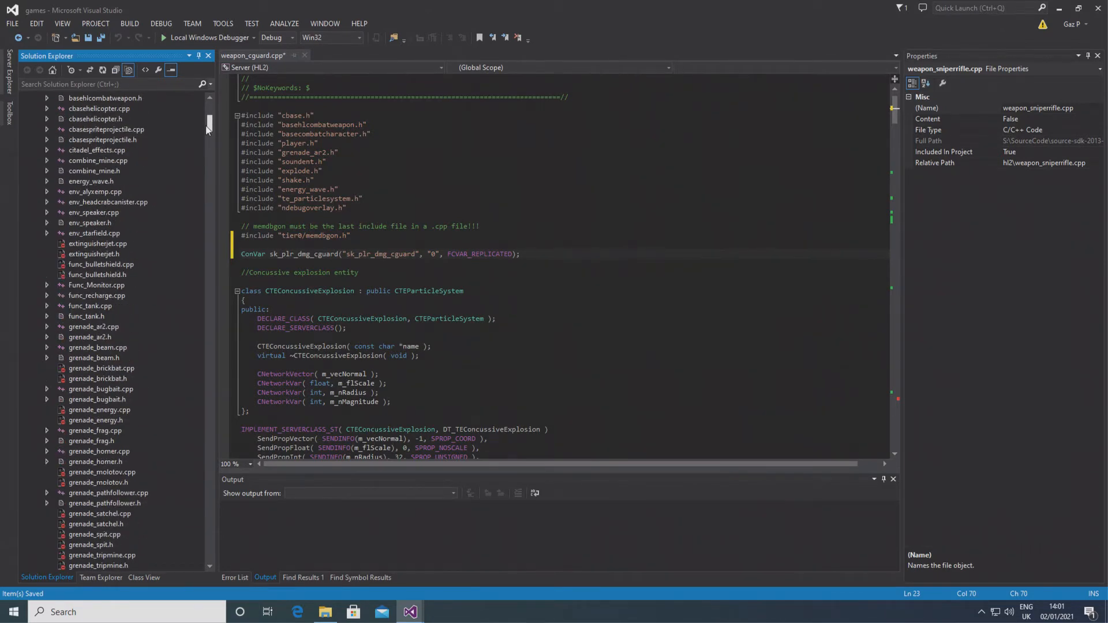
scroll(up, 3)
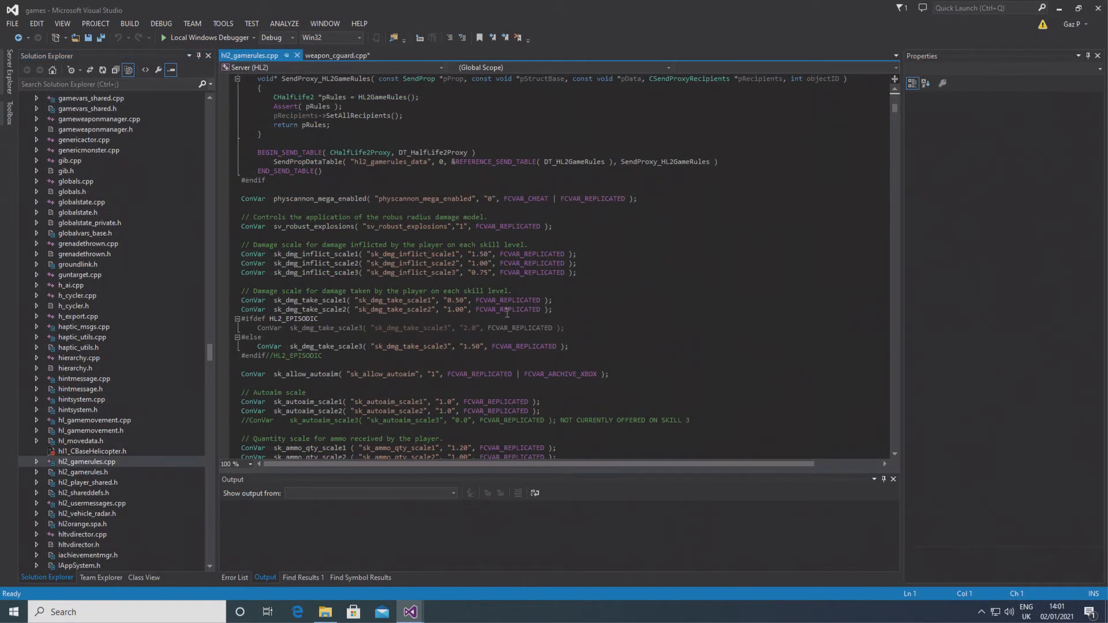
scroll(down, 3)
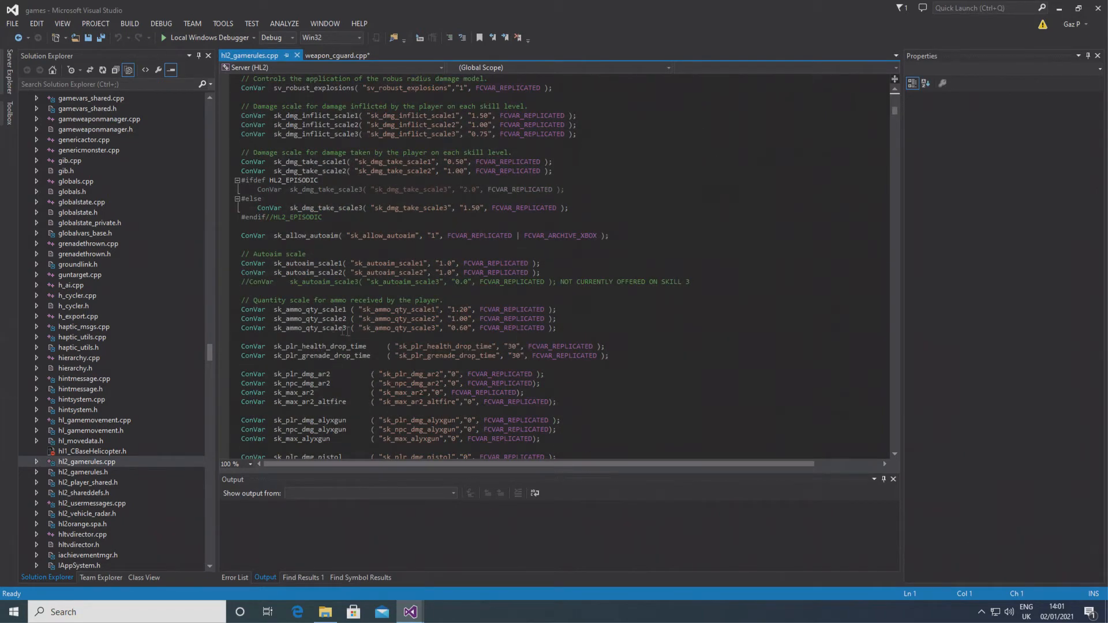
click(336, 56)
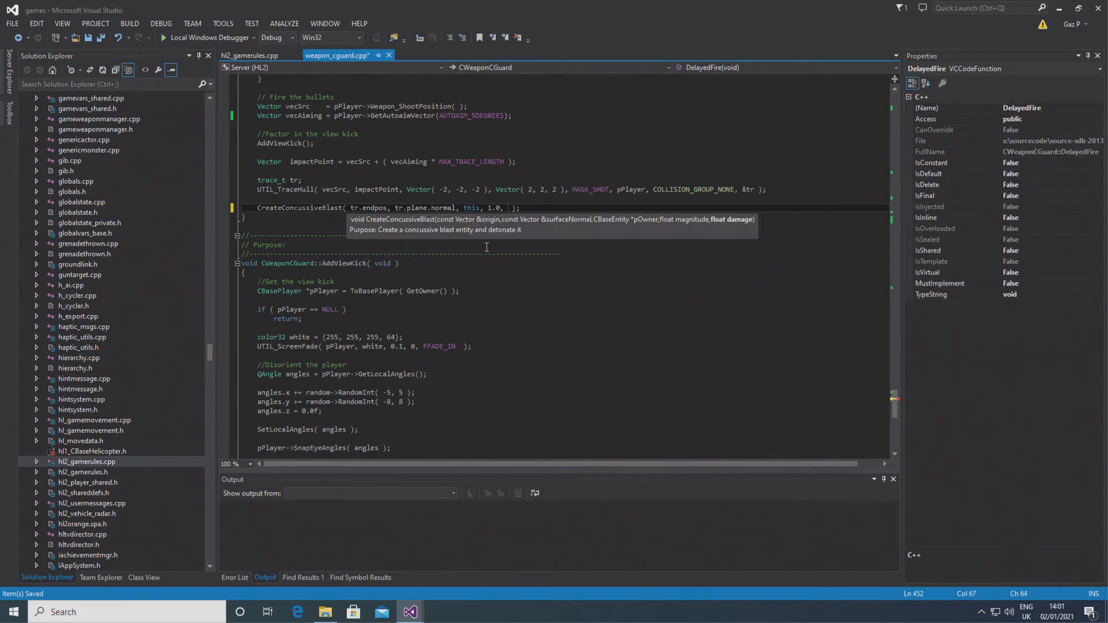
Step: Pass sk_plr_dmg_cguard.GetFloat() as CreateConcussiveBlast's damage argument in DelayedFire
text(sk_p)
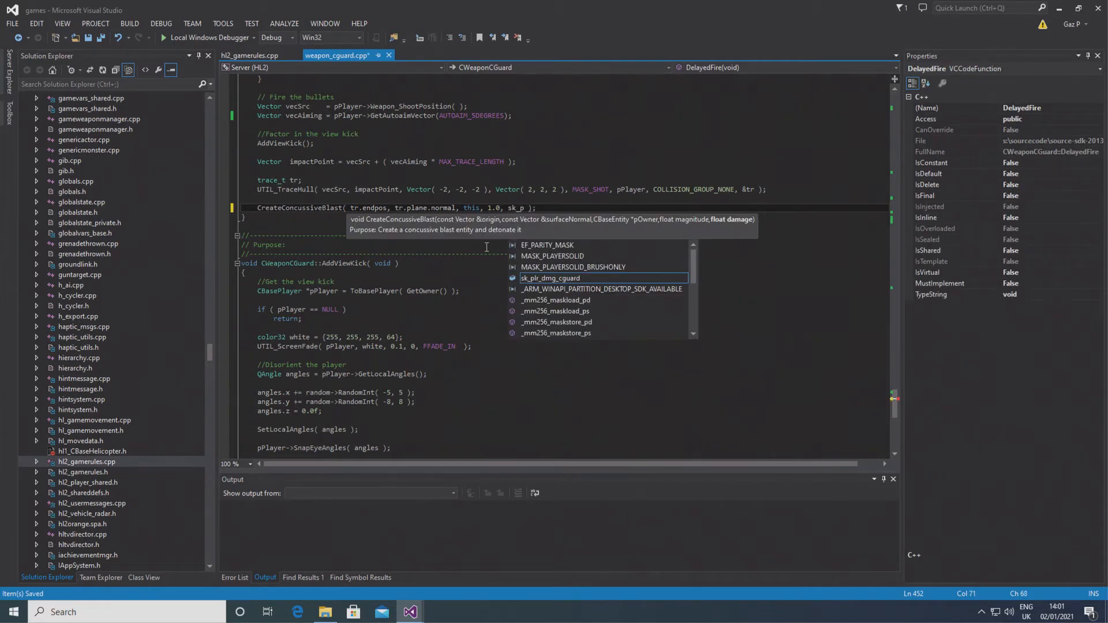
text(.G)
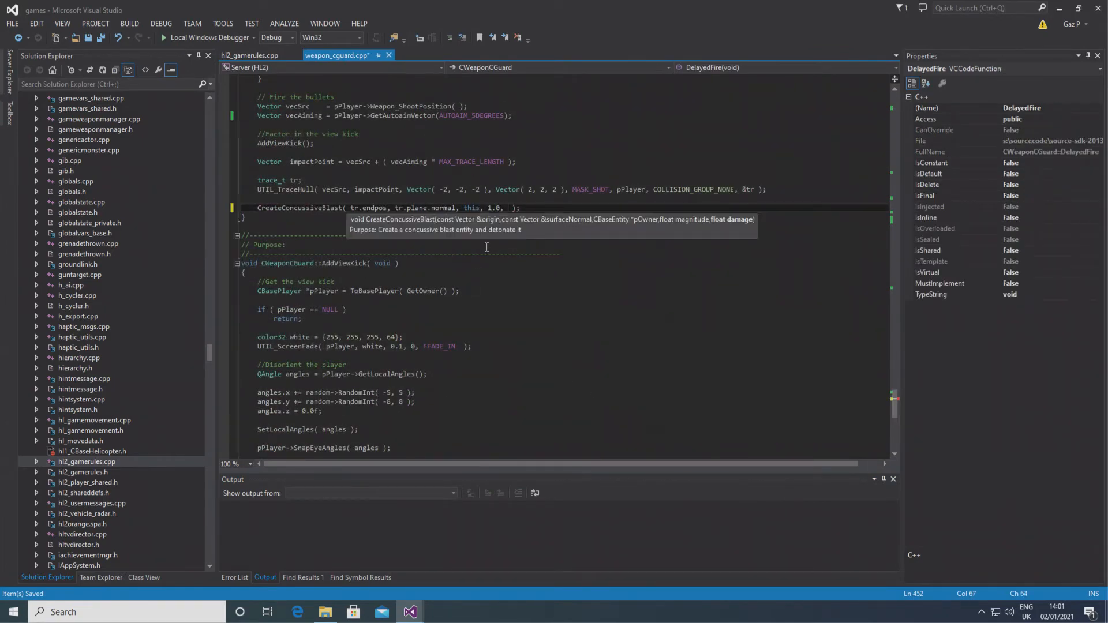
text(sk_plr_dmg_cguard)
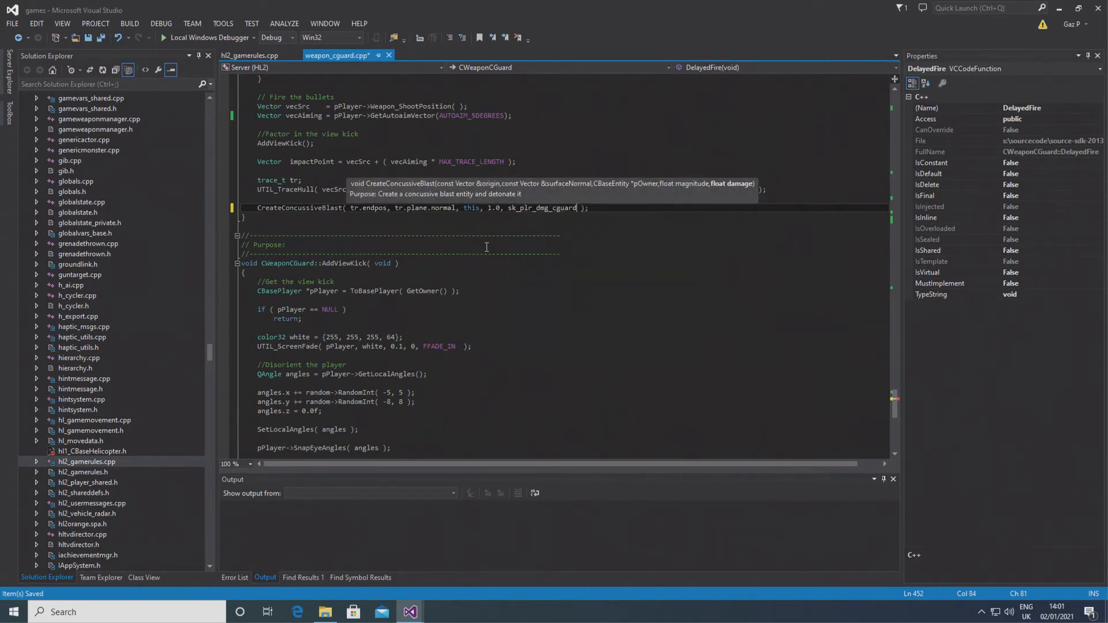
text(.GetFloat()
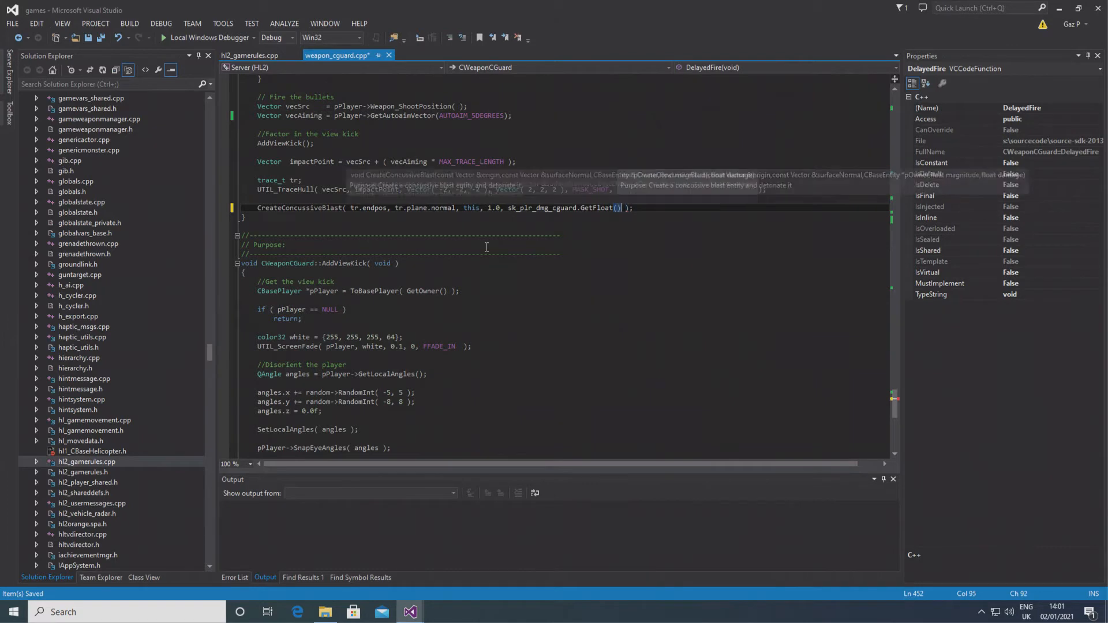
scroll(up, 3)
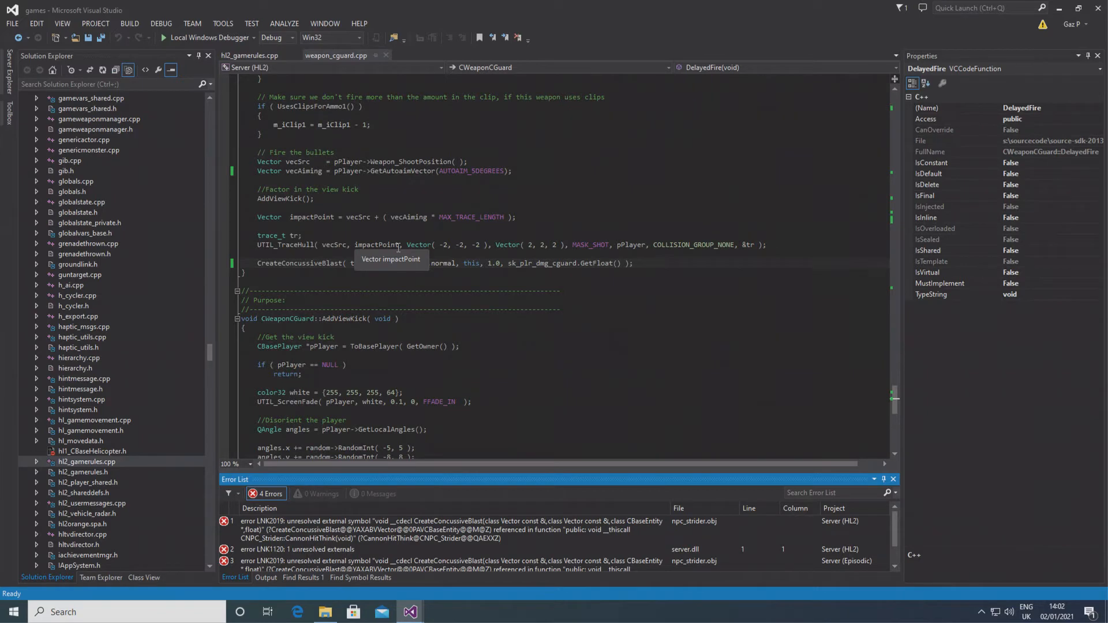
mouse_move(436, 532)
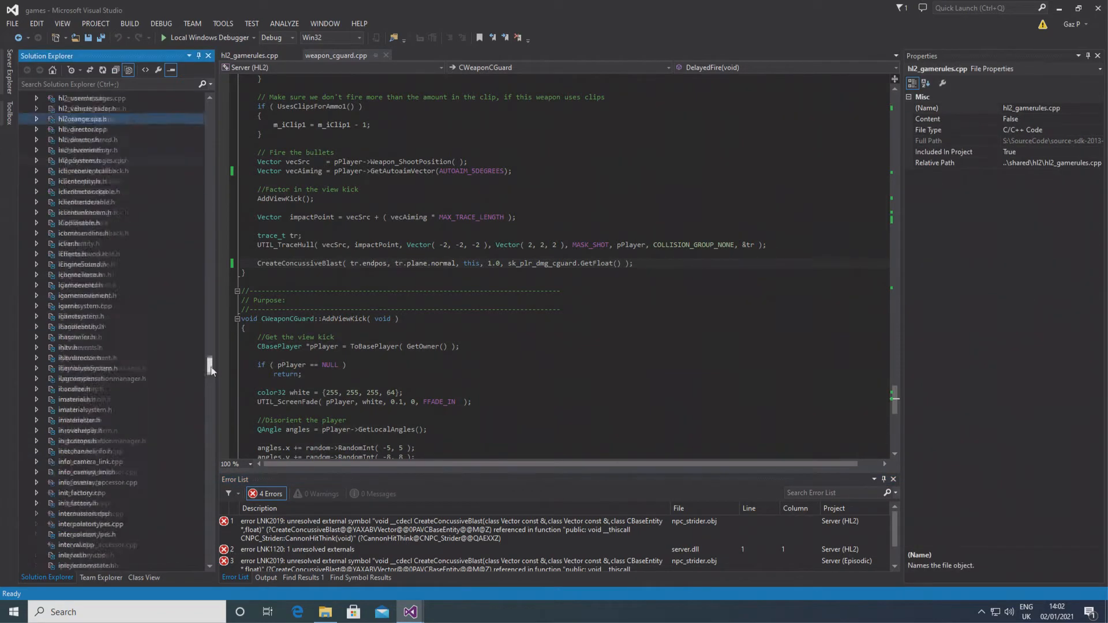
Step: Scroll Solution Explorer down to npc_strider.cpp, the file the four LNK2019 errors cite
scroll(up, 3)
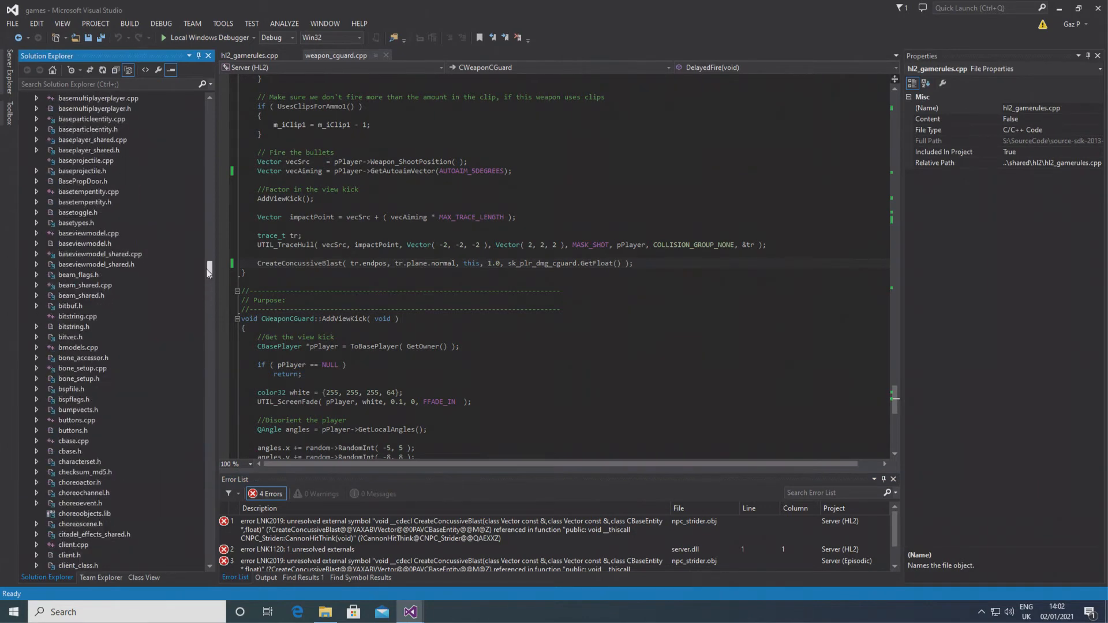
scroll(down, 3)
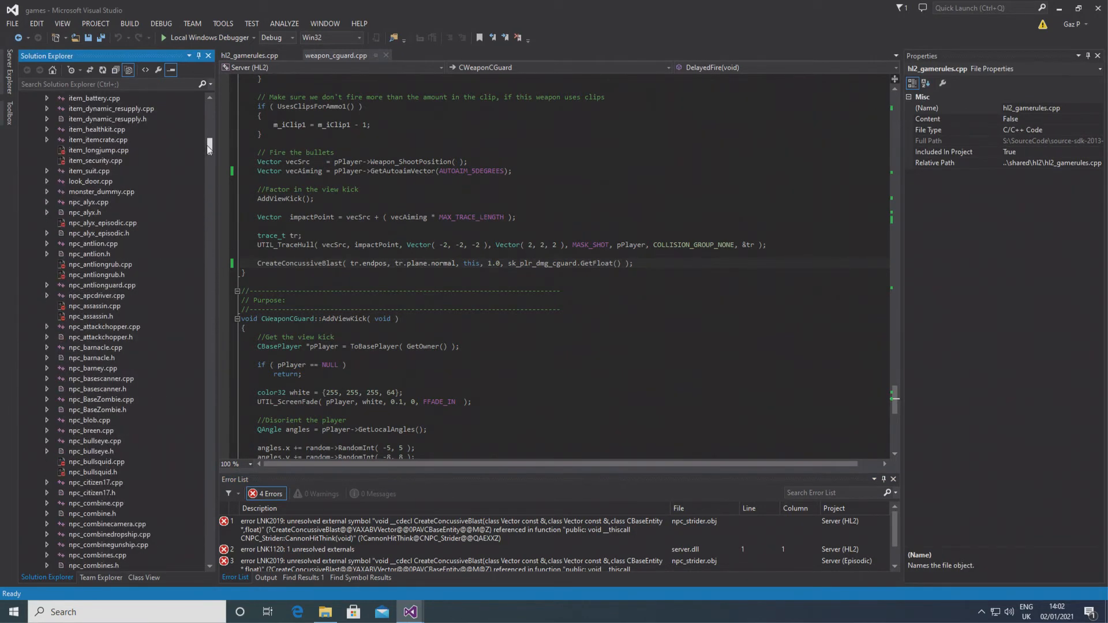
scroll(down, 3)
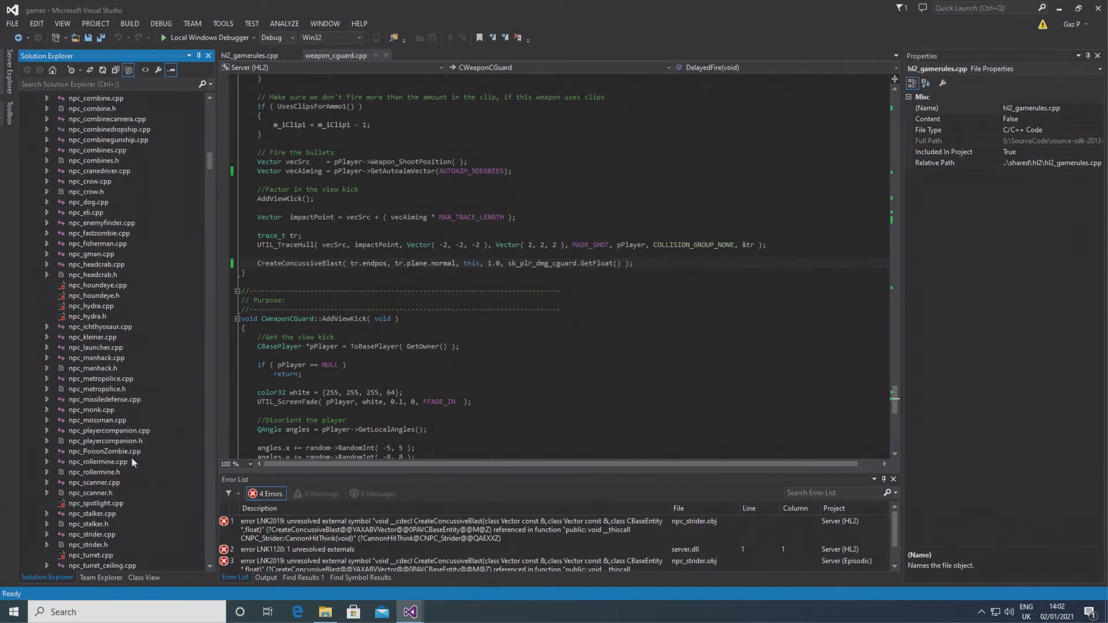
Step: In npc_strider.cpp, append float damage to the extern CreateConcussiveBlast declaration
double_click(91, 534)
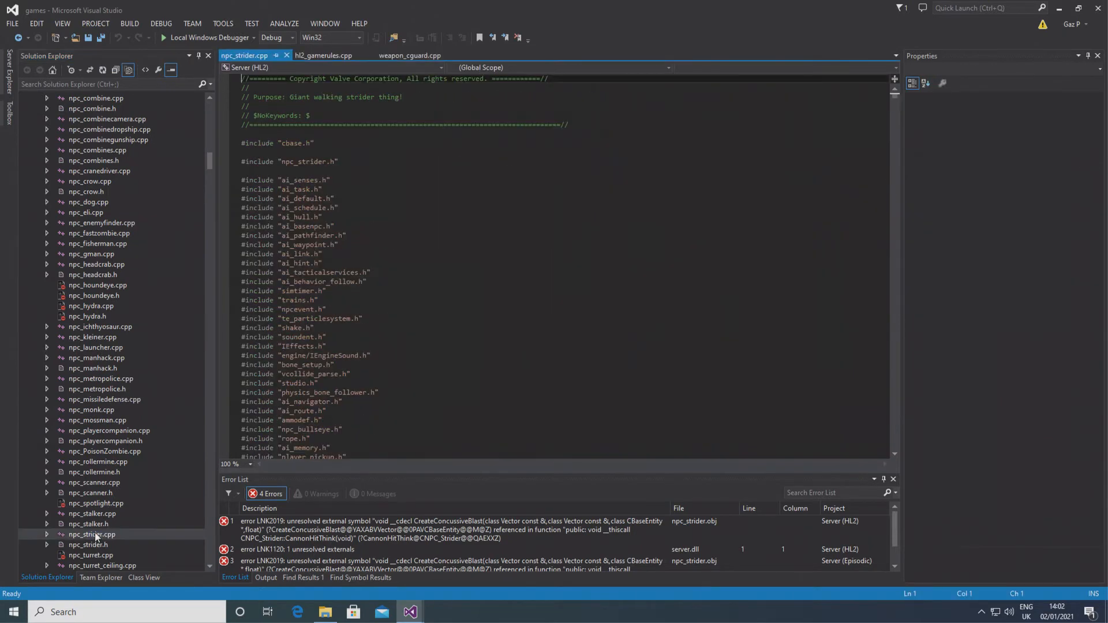
scroll(down, 3)
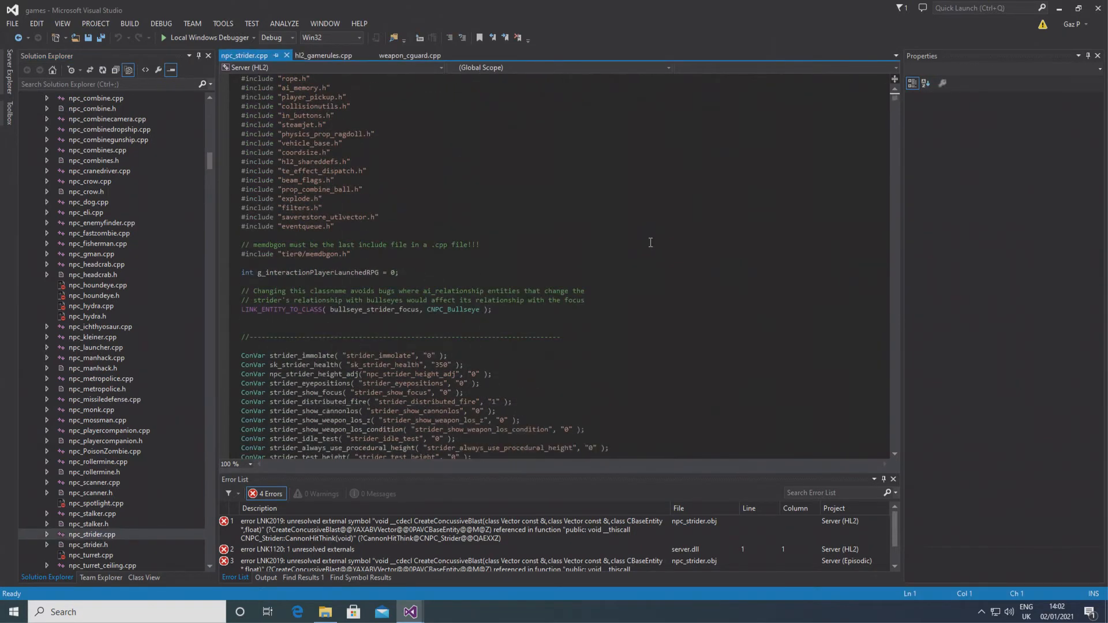
scroll(down, 3)
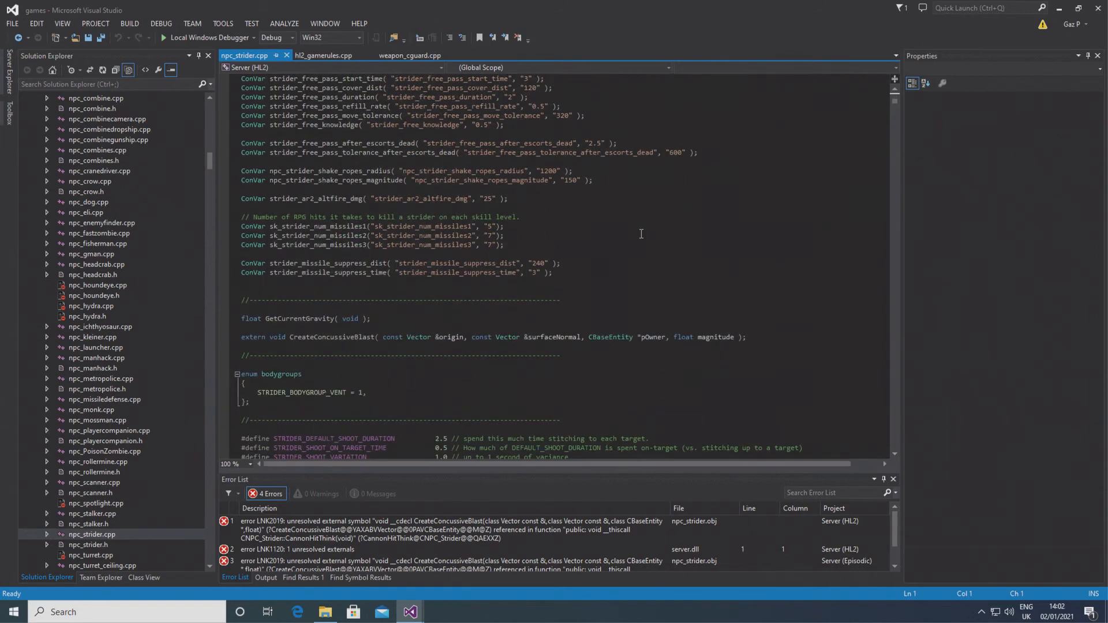
scroll(down, 3)
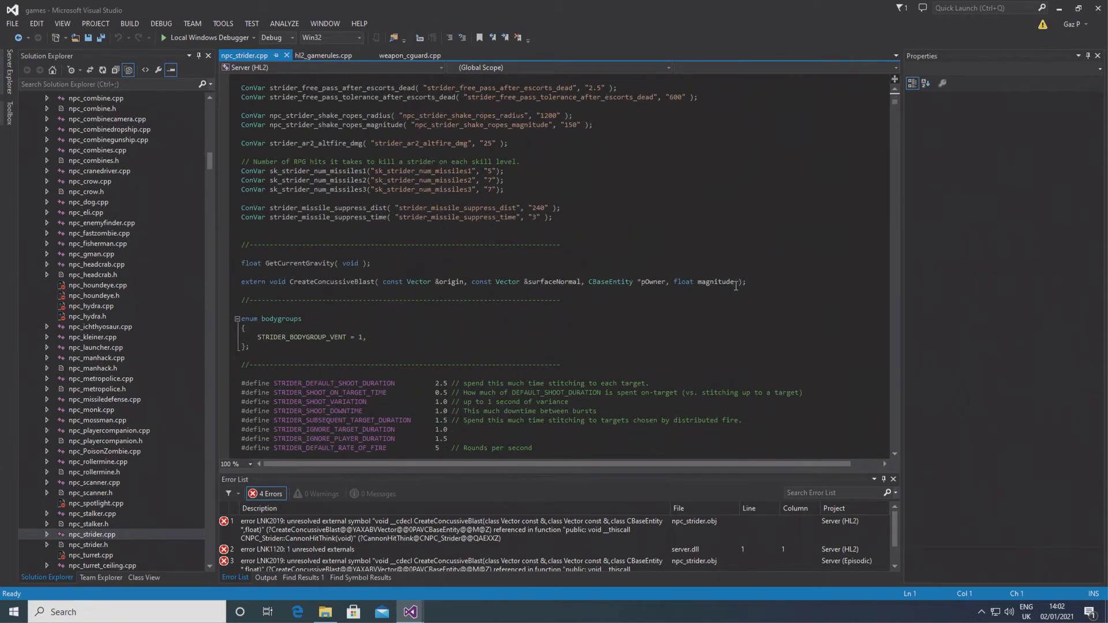
text(, float dama)
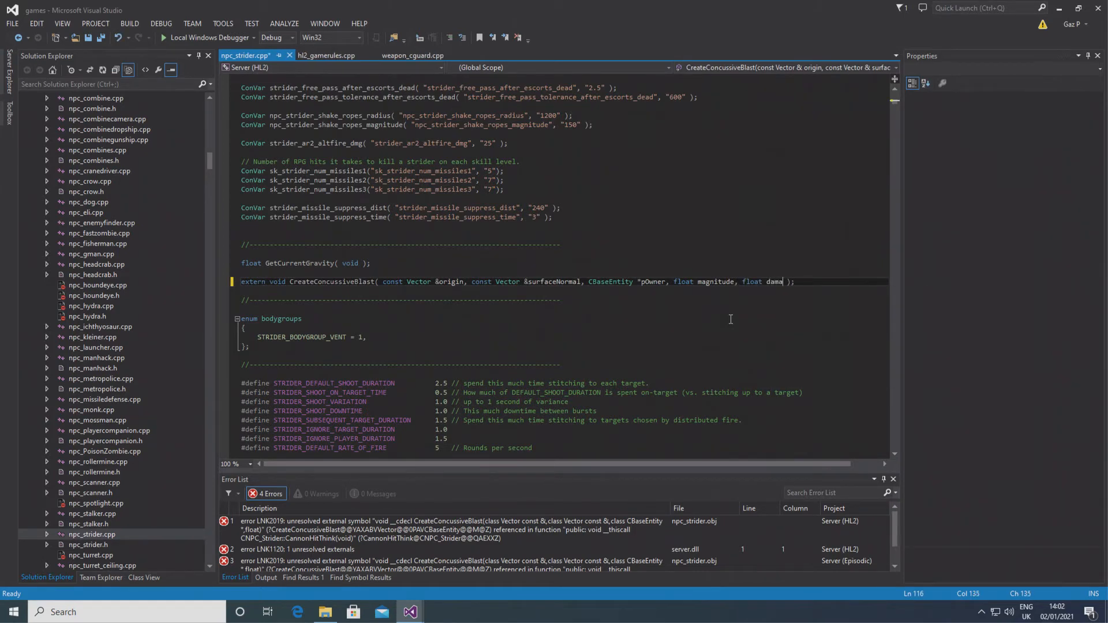
text(ge)
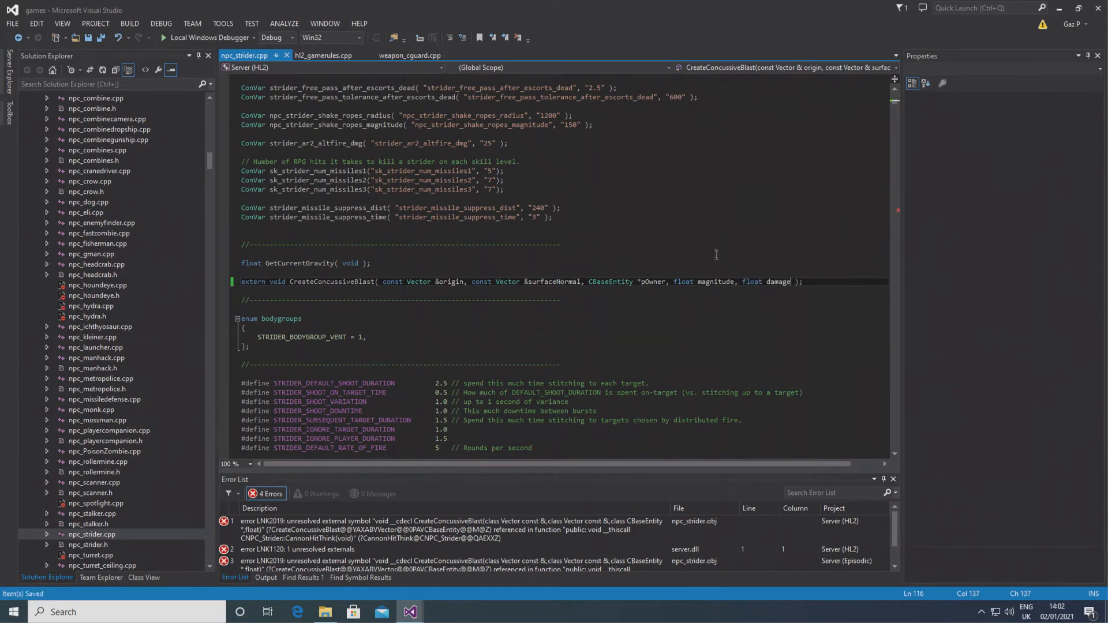
Step: Declare ConVar sk_strider_heavy_attack_dmg with default "0" and FCVAR_REPLICATED
scroll(up, 3)
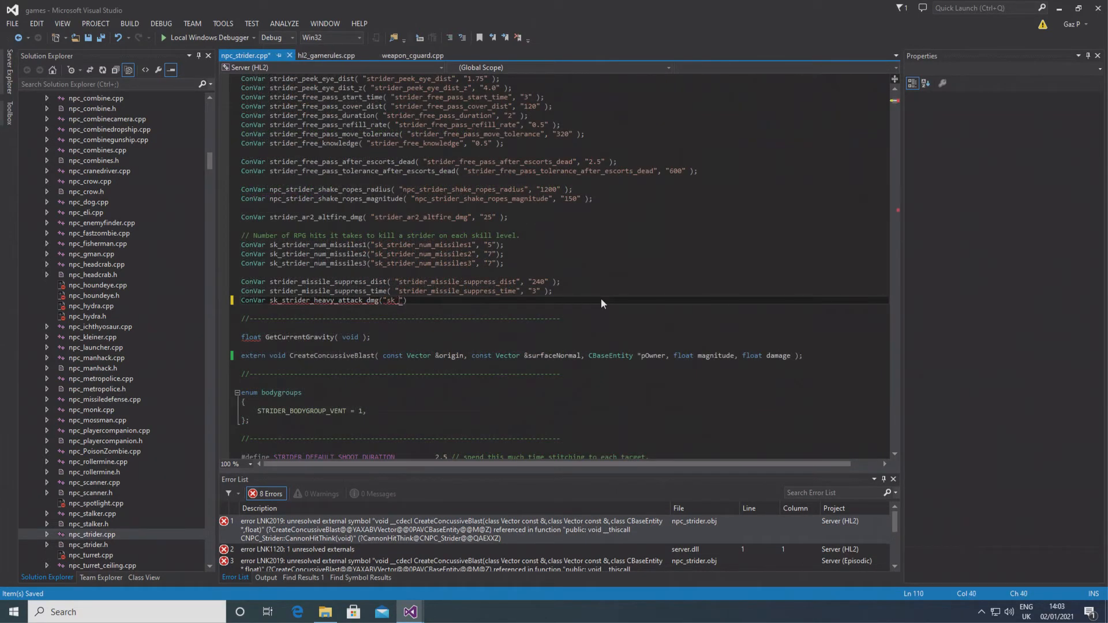
text(strider)
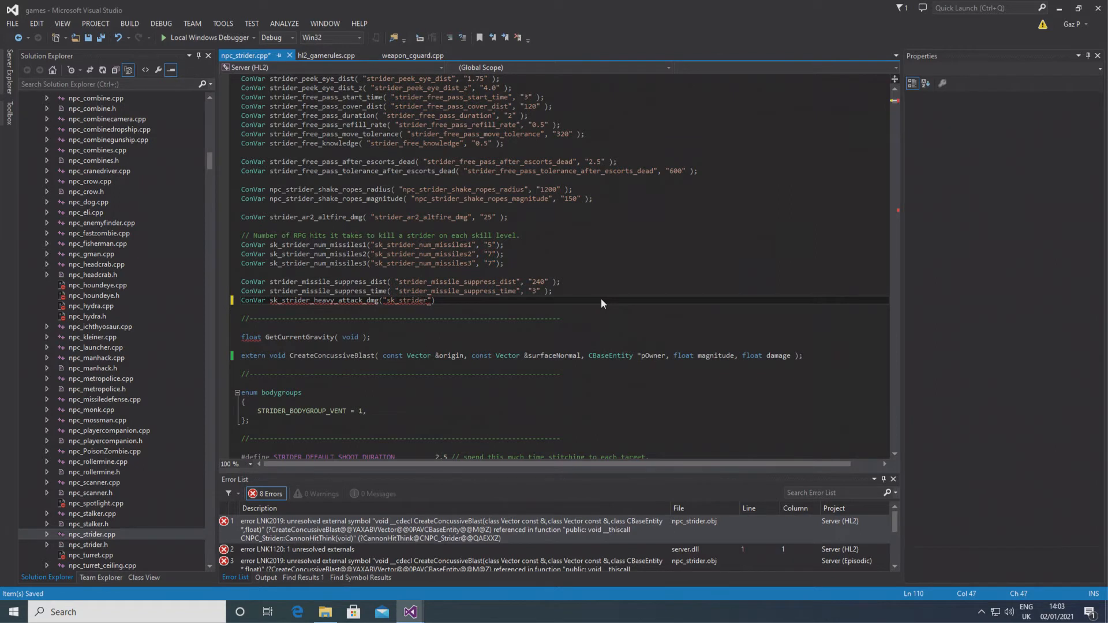
text(_heavy)
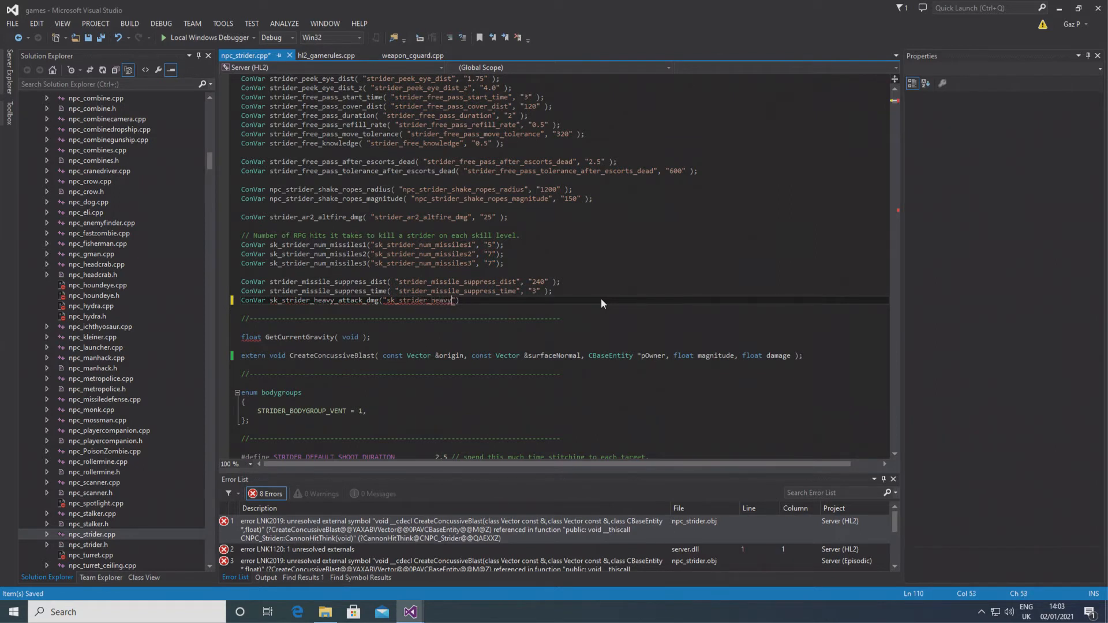
text(_attack_dmg",)
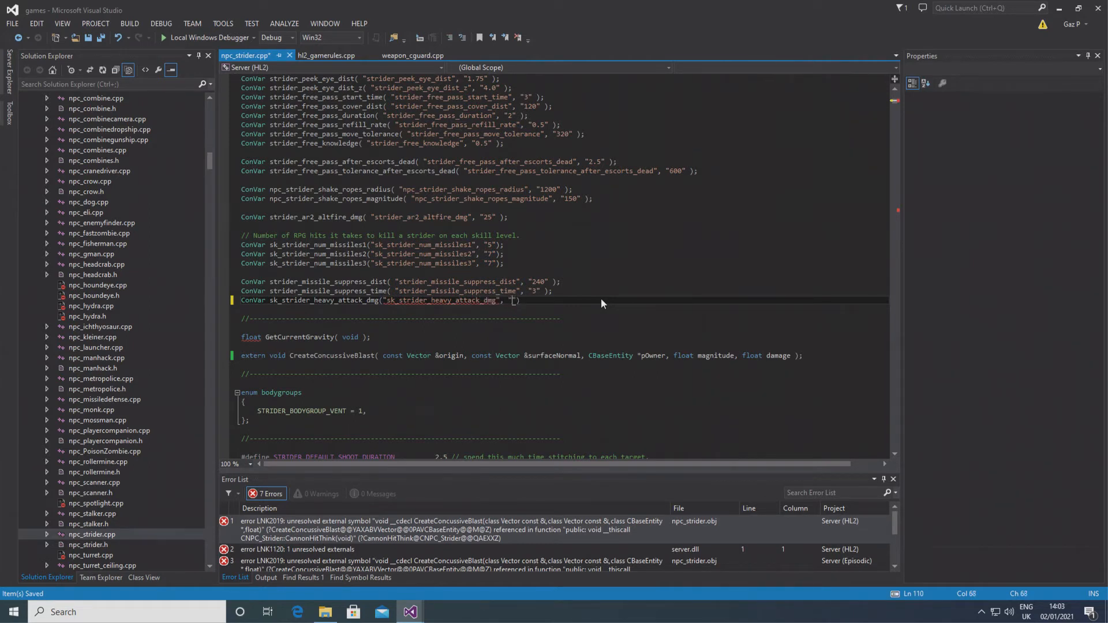
text(0)
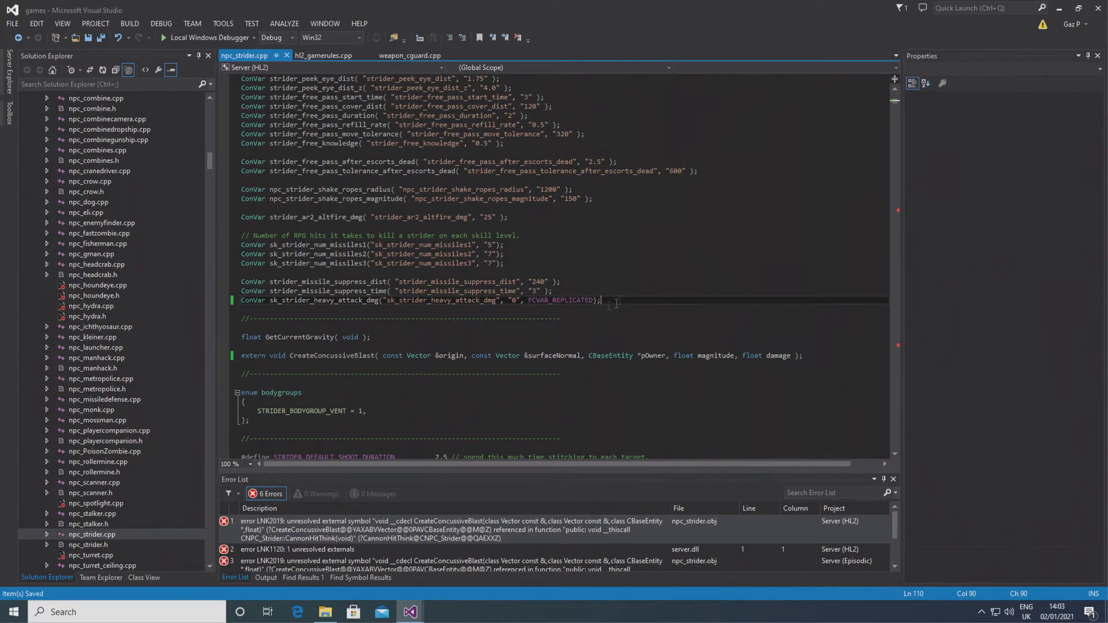
Step: Pass sk_strider_heavy_attack_dmg.GetFloat() as the CannonHitThink blast's damage and rebuild cleanly
scroll(down, 3)
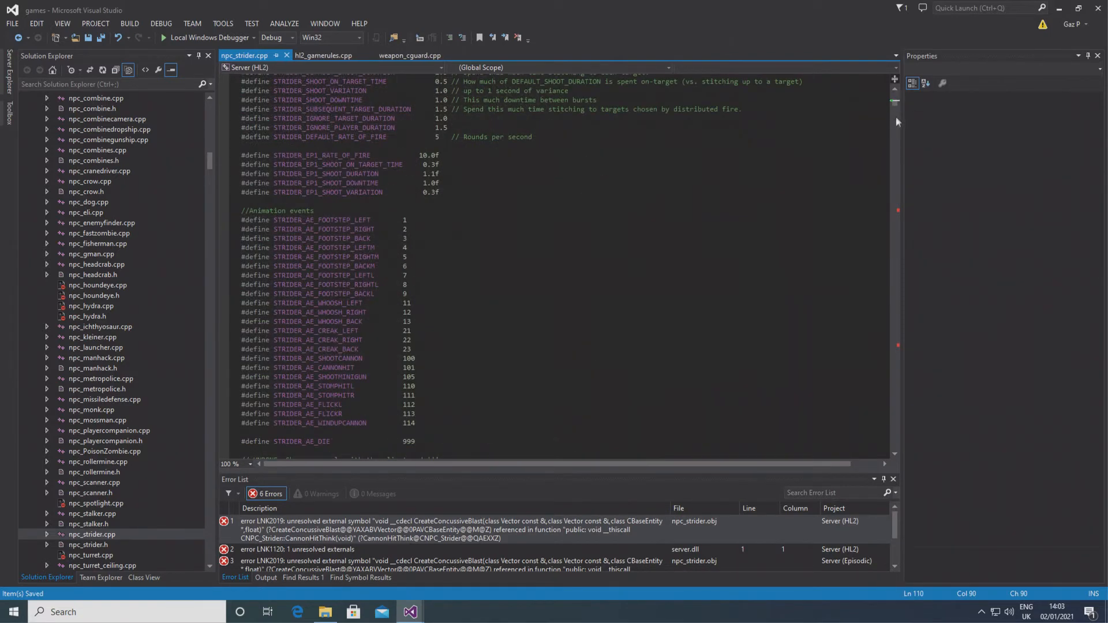
scroll(down, 3)
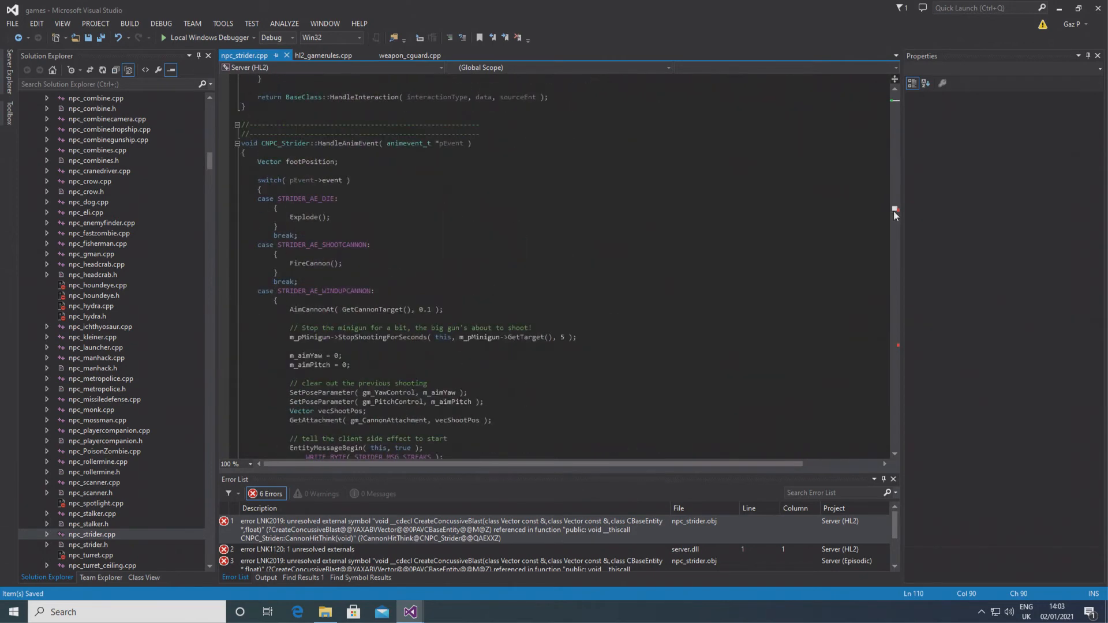
scroll(down, 3)
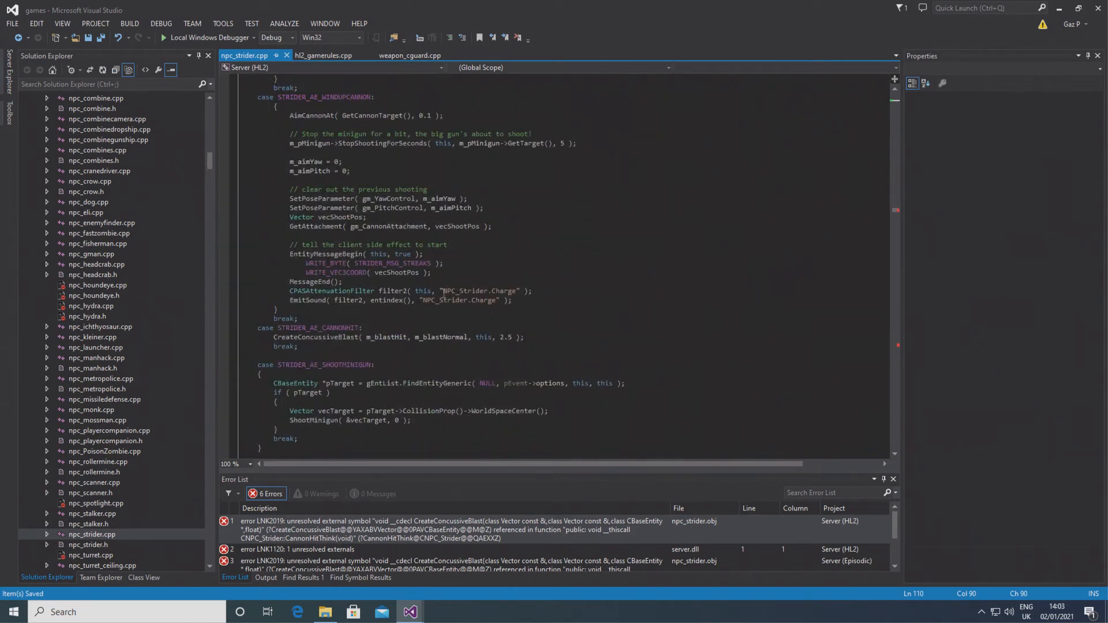
mouse_move(728, 289)
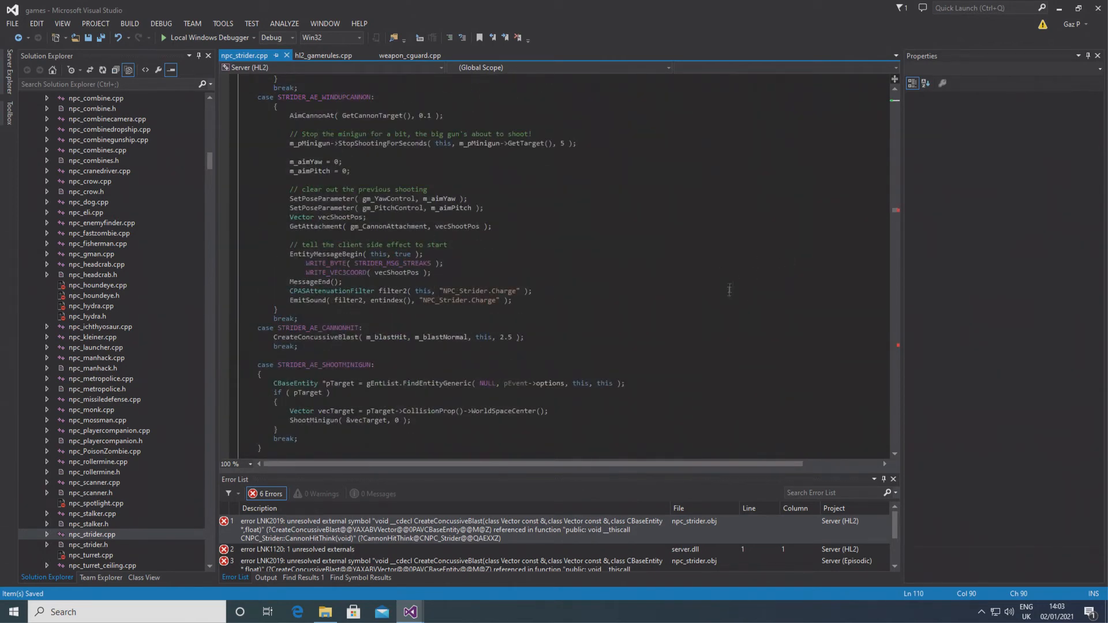
scroll(down, 3)
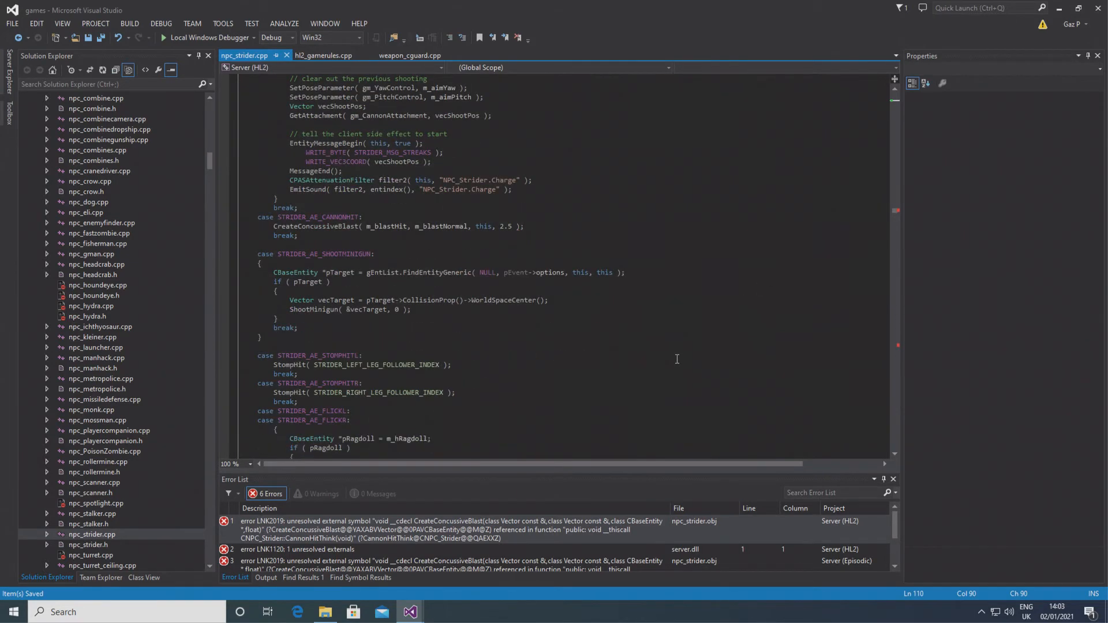
scroll(up, 3)
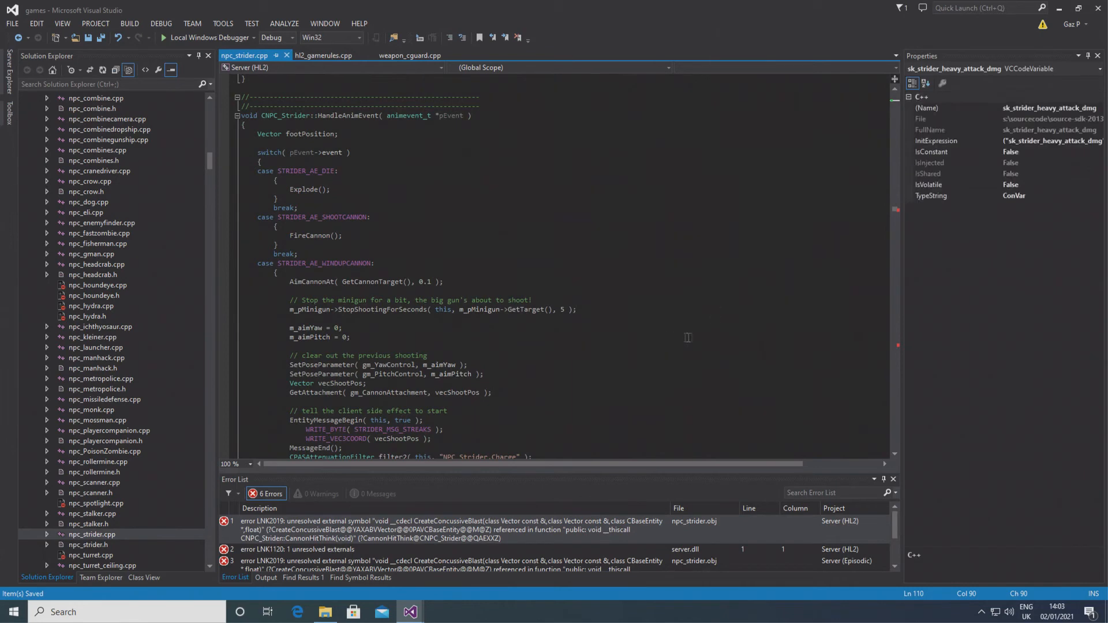
scroll(down, 3)
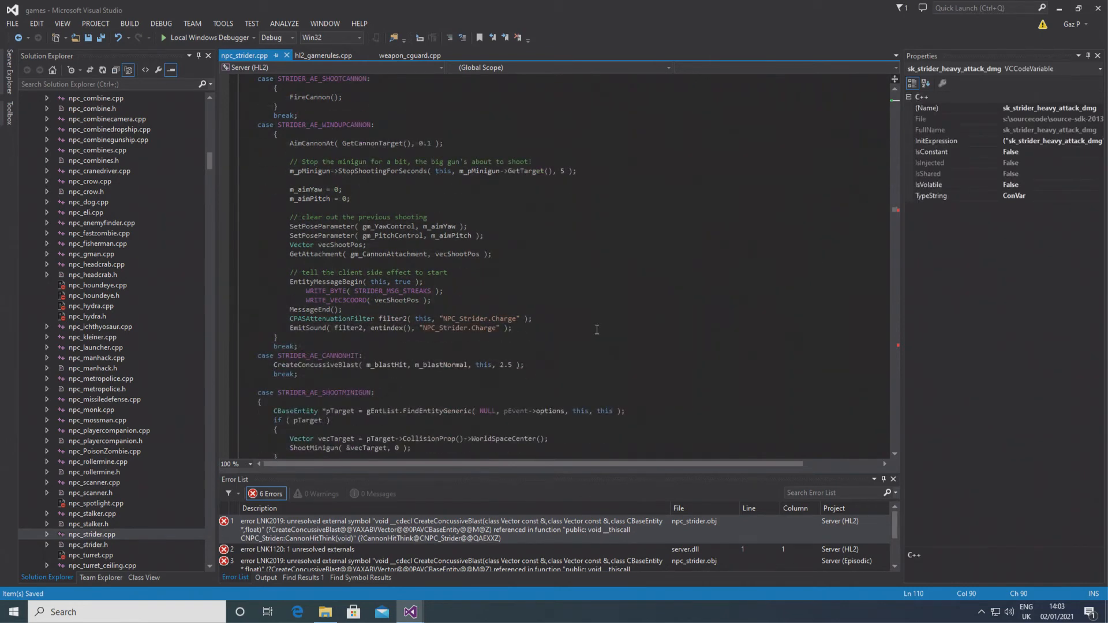
click(510, 364)
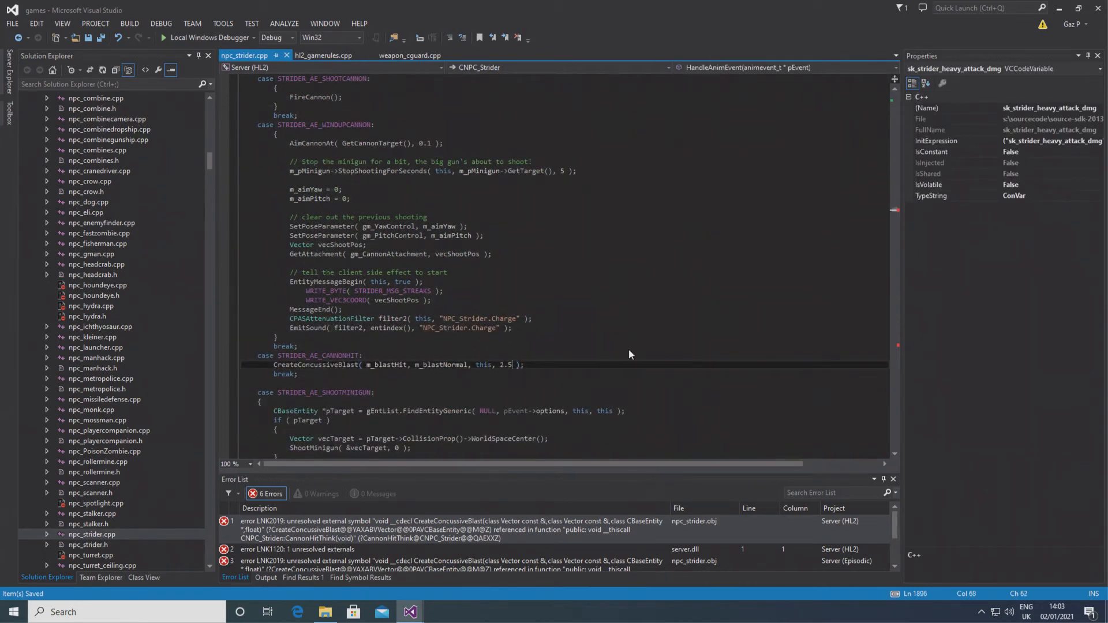
text(sk_)
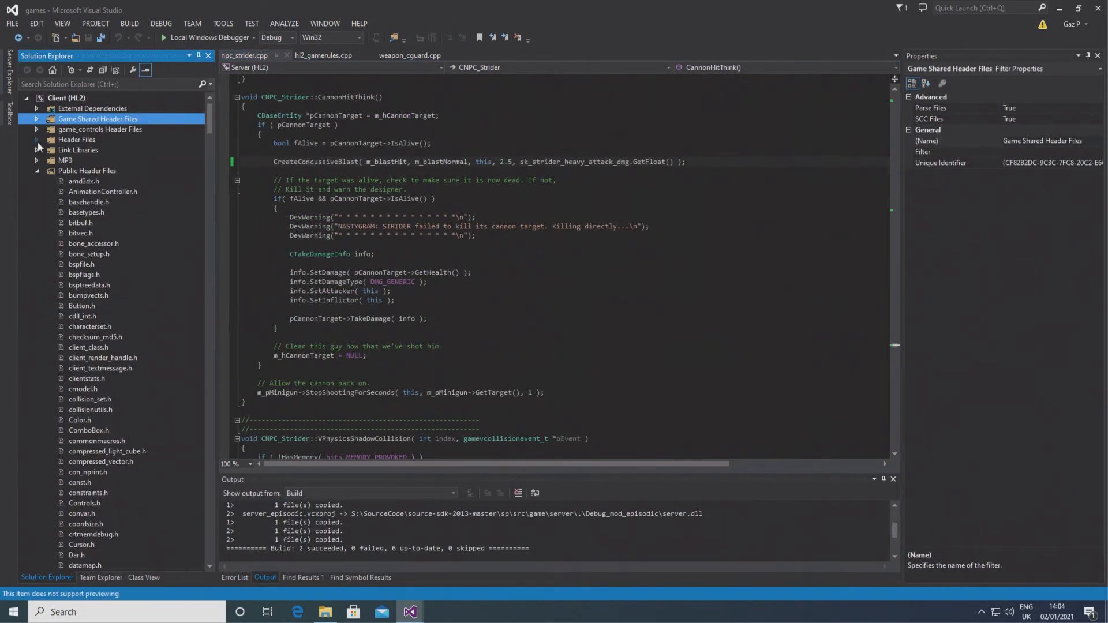
Step: Open c_weapon__stubs_hl2.cpp from the Client (HL2) project's HL2 DLL source files
click(37, 171)
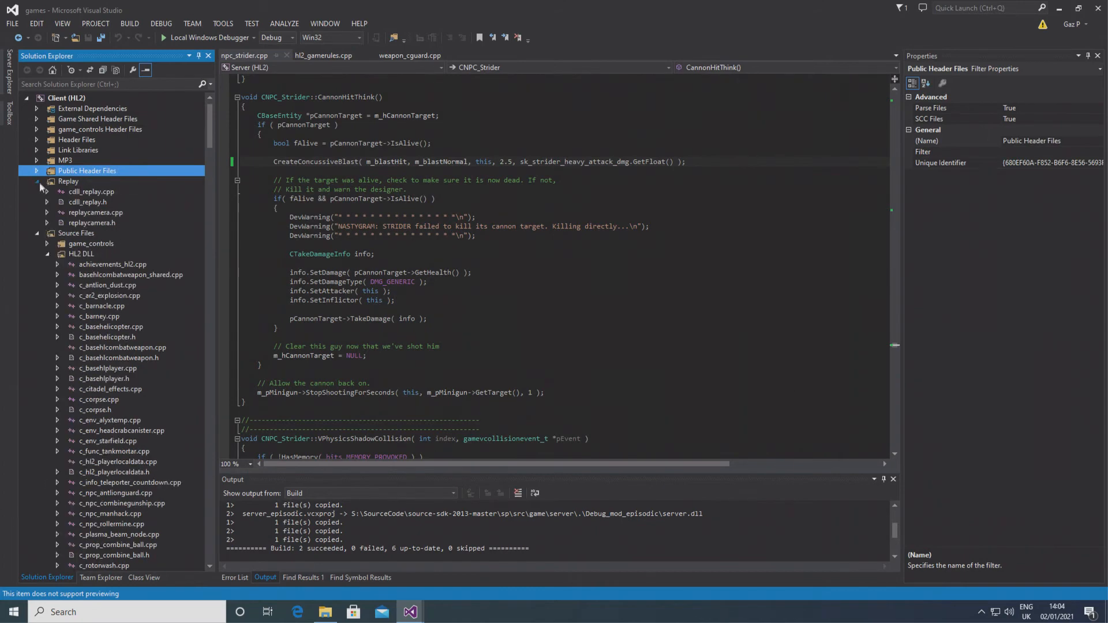
click(36, 181)
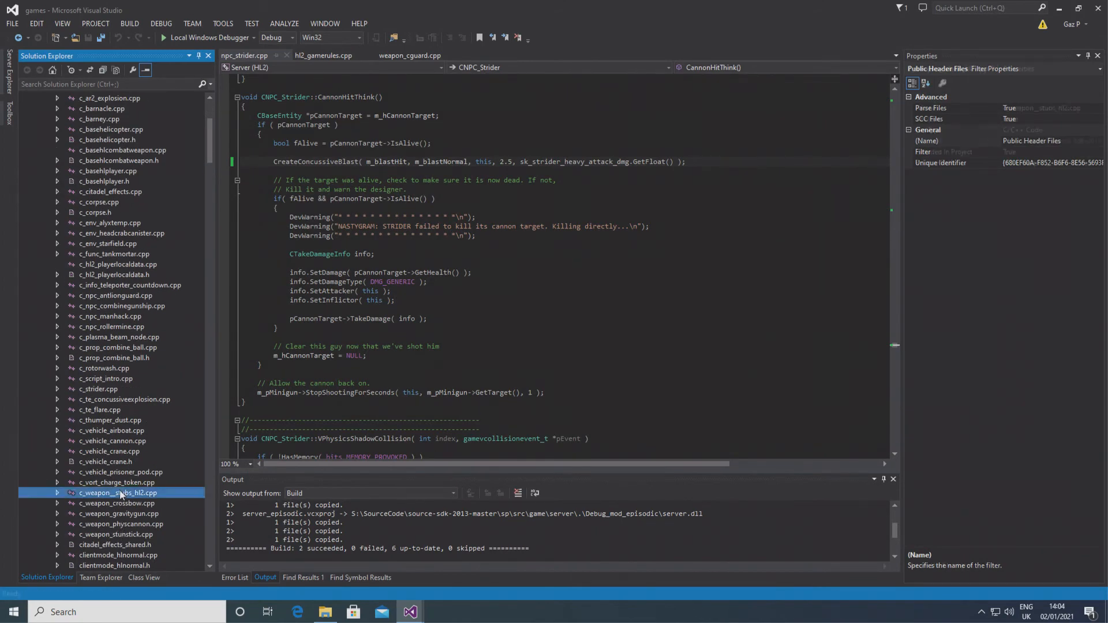
double_click(119, 492)
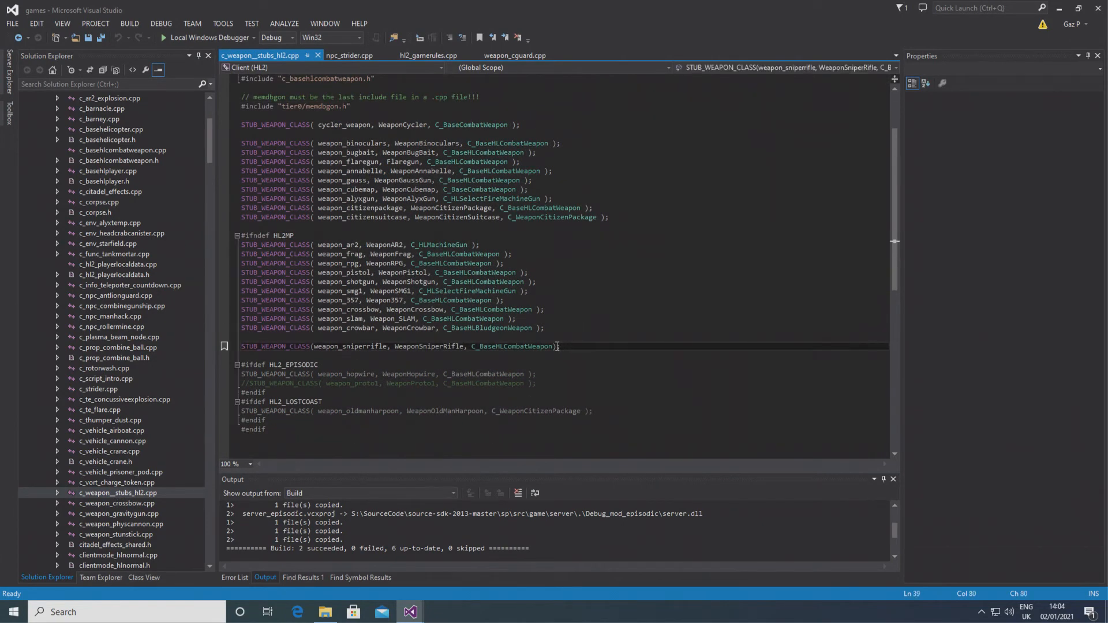
Step: Add STUB_WEAPON_CLASS( weapon_cguard, WeaponCGuard, C_BaseHLCombatWeapon ) after the sniper rifle stub
text(STUB_WEAPON_CLASS)
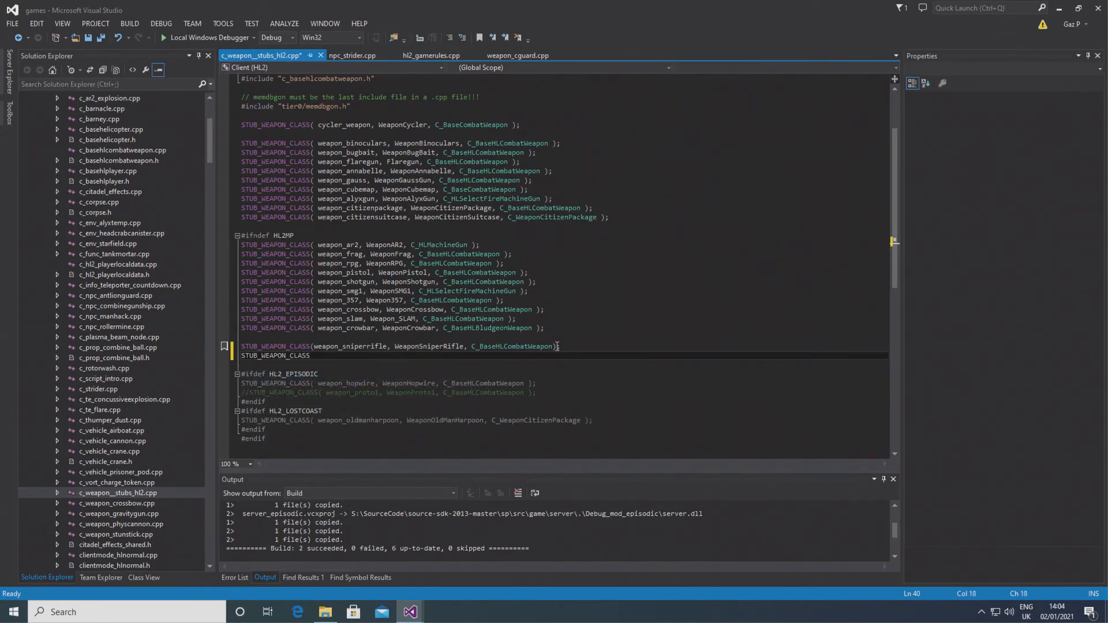
text(weapon_cguard))
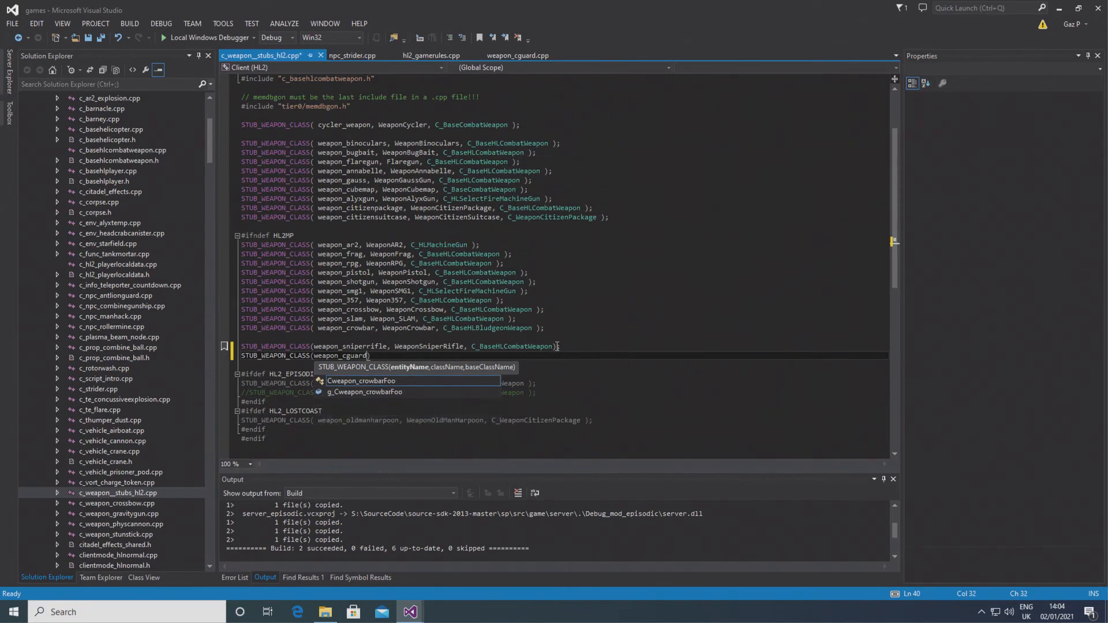
text(, Weapon)
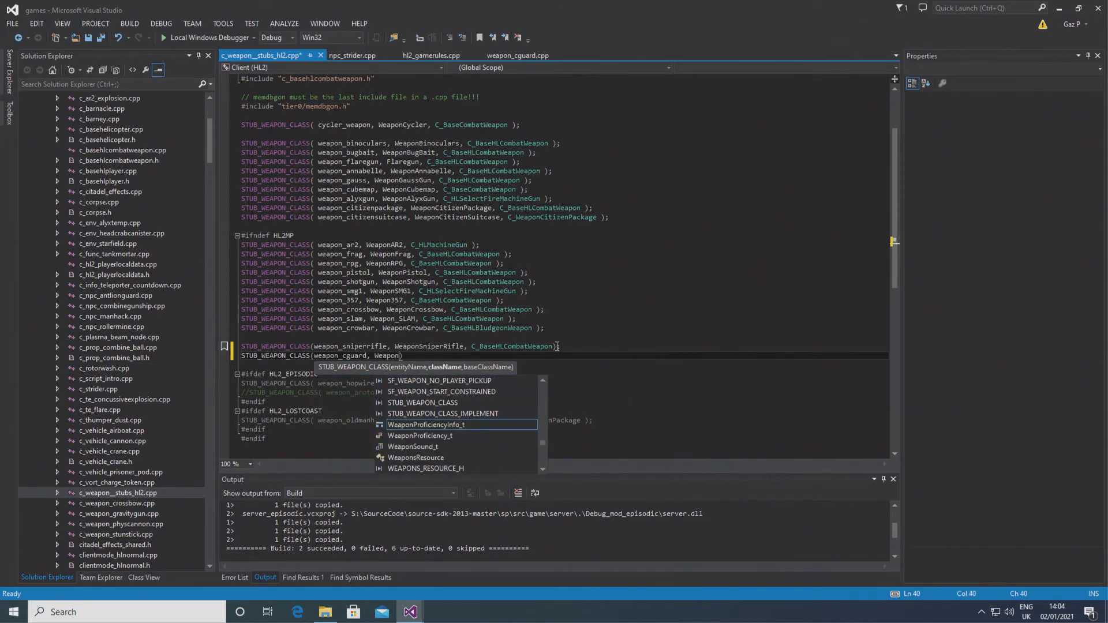
text(CGuard, C_)
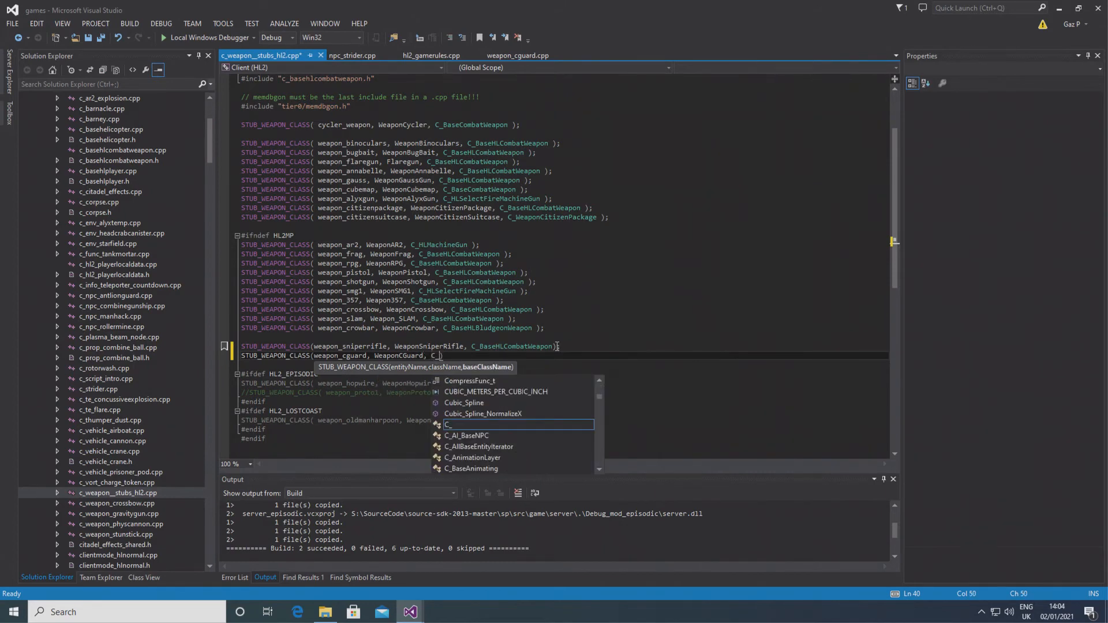
text(BaseHLCombatWeapon)
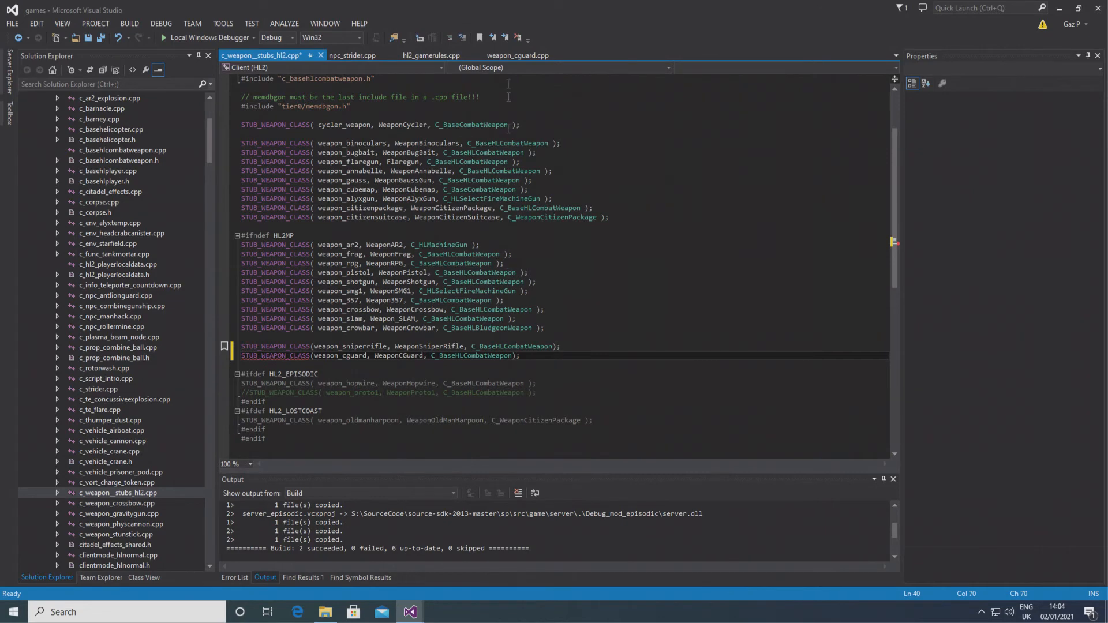
click(518, 55)
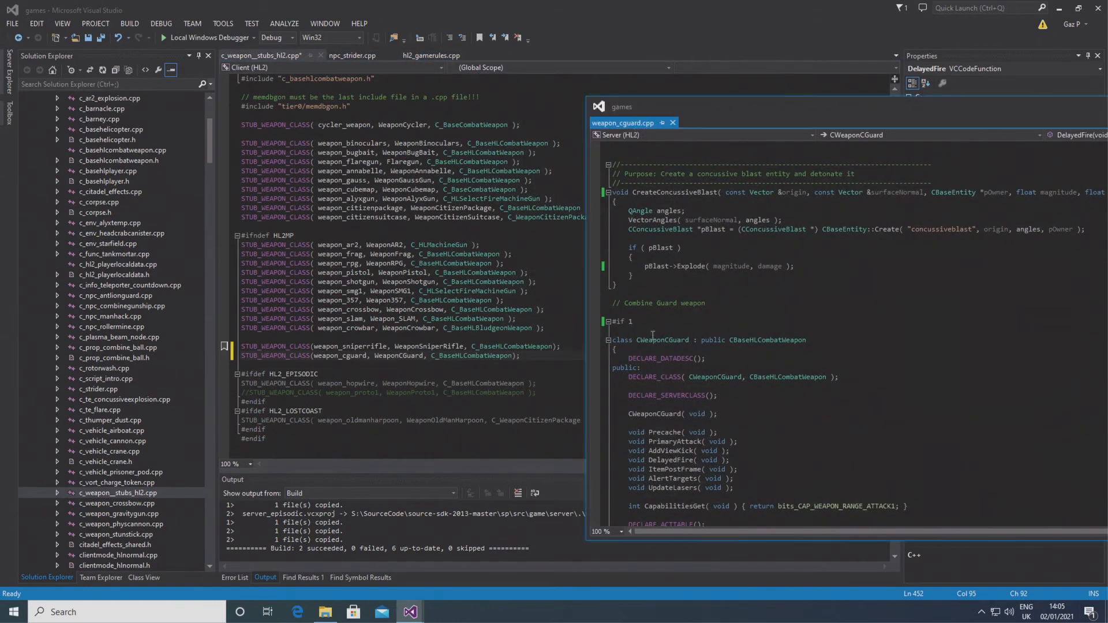
double_click(663, 339)
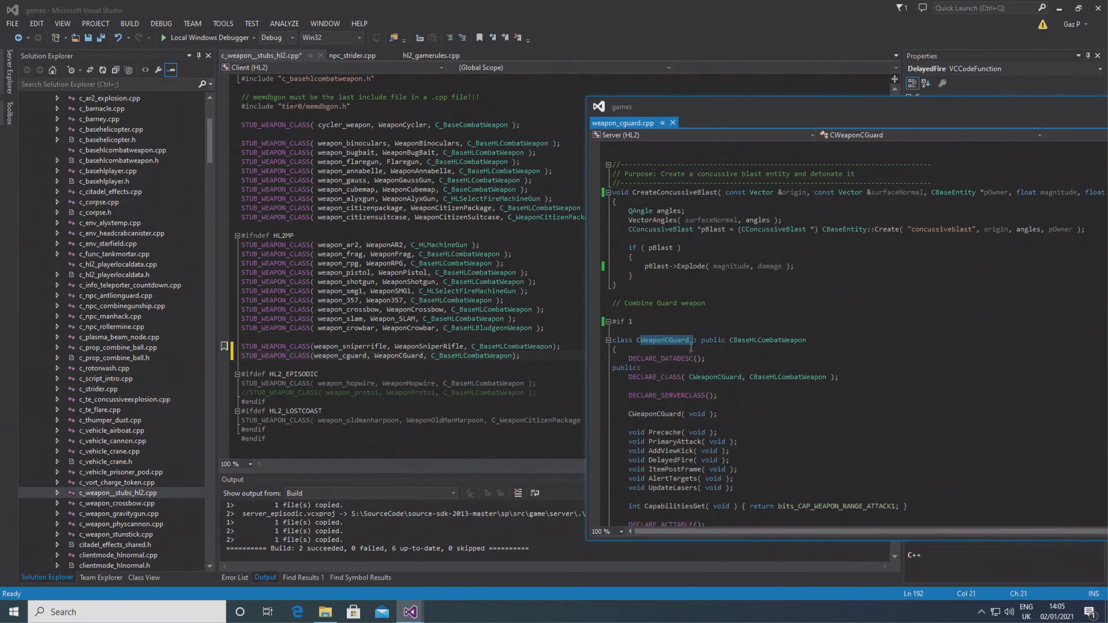
click(382, 362)
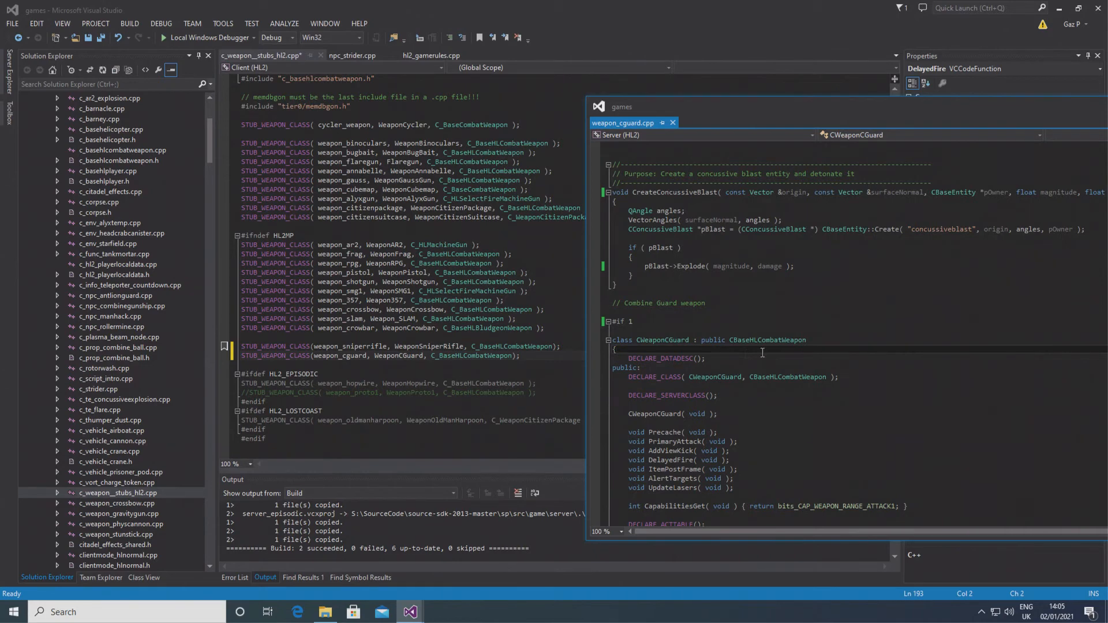
scroll(down, 3)
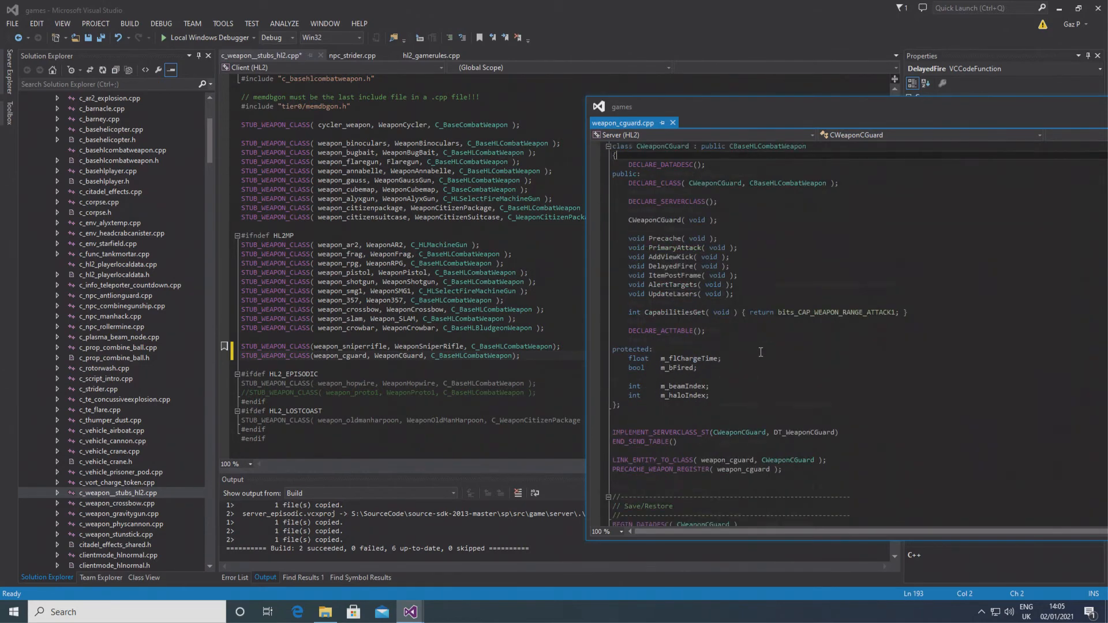
scroll(down, 3)
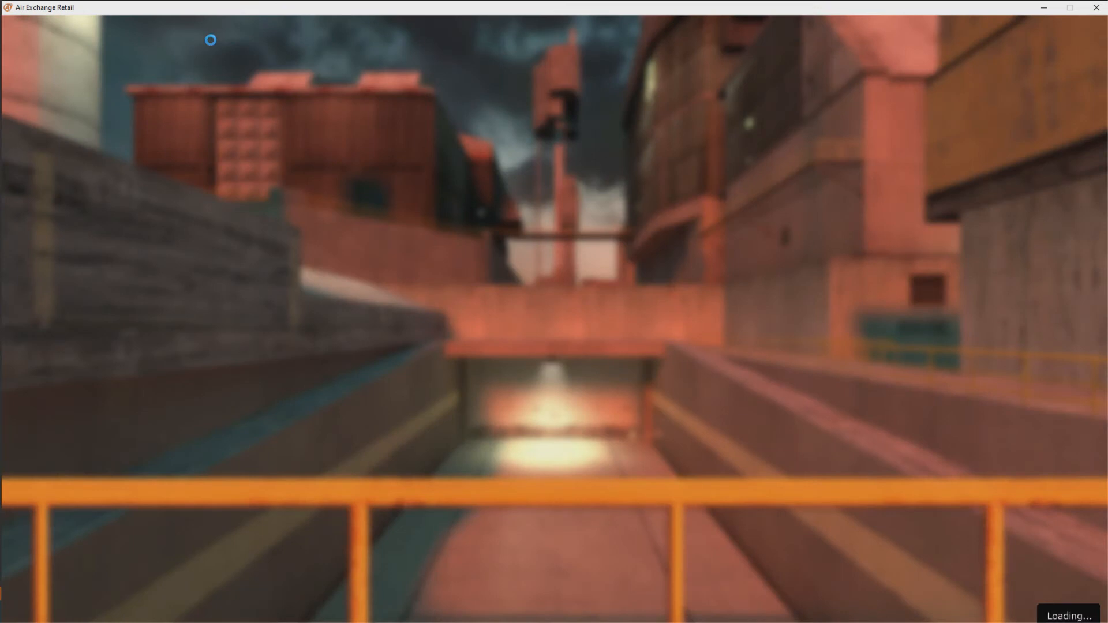
mouse_move(215, 45)
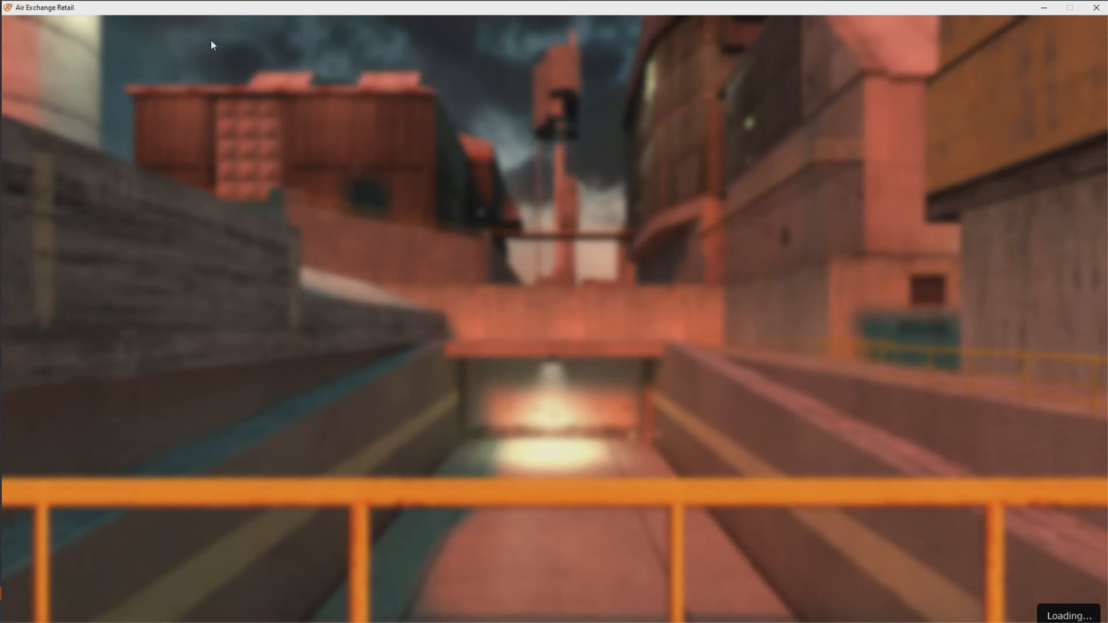
Step: In the game console, give weapon_cguard, set sk_plr_dmg_cguard 200, fire it and spawn an NPC
key(`)
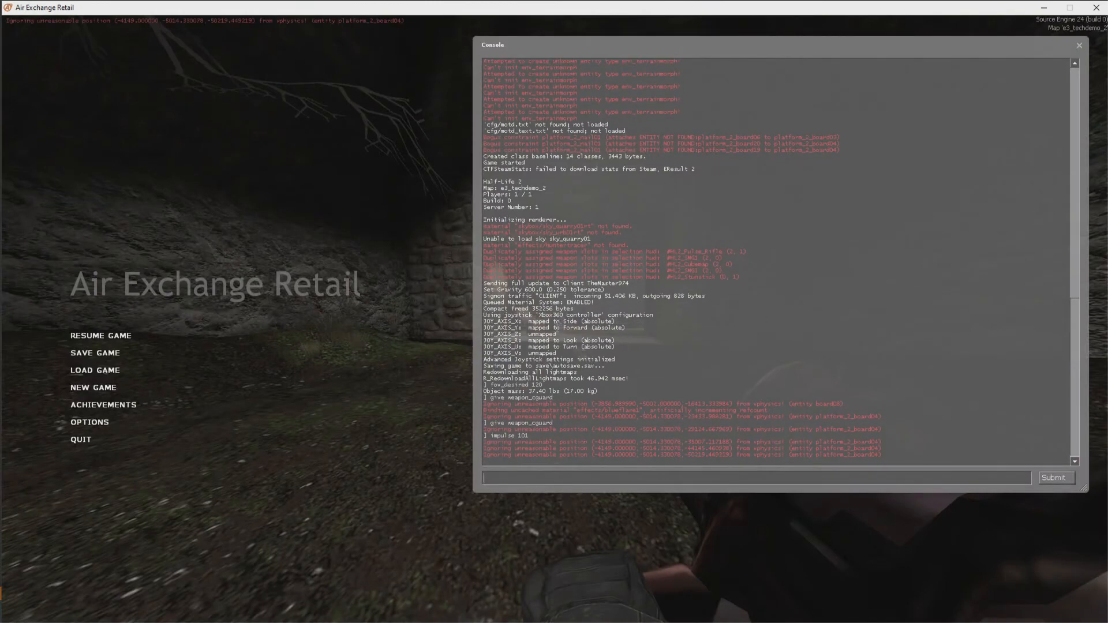
text(sk_pl)
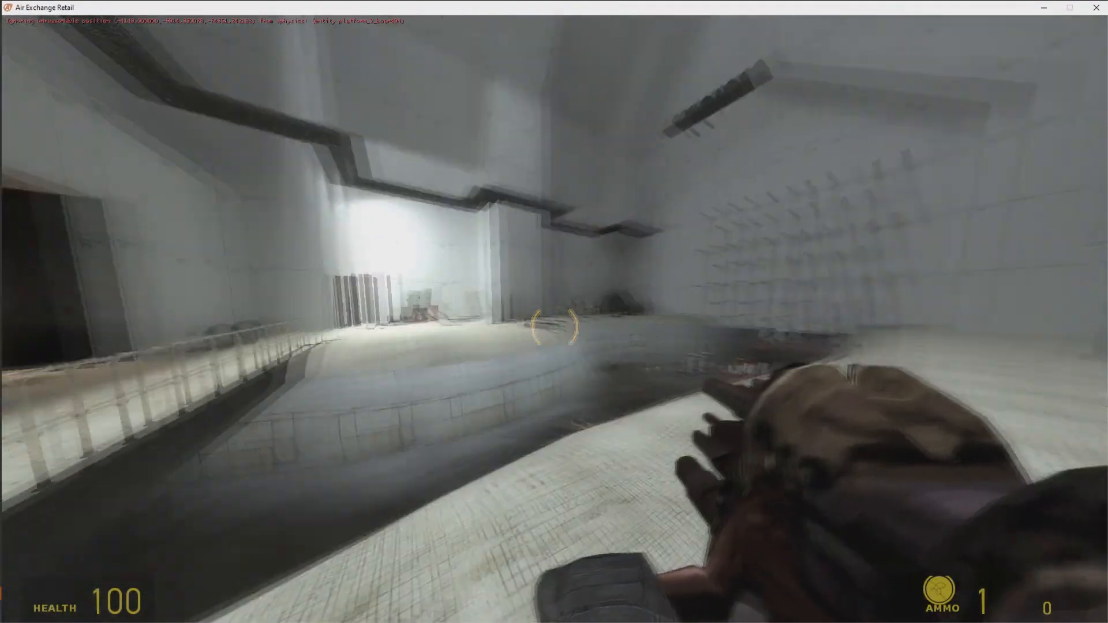
mouse_move(553, 312)
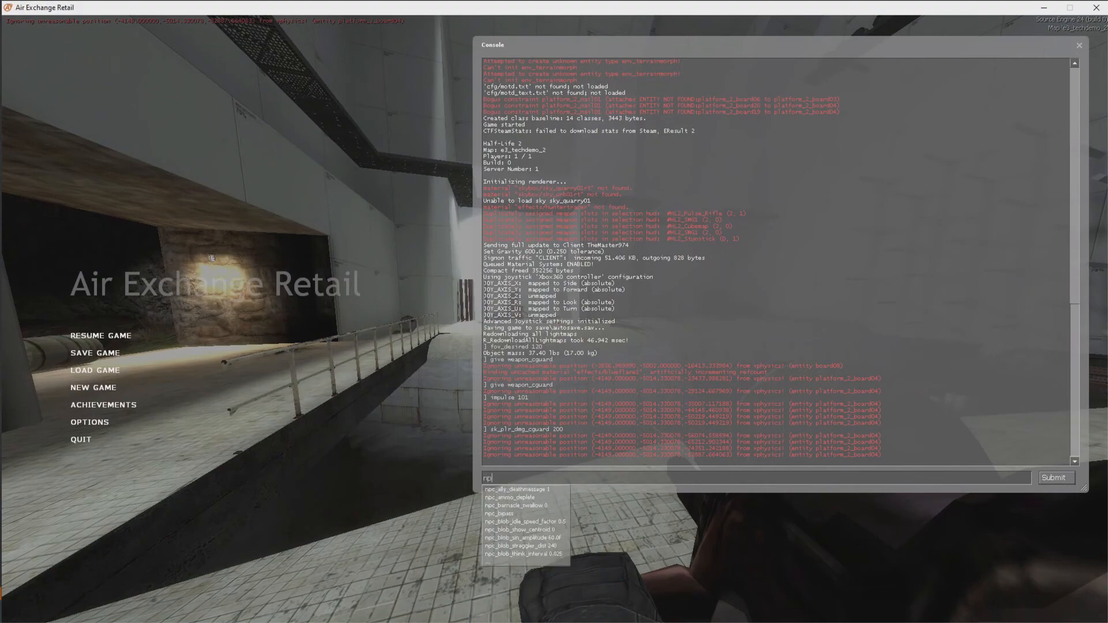
text(npc_create)
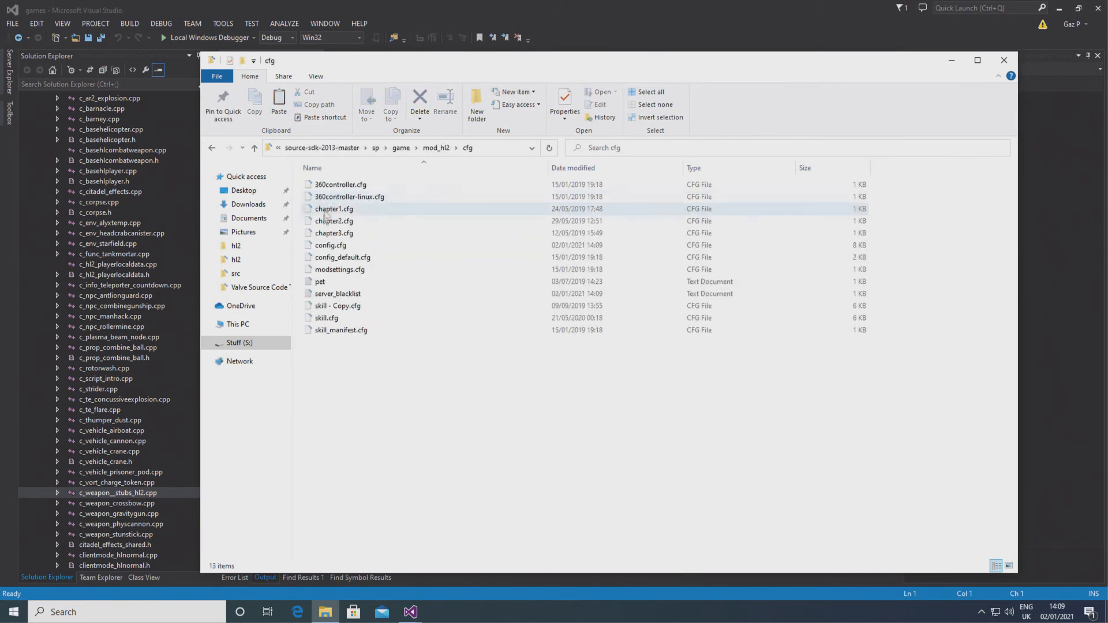
Step: Open skill.cfg from mod_hl2\cfg in Notepad via Open with
right_click(327, 319)
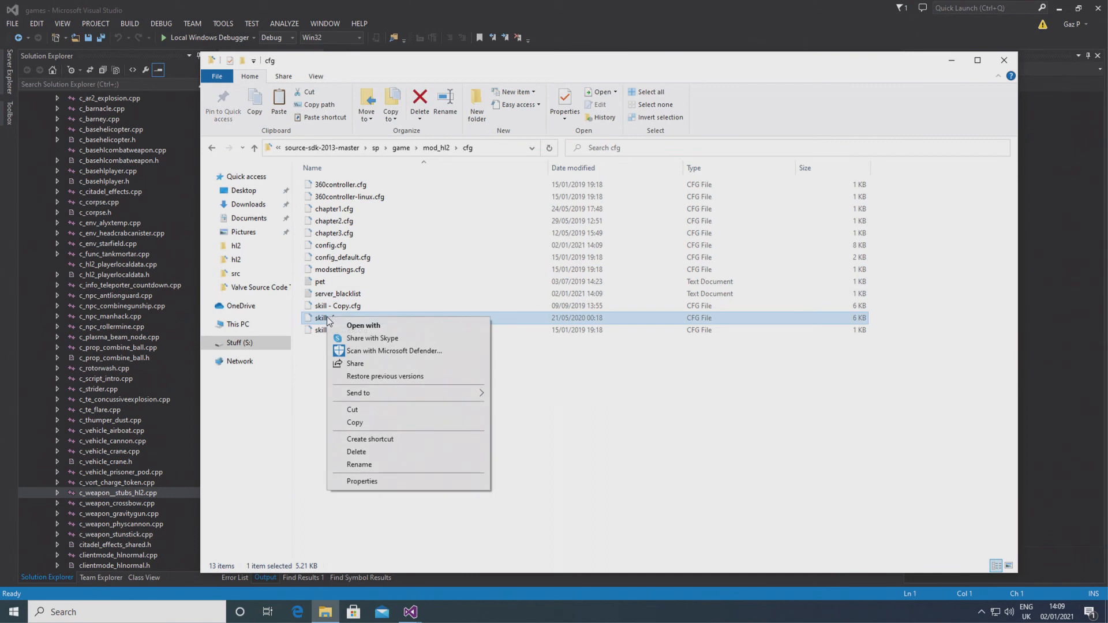
click(363, 326)
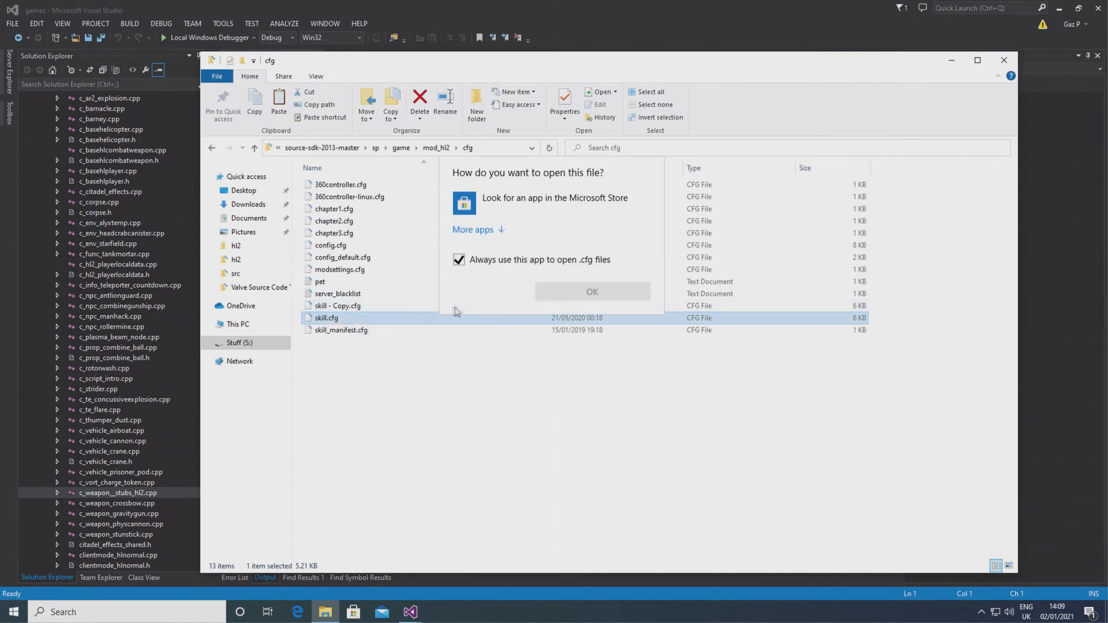
click(473, 228)
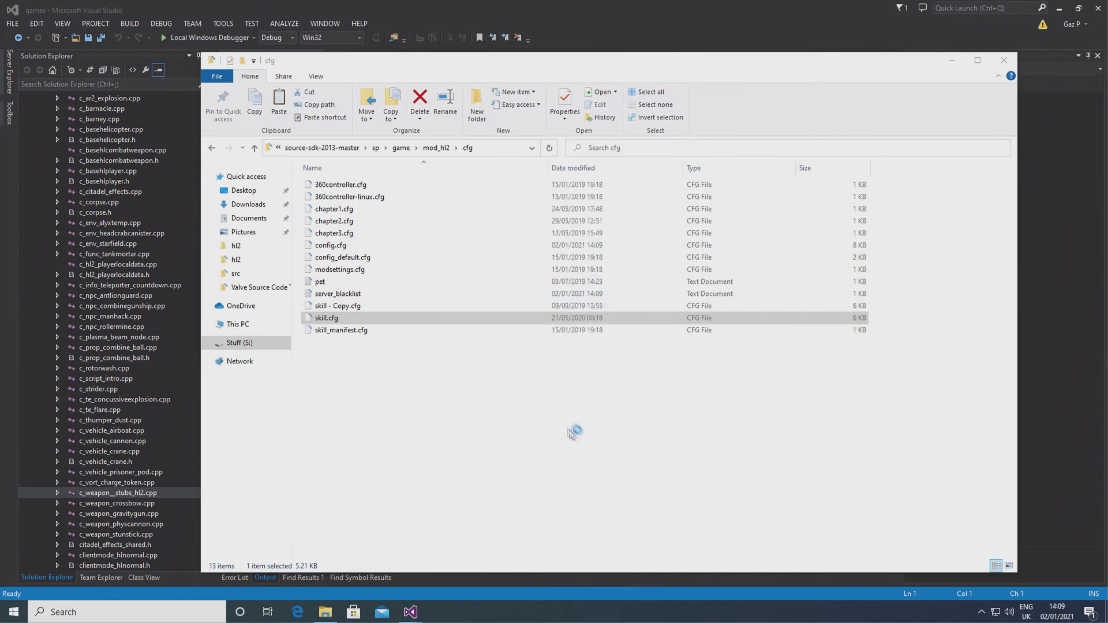
double_click(327, 318)
text(sk_strider_heavy_attack)
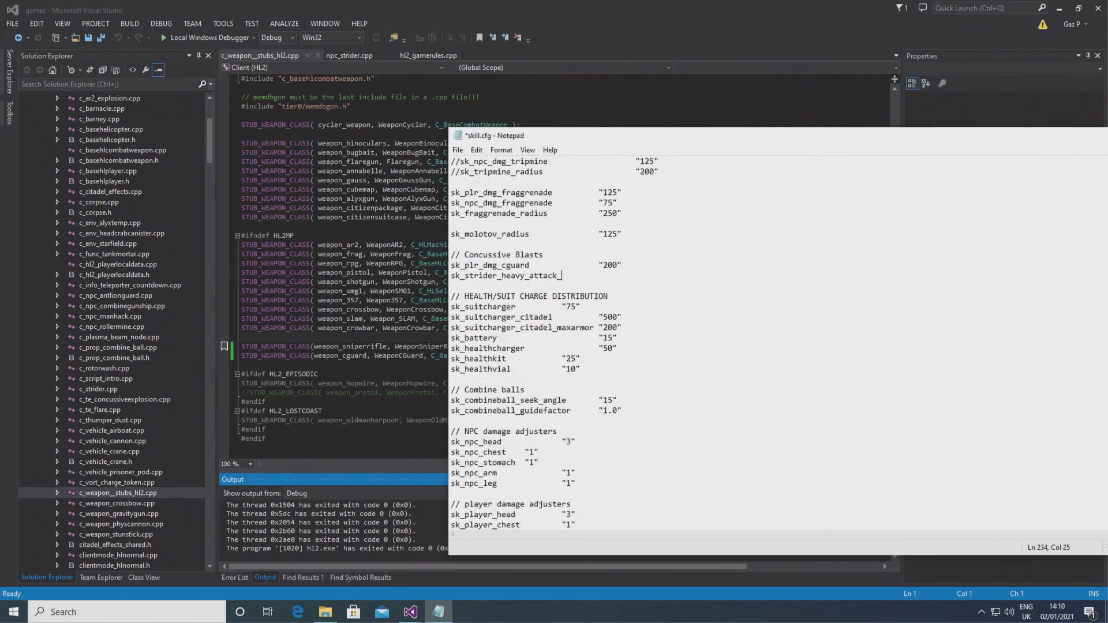
Step: Add sk_strider_heavy_attack_dmg "100" under Concussive Blasts in skill.cfg, then test-fire in game
text(_dmg)
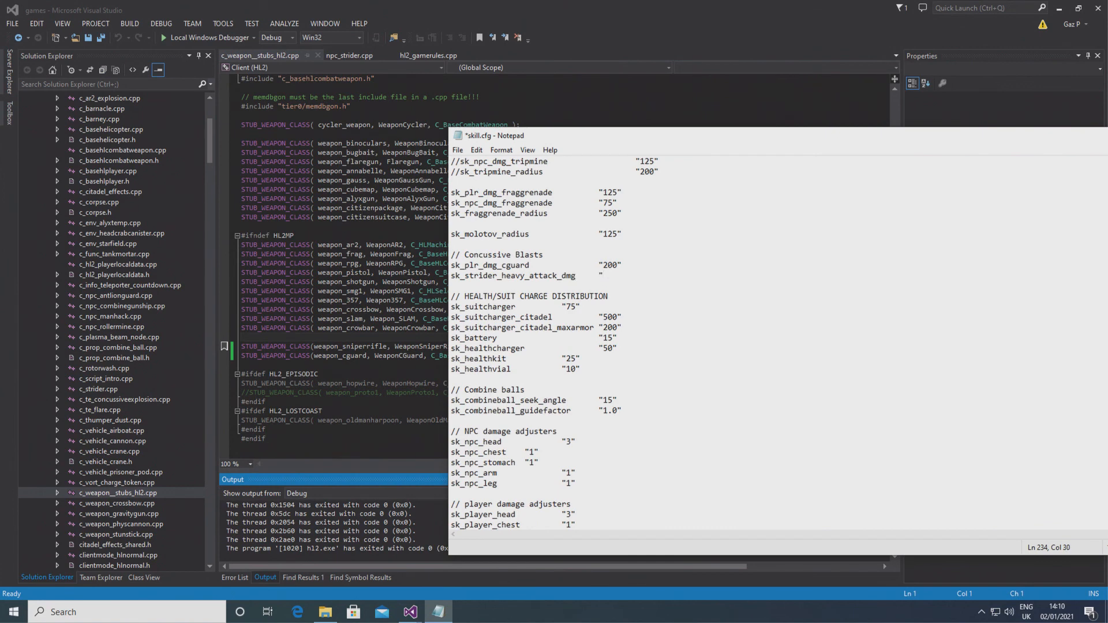
text(100)
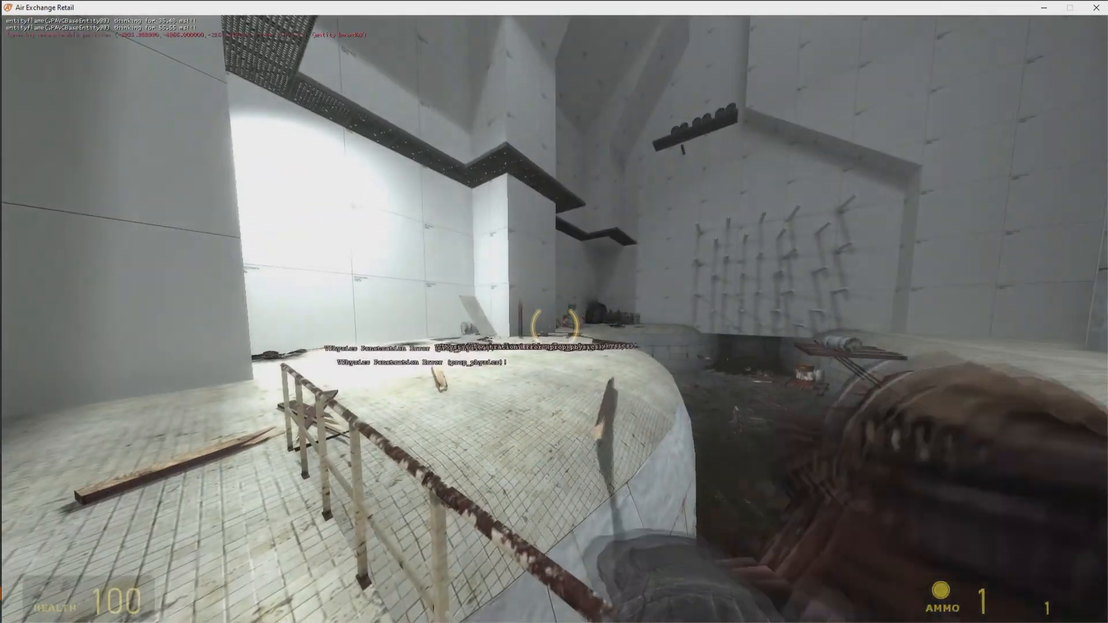
click(554, 312)
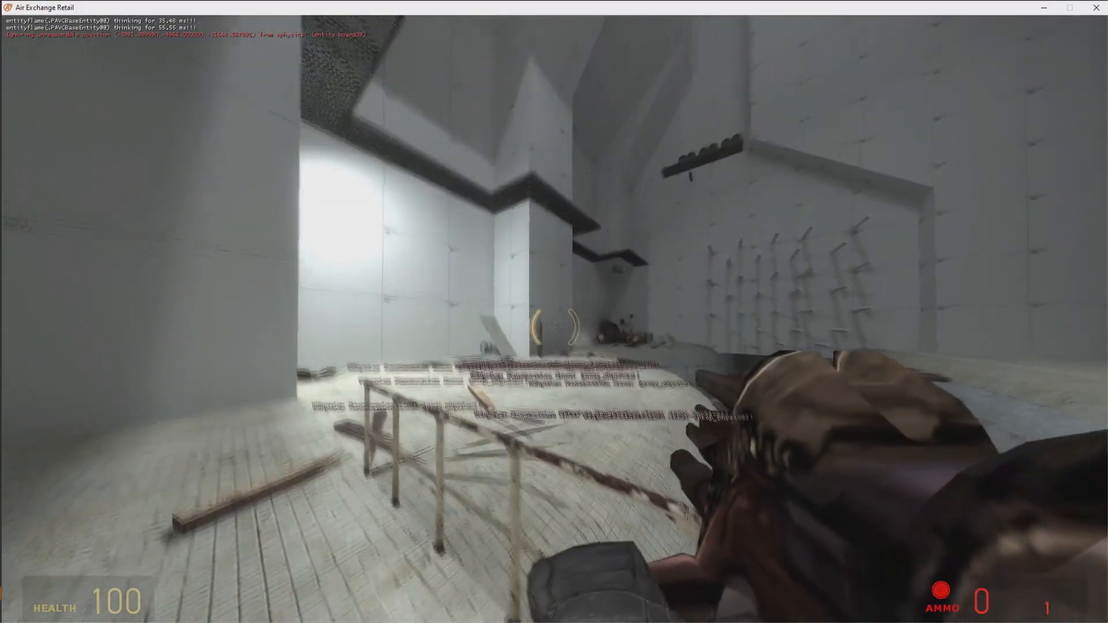